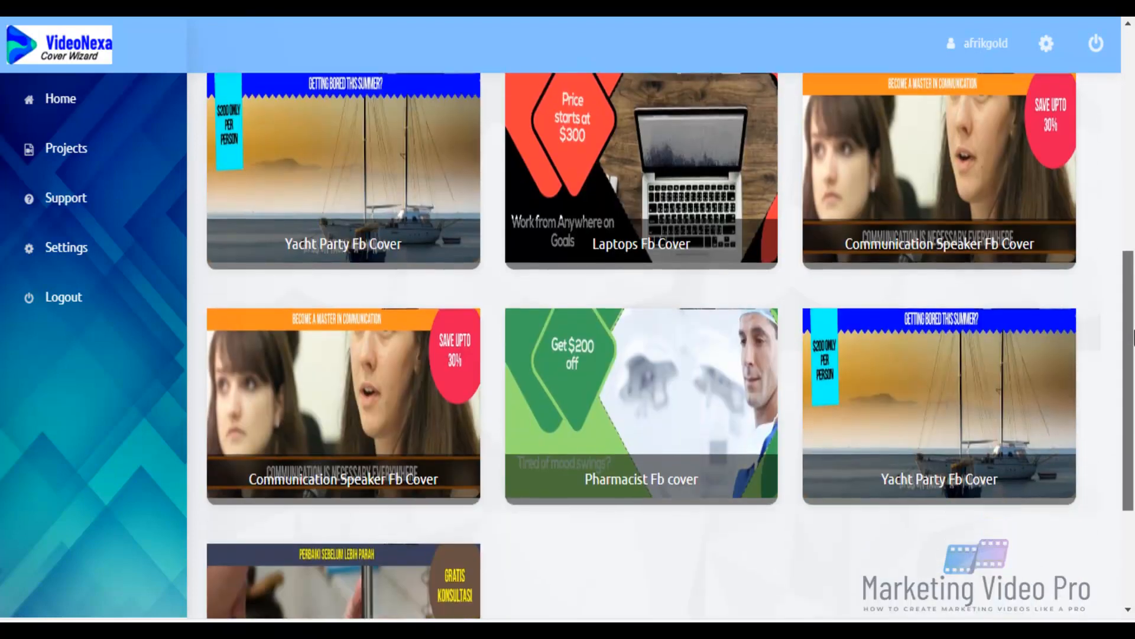
# - Preview the E-commerce Fb Cover template from the gallery
pyautogui.scroll(-3)
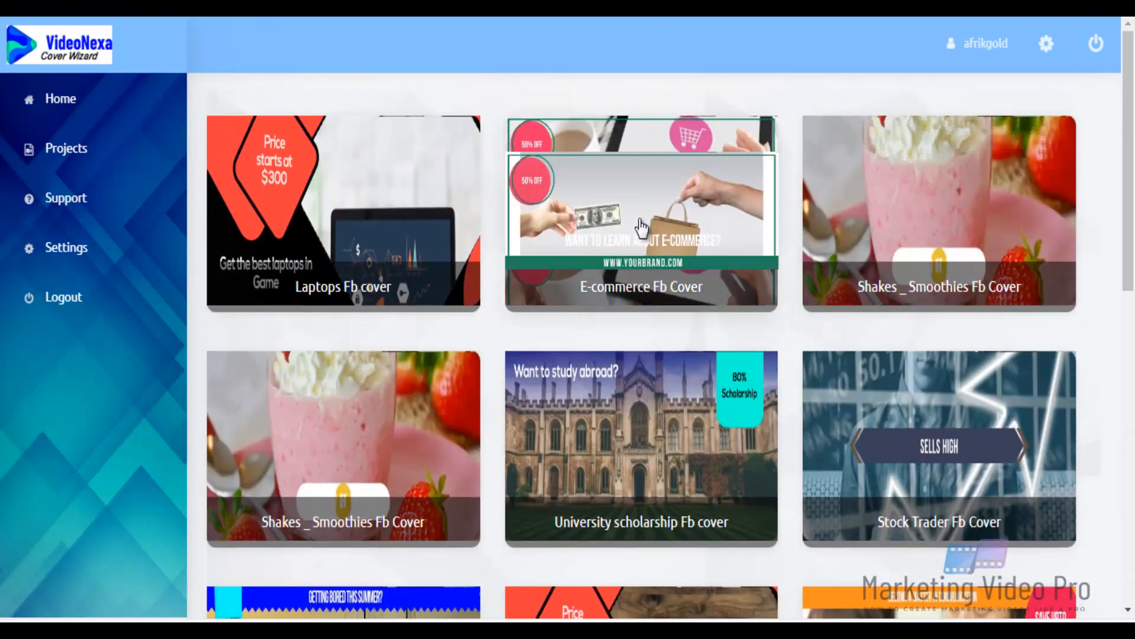
pyautogui.click(640, 211)
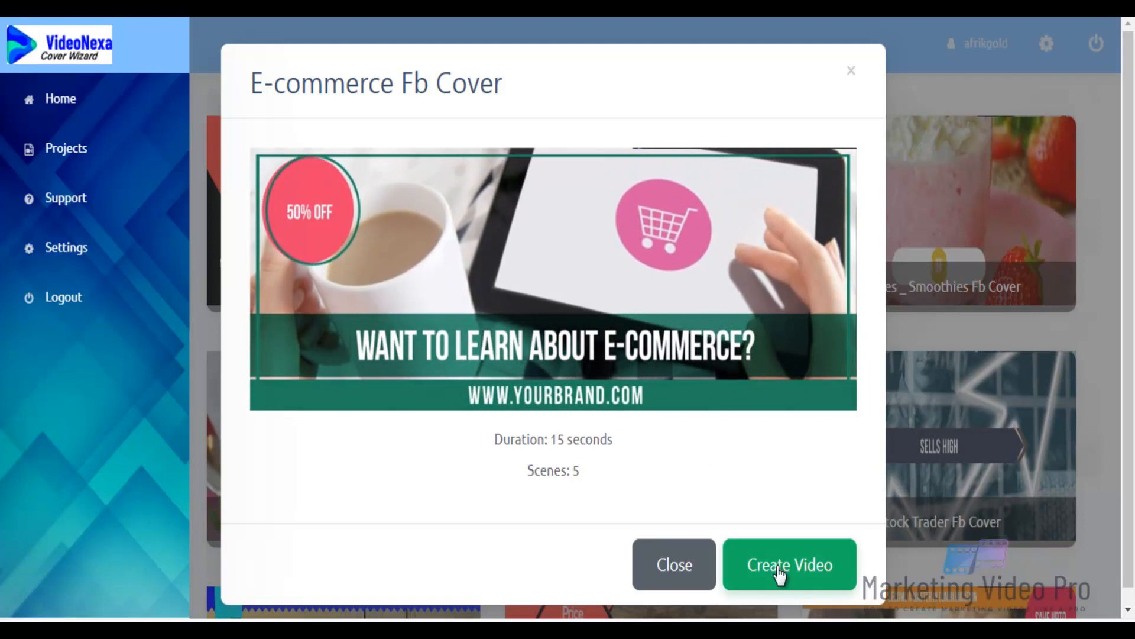
# - Create a video from the template and begin editing Scene 1's website line
pyautogui.click(789, 565)
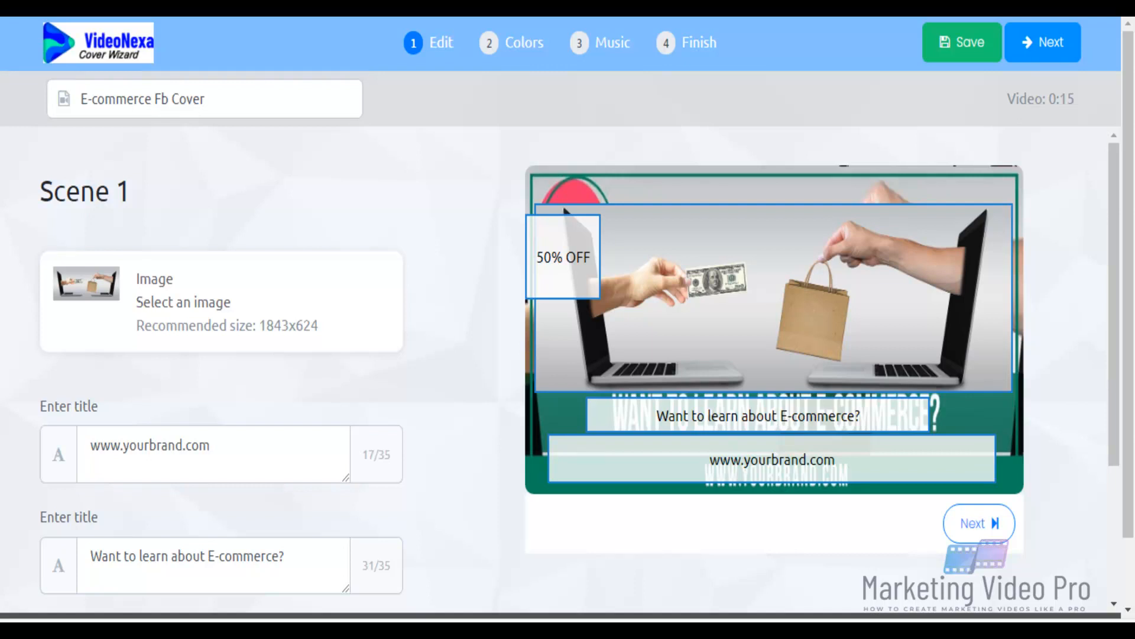
pyautogui.moveTo(413, 495)
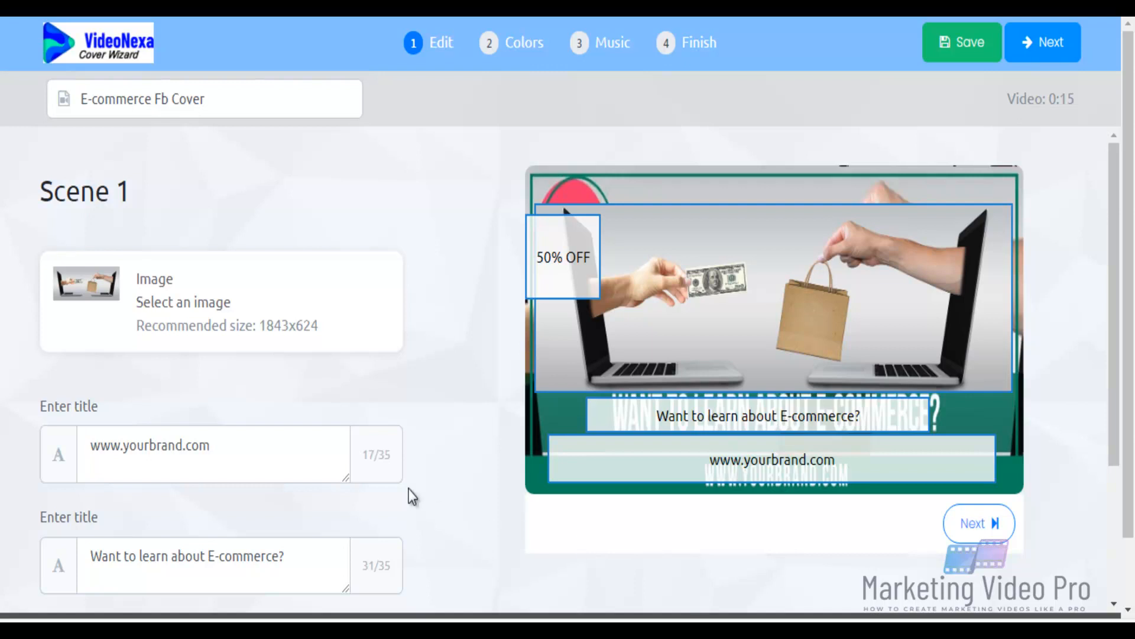
pyautogui.click(213, 446)
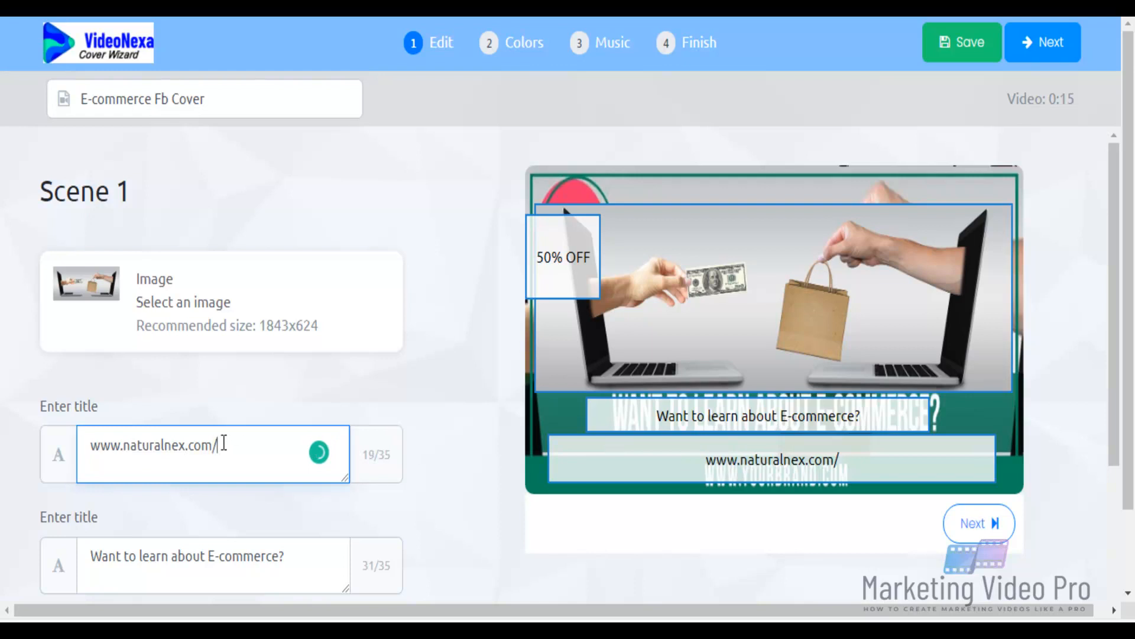
pyautogui.write('shop')
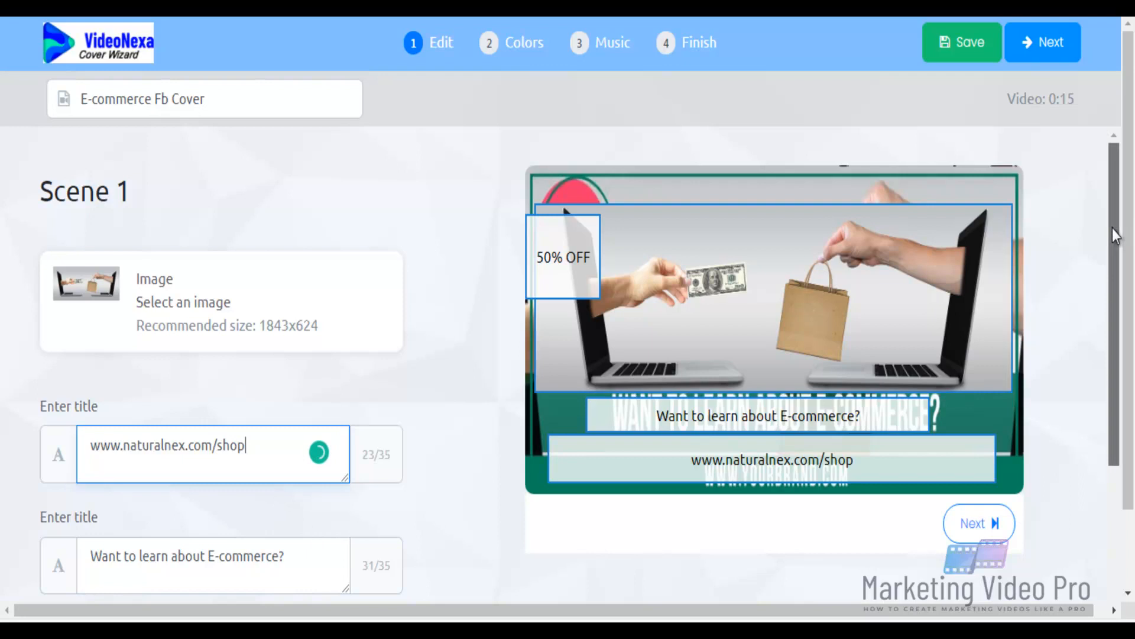
pyautogui.scroll(-3)
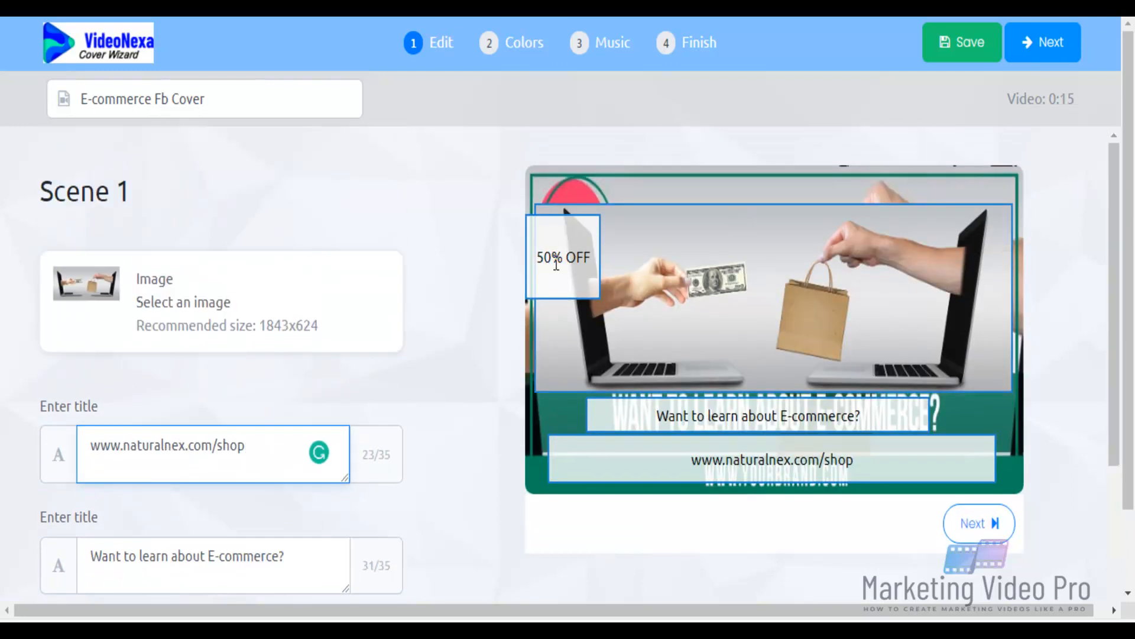
pyautogui.scroll(-3)
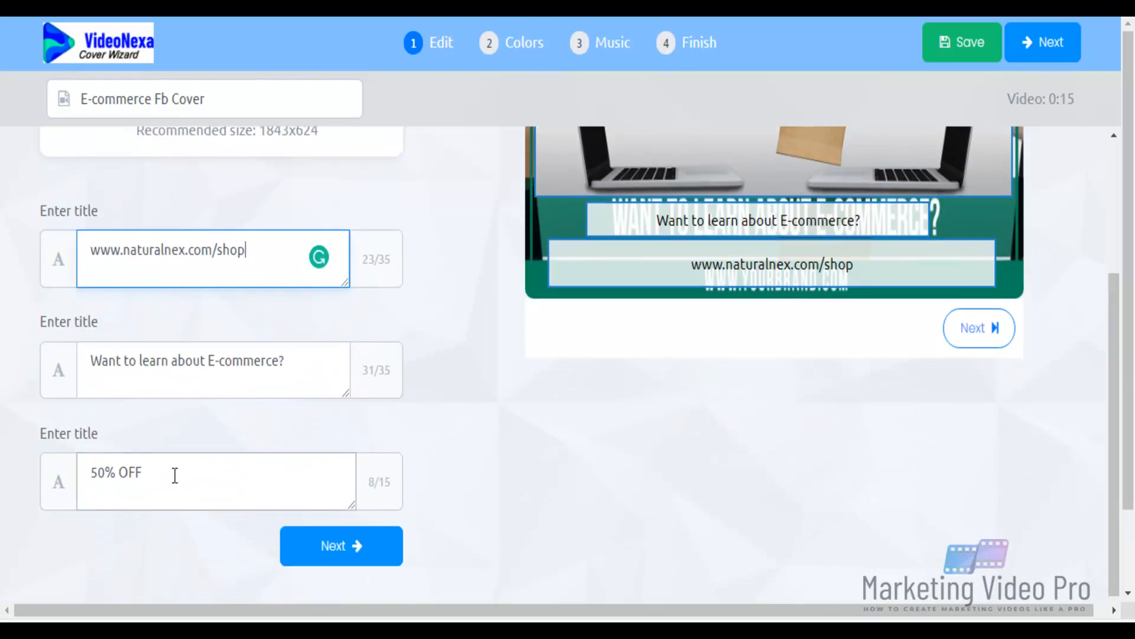
pyautogui.doubleClick(123, 473)
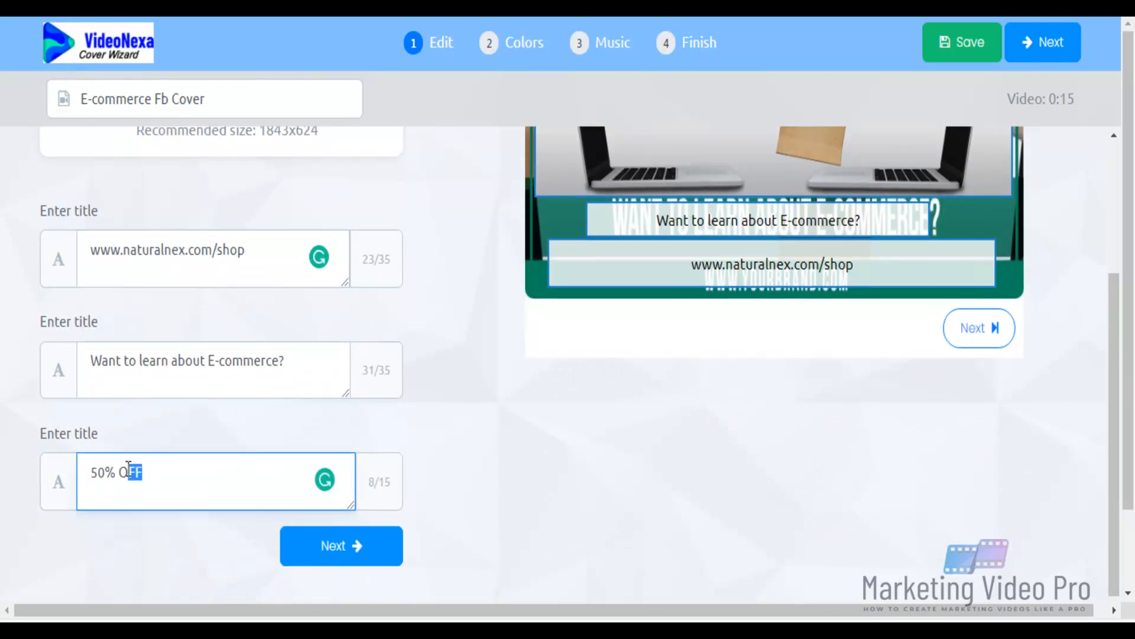
pyautogui.press('Backspace')
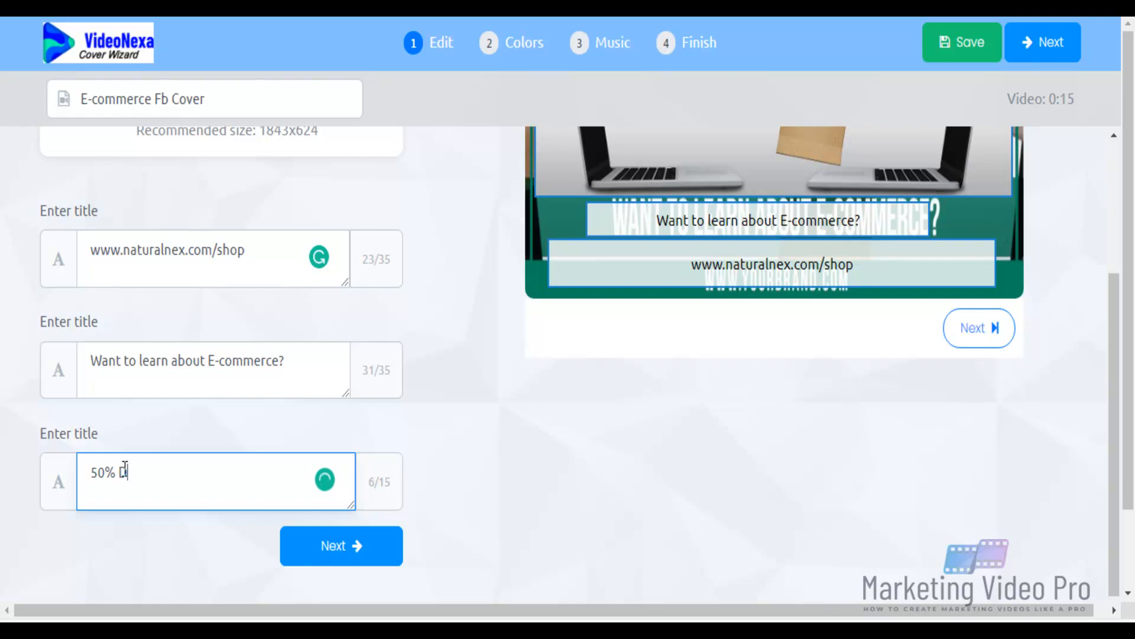
pyautogui.write('ISCOUNT')
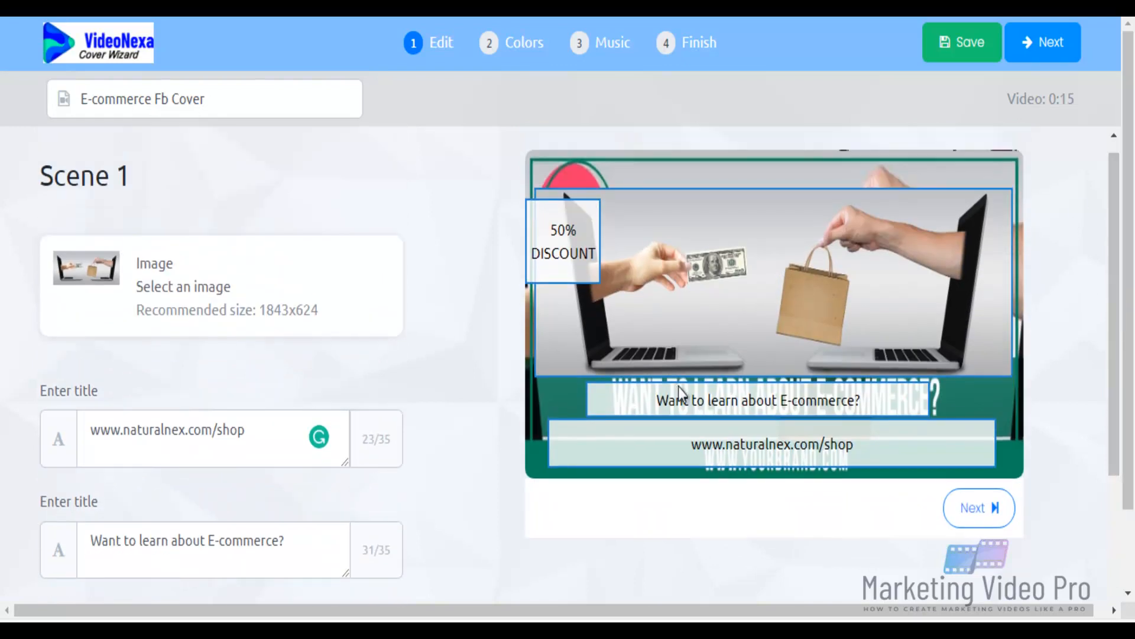
# - Rewrite the Scene 1 question as "Get Rid Of Health Of Hypertension?"
pyautogui.click(294, 550)
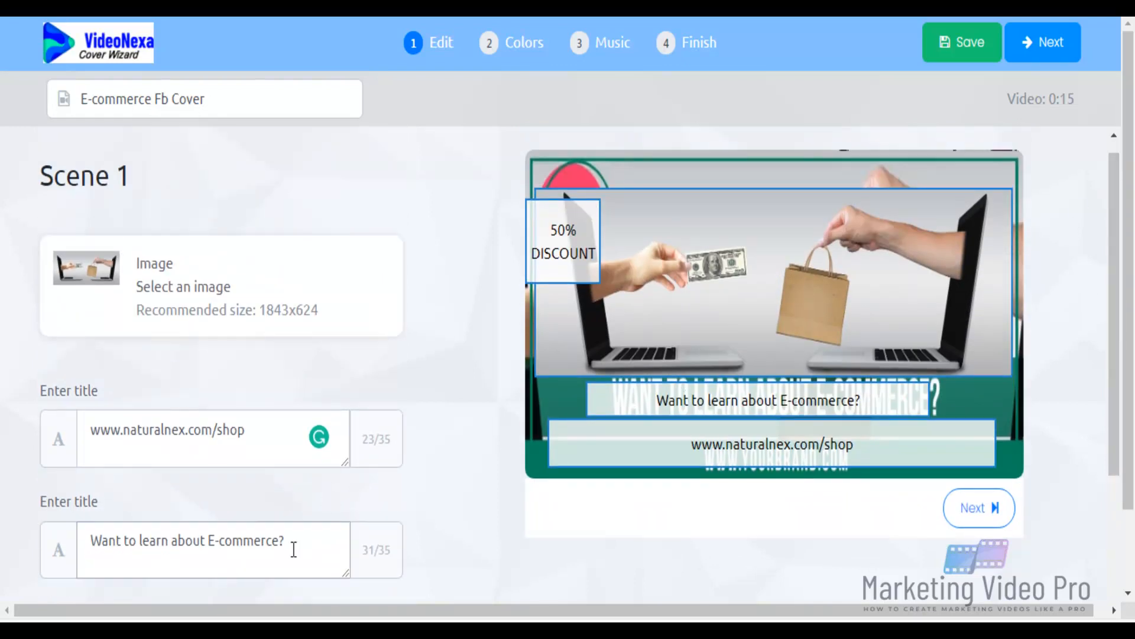
pyautogui.click(211, 540)
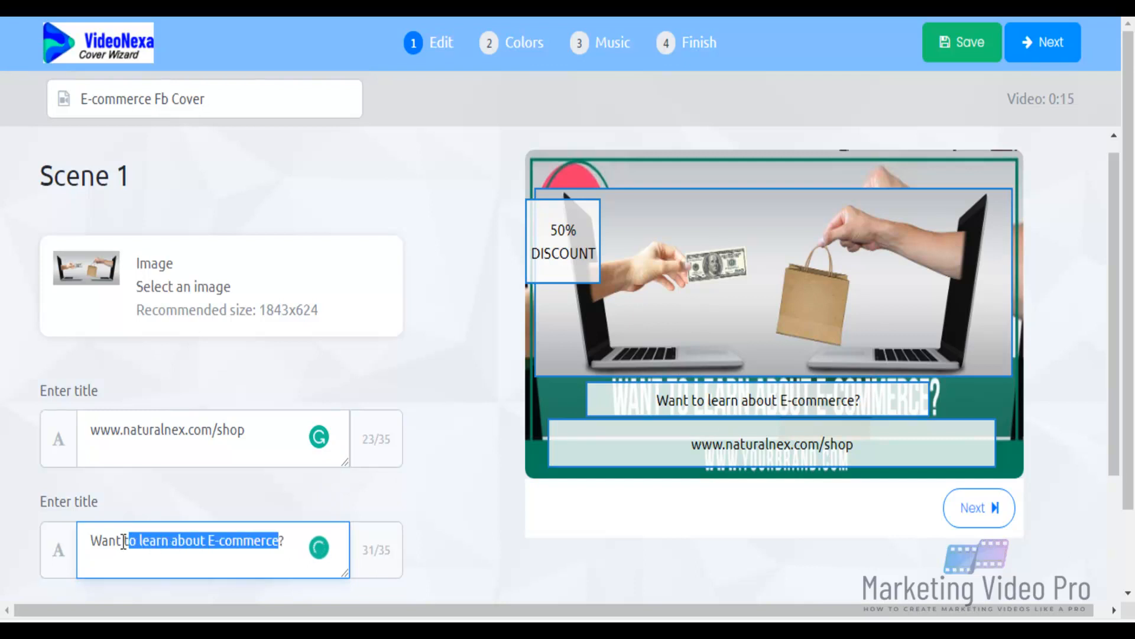
pyautogui.write('Will ?')
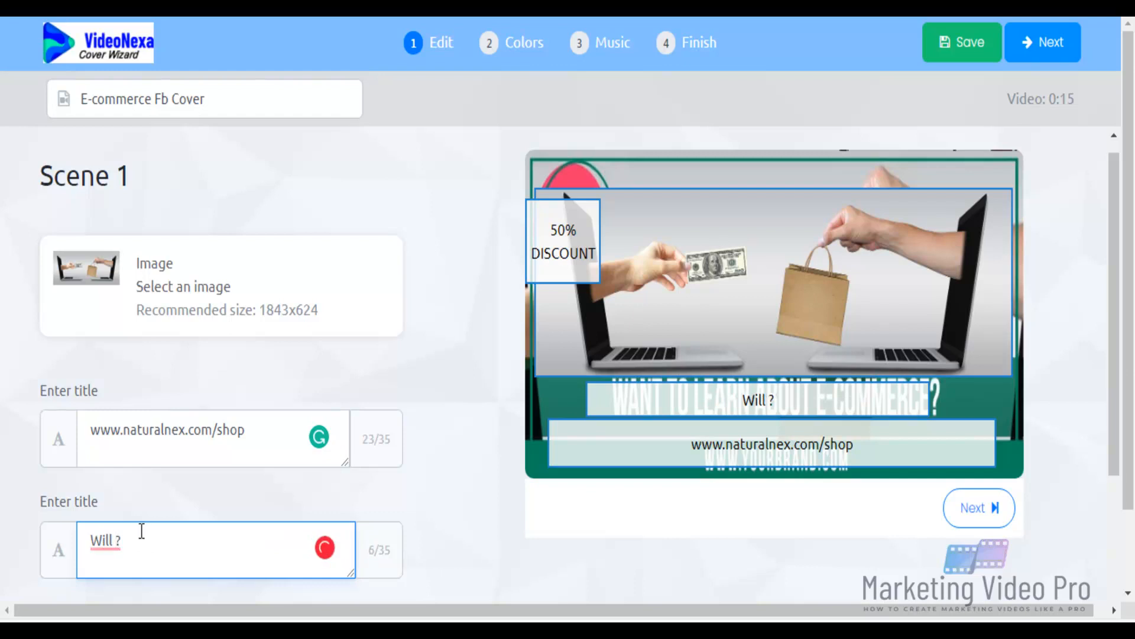
pyautogui.write('y')
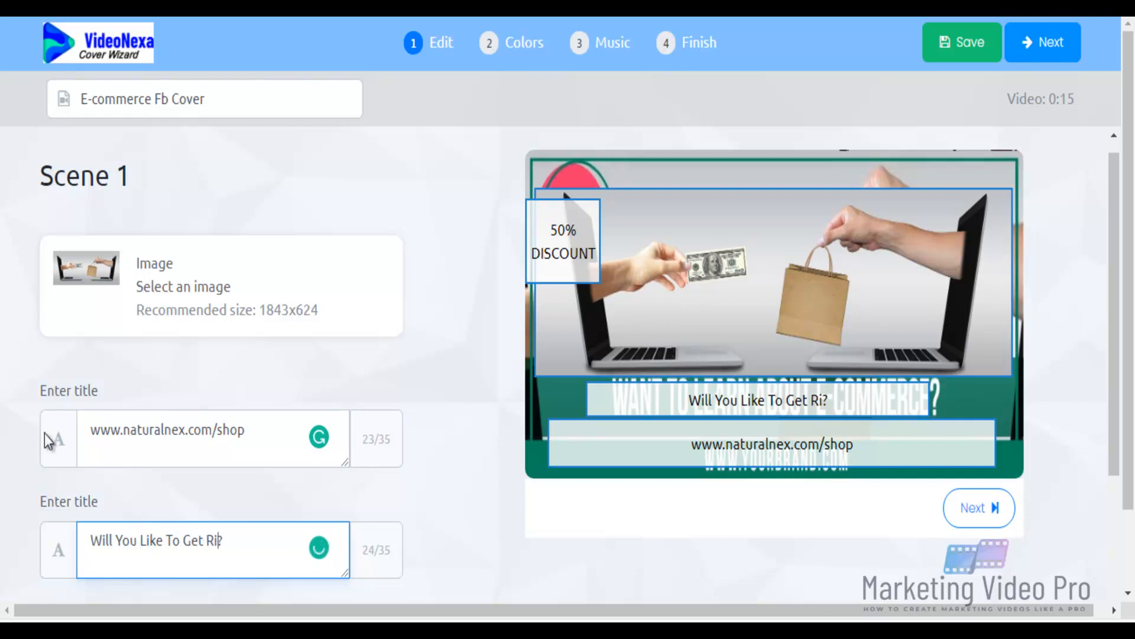
pyautogui.write('?')
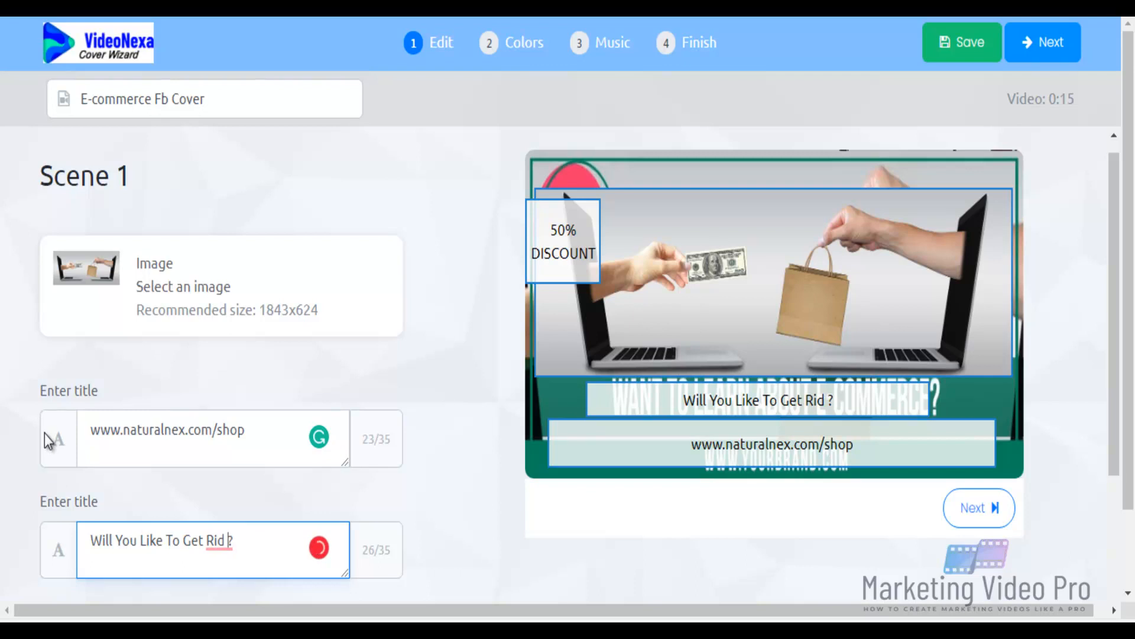
pyautogui.write('Of Health Of H?')
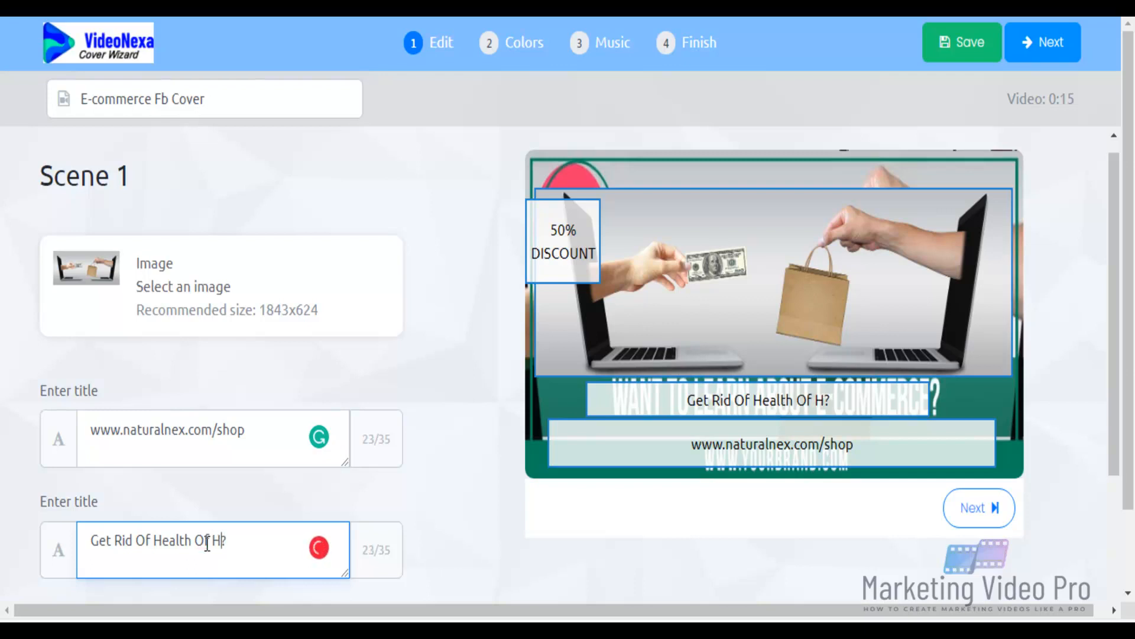
pyautogui.write('ypertension')
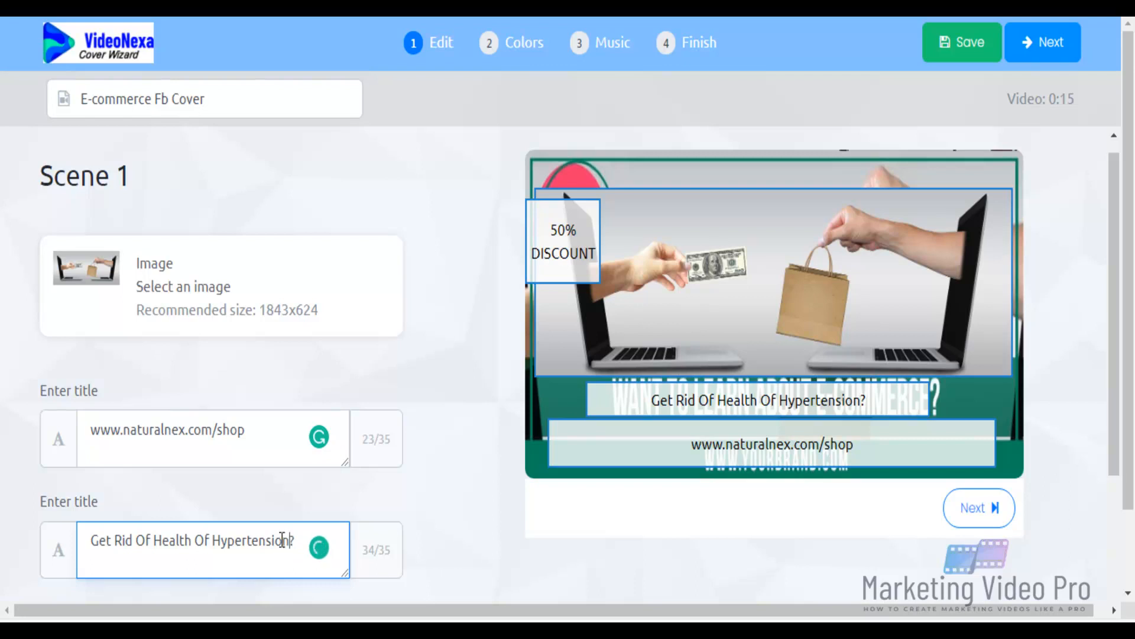
pyautogui.doubleClick(250, 541)
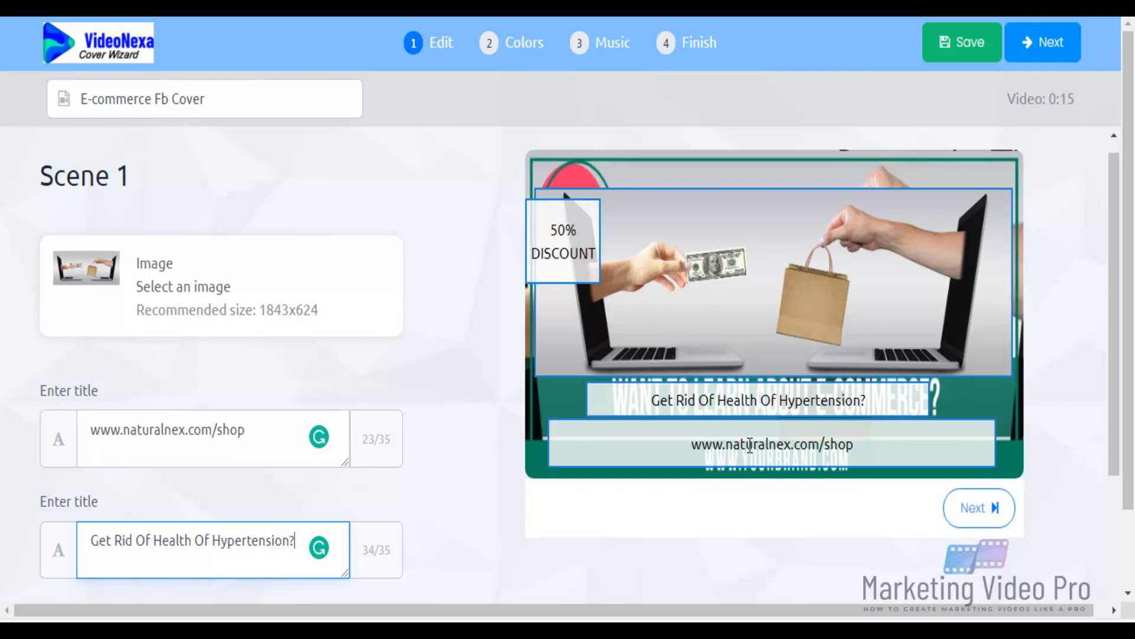
pyautogui.scroll(-3)
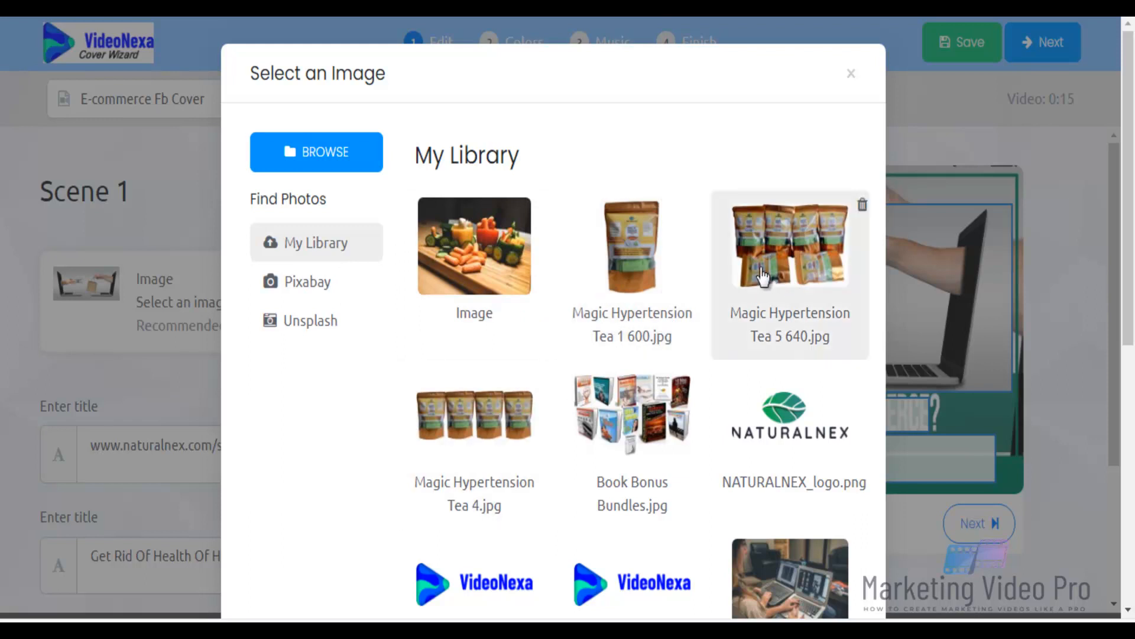
pyautogui.moveTo(475, 430)
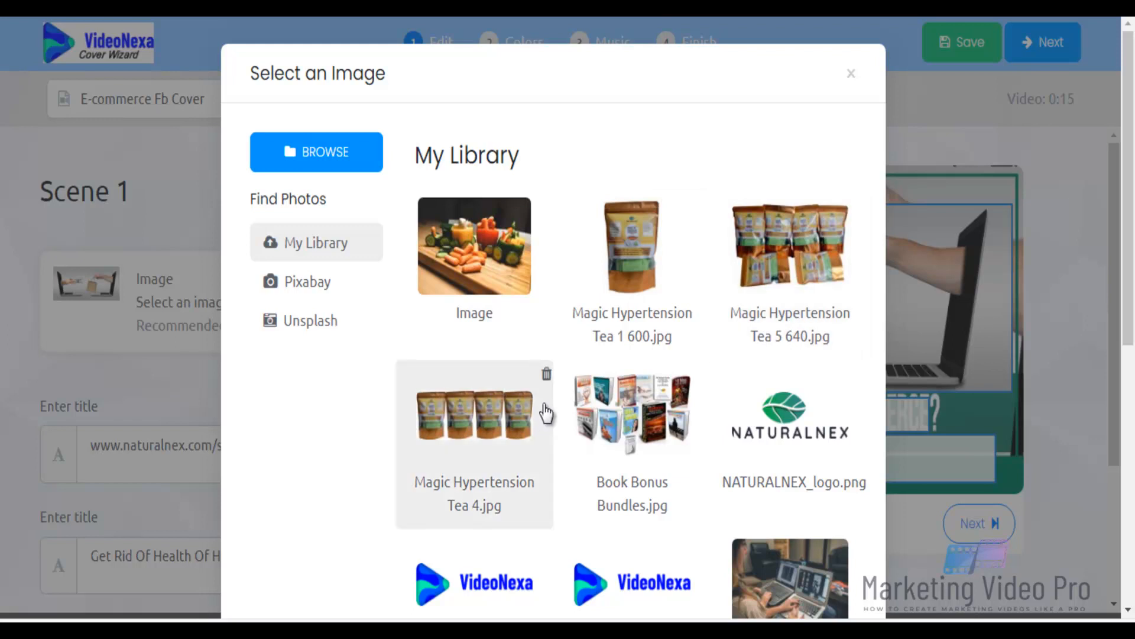
# - Use Magic Hypertension Tea 5 640.jpg from My Library as Scene 1's picture
pyautogui.click(790, 246)
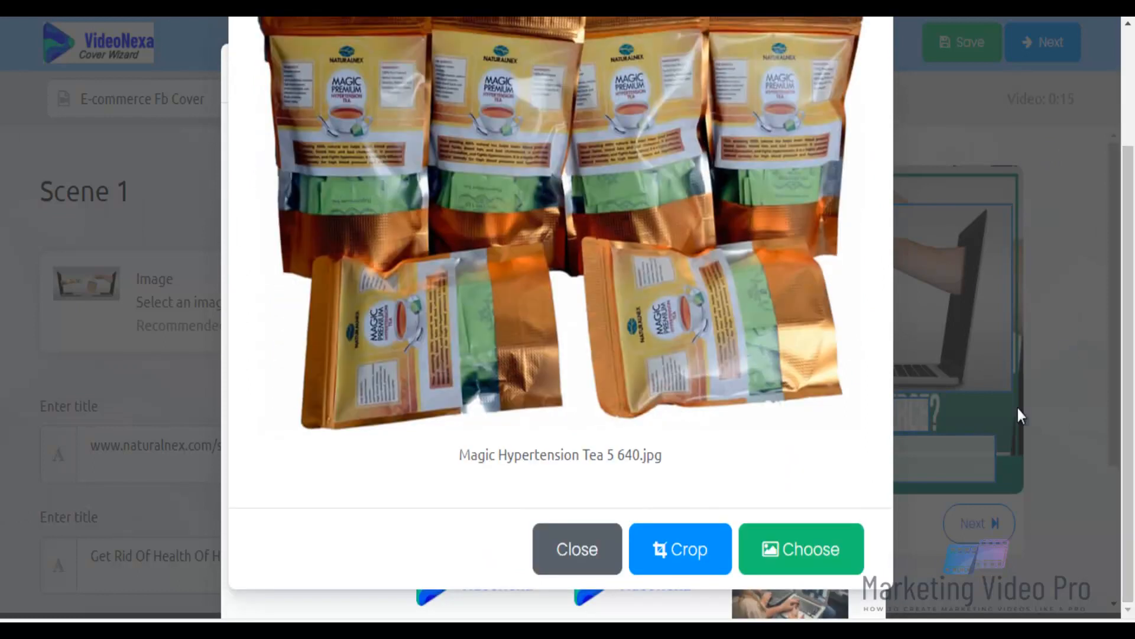
pyautogui.click(801, 549)
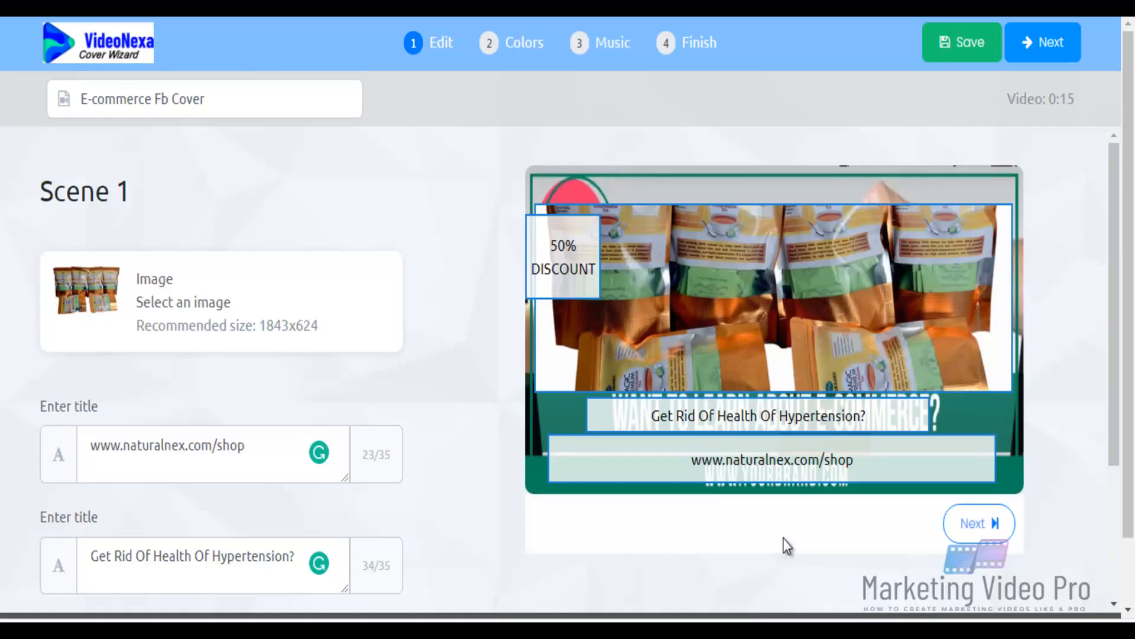
pyautogui.moveTo(616, 152)
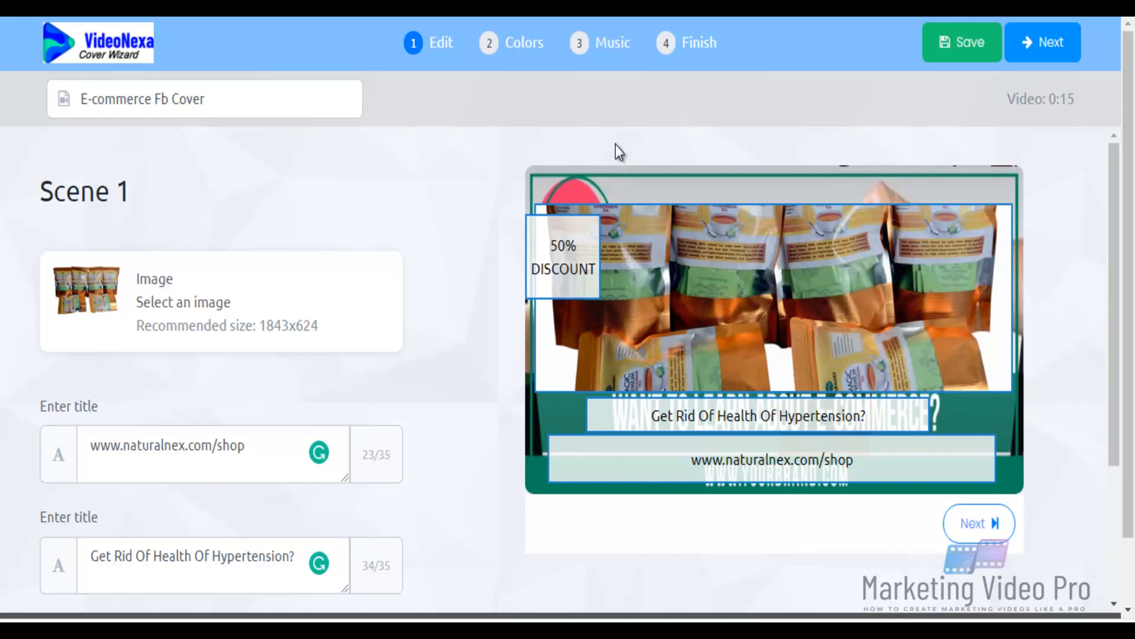
# - Rename the project to Naturalnex Store Cover and save it
pyautogui.click(204, 98)
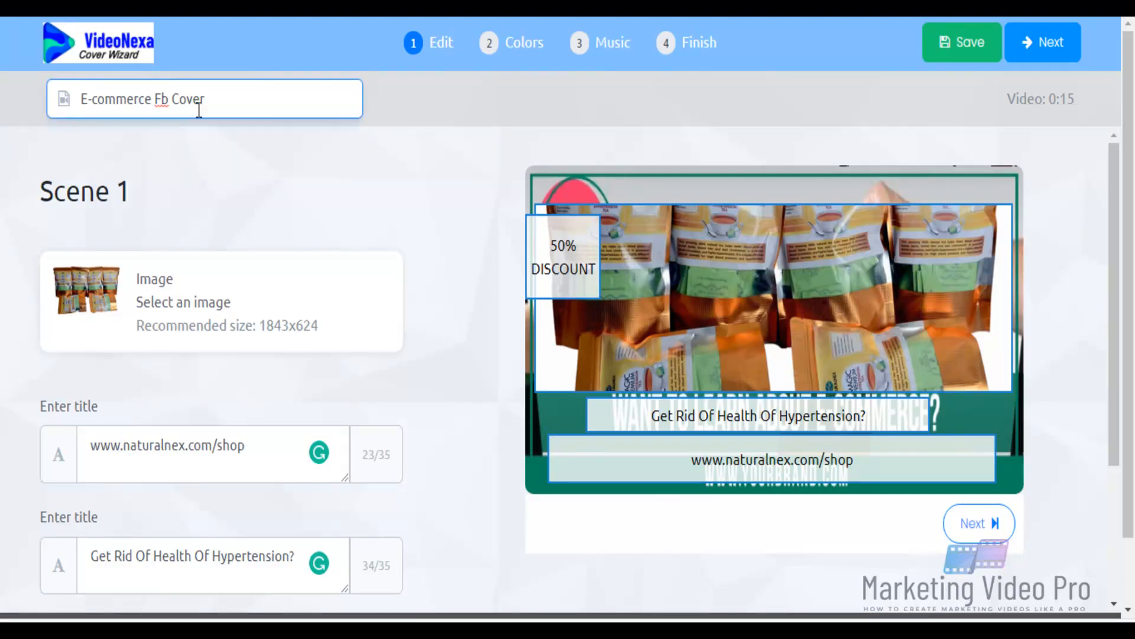
pyautogui.write('Nat')
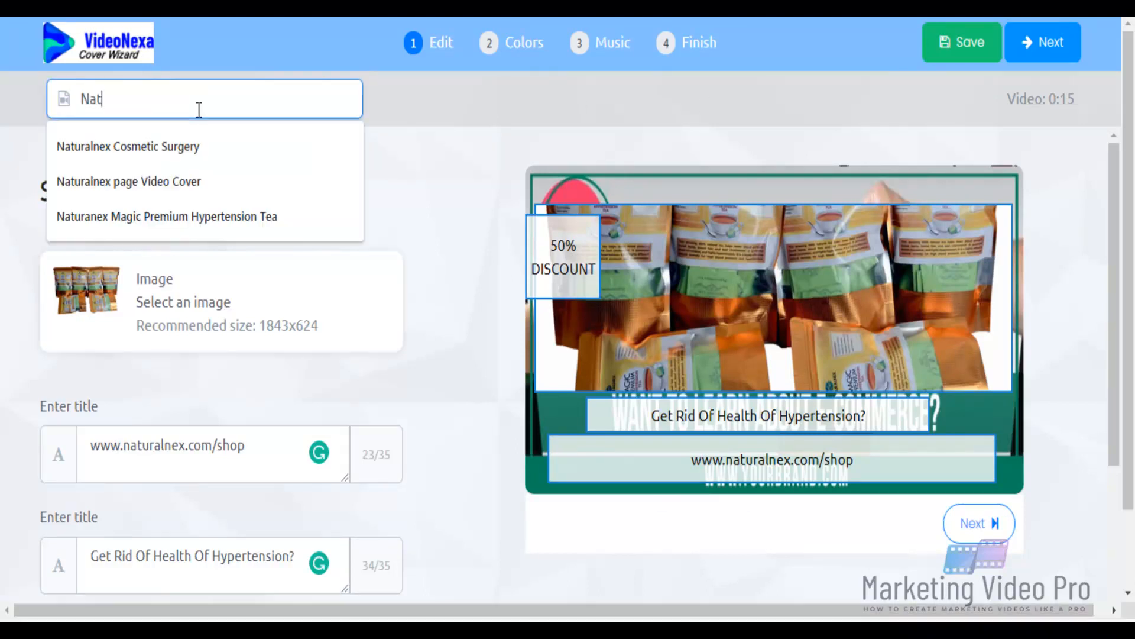
pyautogui.write('uralnex Store')
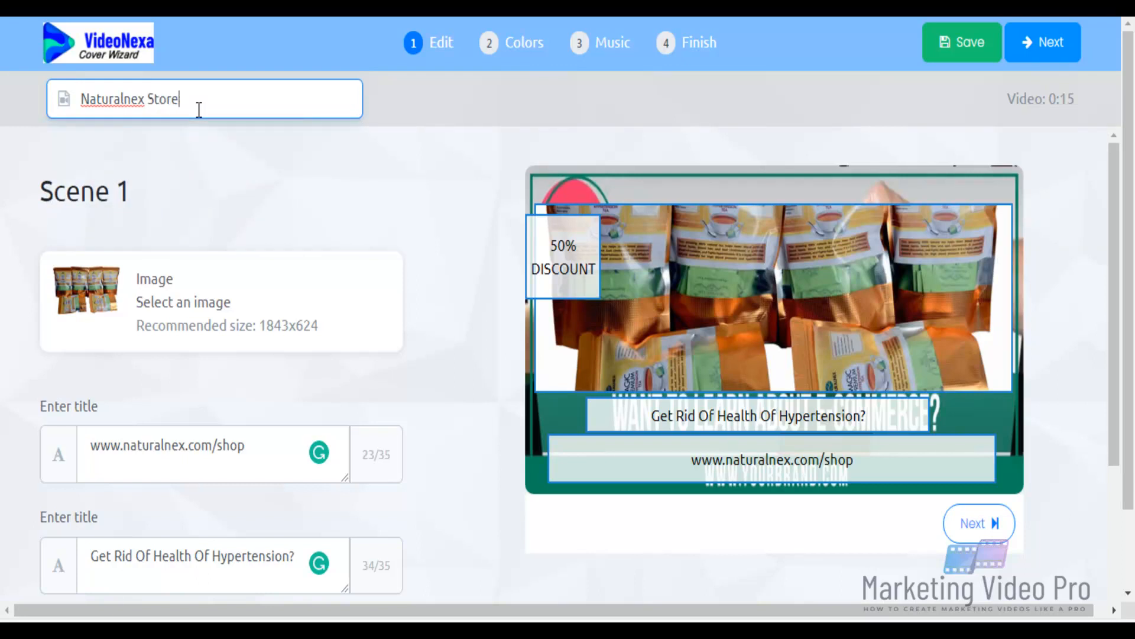
pyautogui.write('Cover')
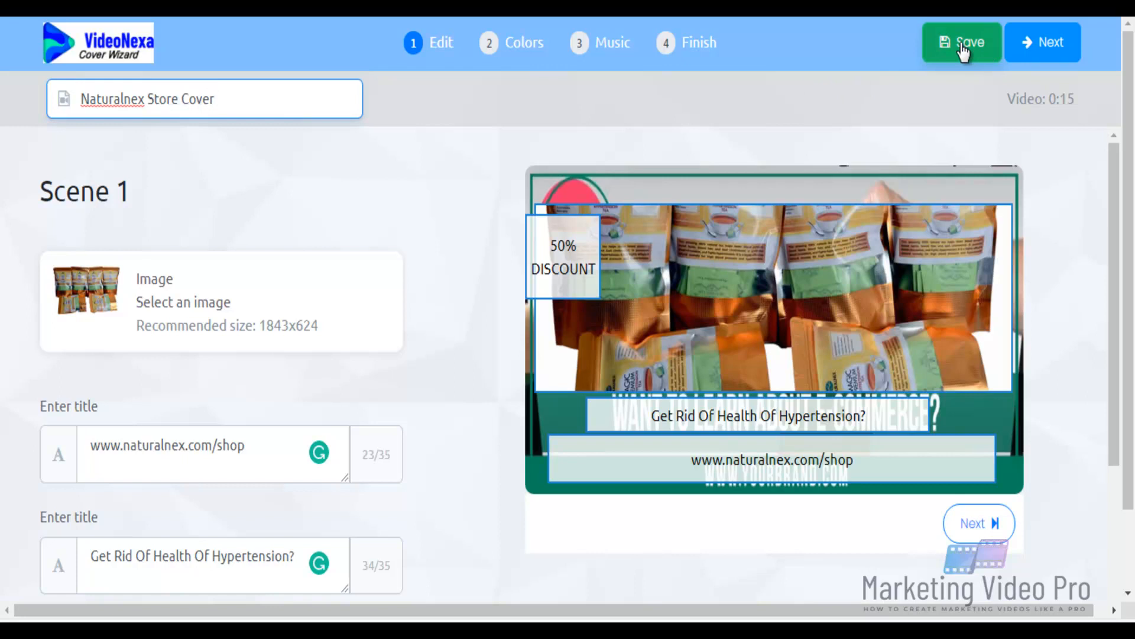
pyautogui.click(961, 43)
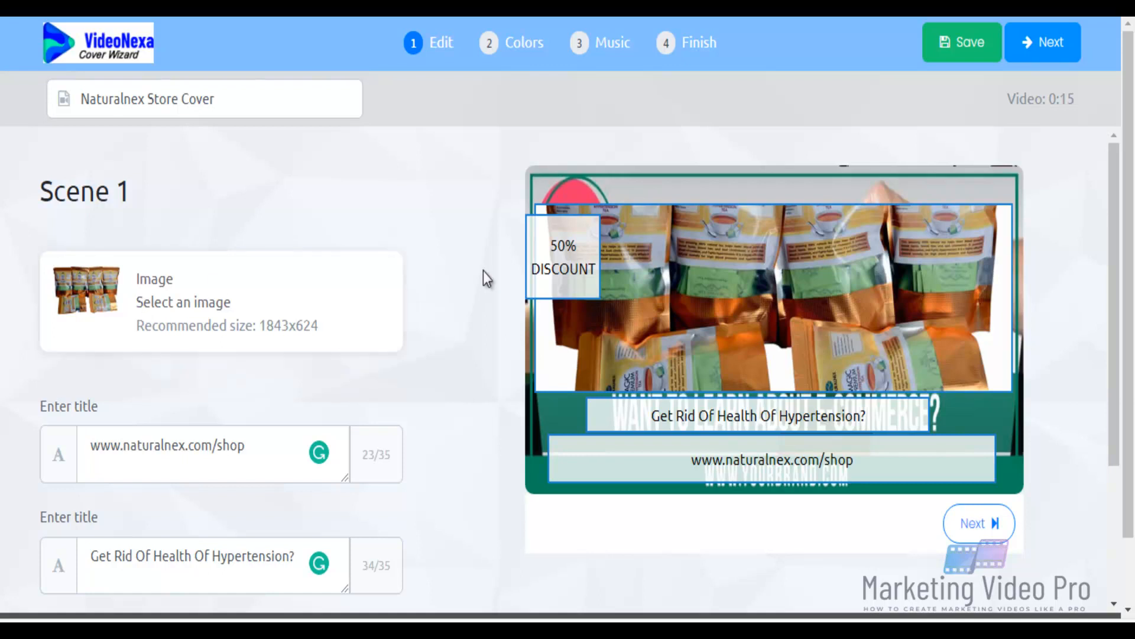
pyautogui.scroll(-3)
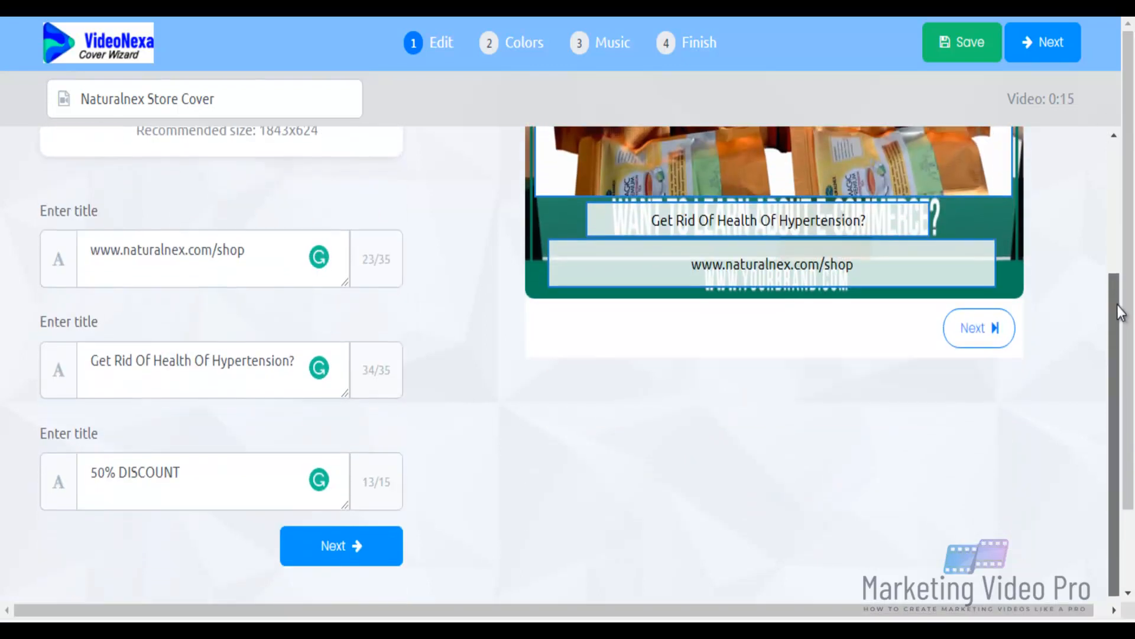
# - Move on to Scene 2 with its coffee-and-tablet picture
pyautogui.click(340, 546)
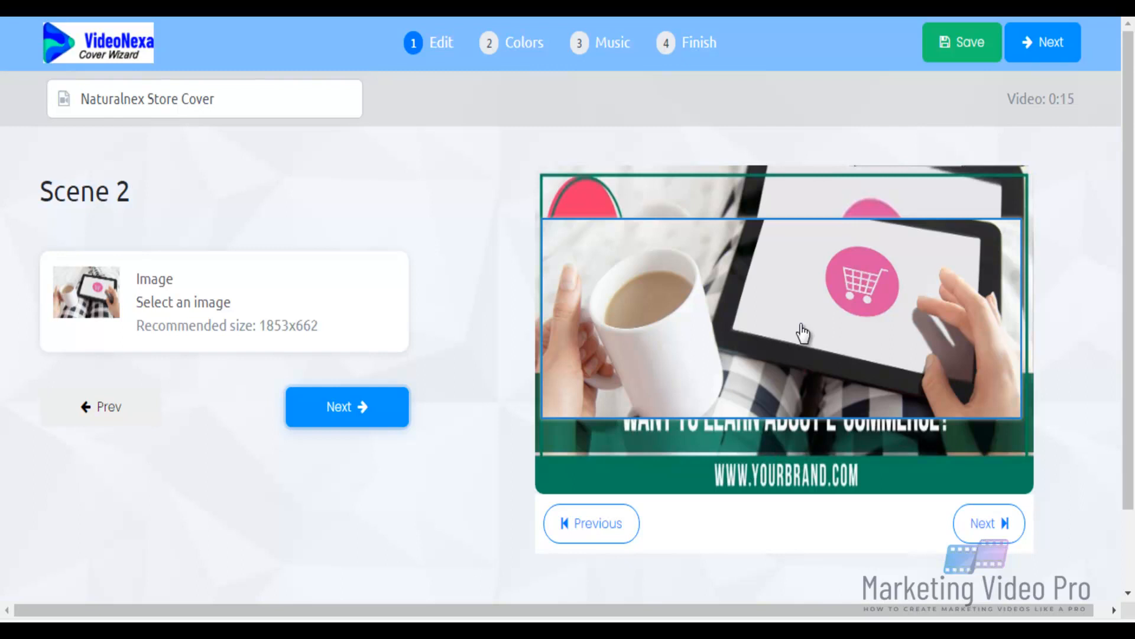
pyautogui.moveTo(464, 317)
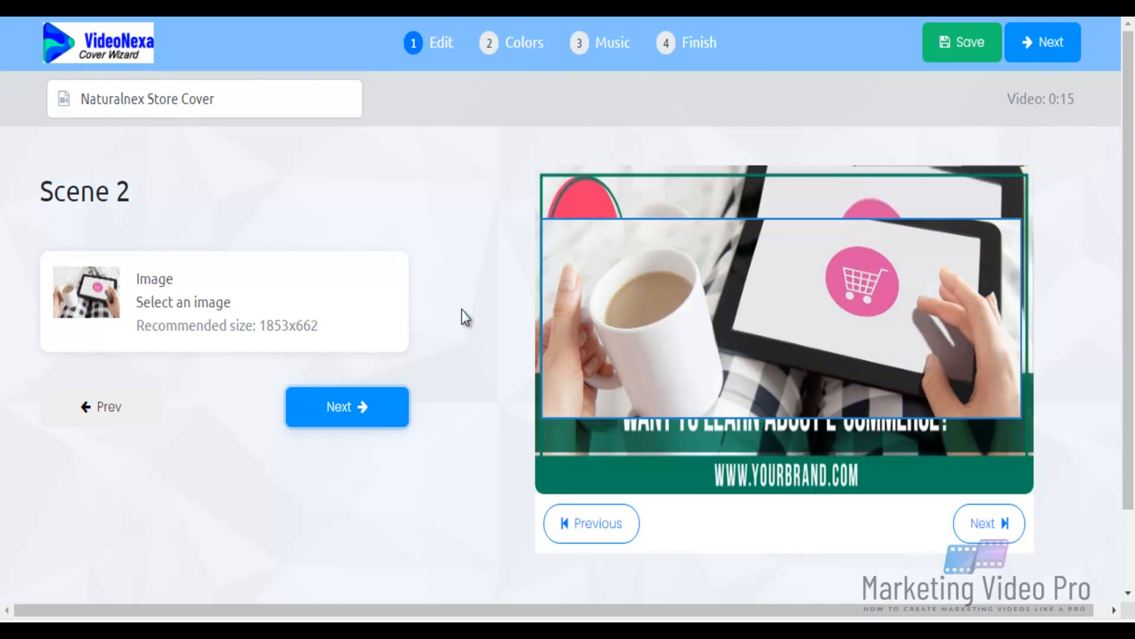
pyautogui.moveTo(123, 282)
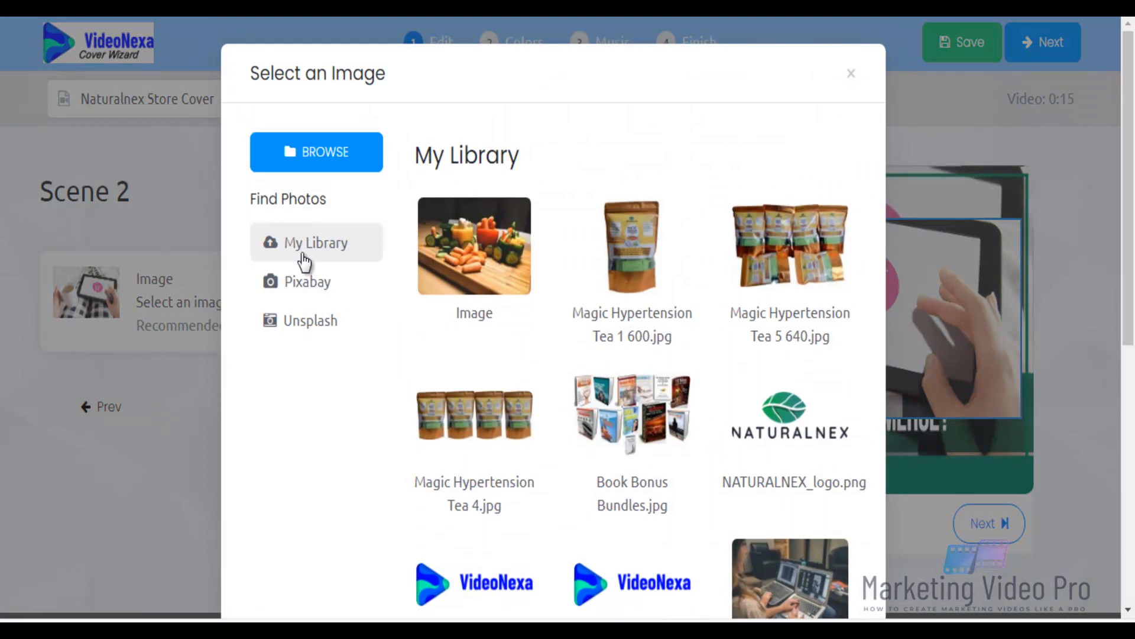
# - Search Pixabay for "ecommerce" photos and browse the results
pyautogui.click(308, 282)
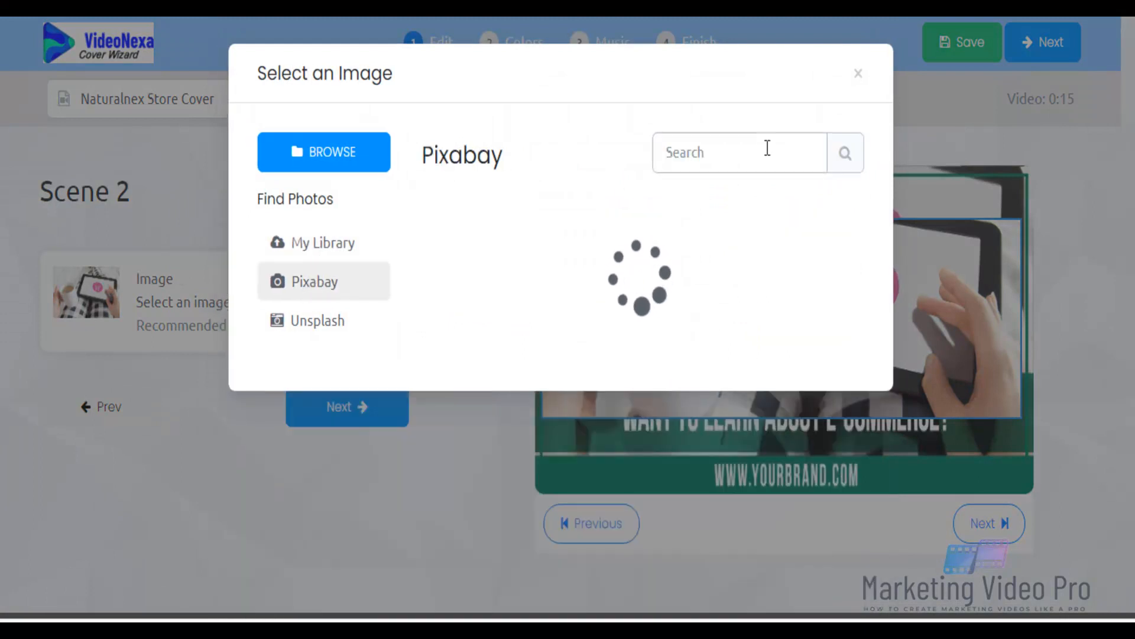
pyautogui.click(738, 153)
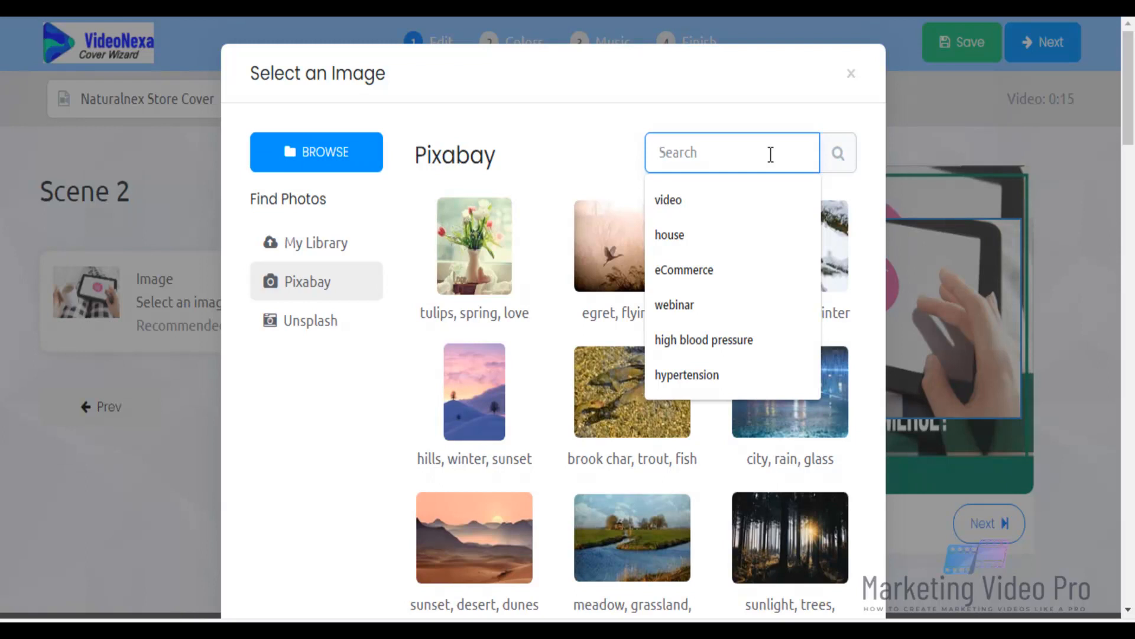
pyautogui.write('e')
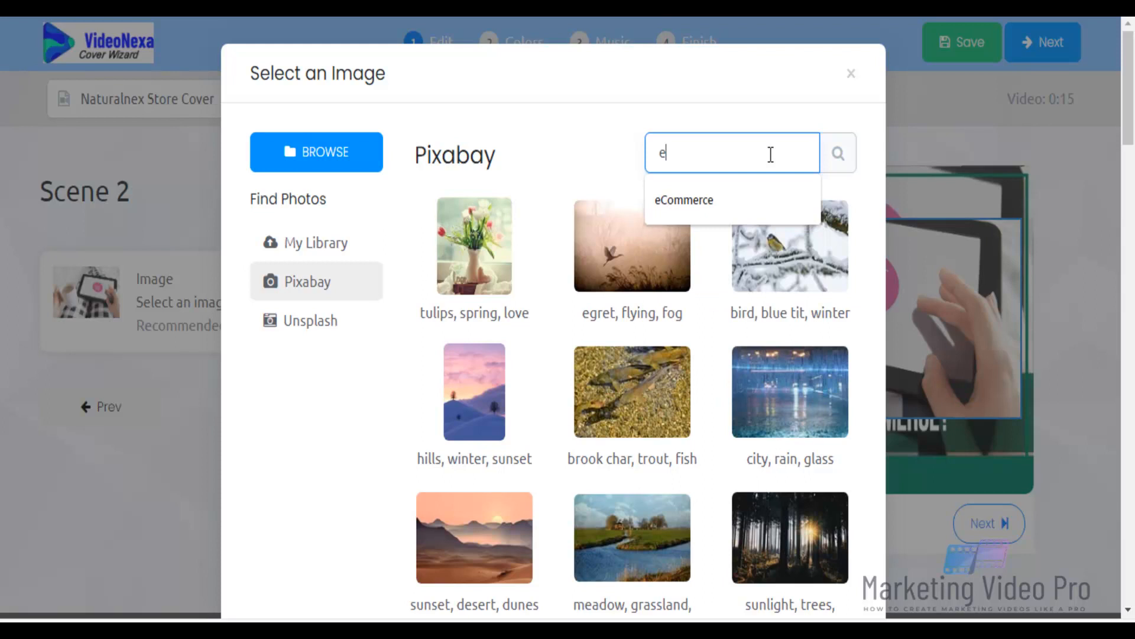
pyautogui.write('commerce')
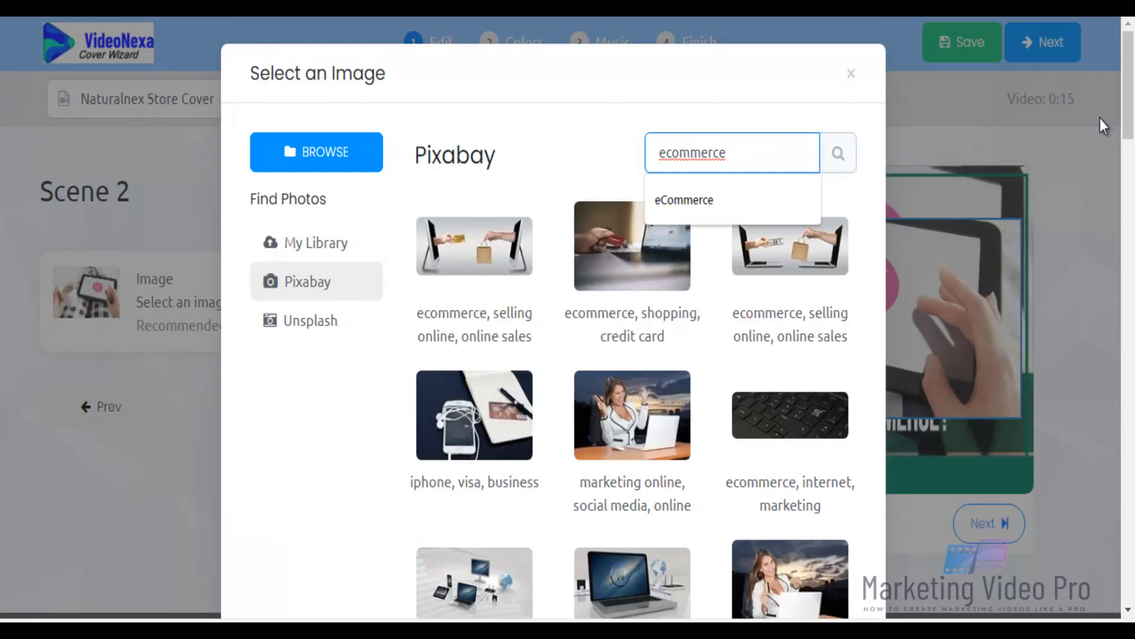
pyautogui.scroll(-3)
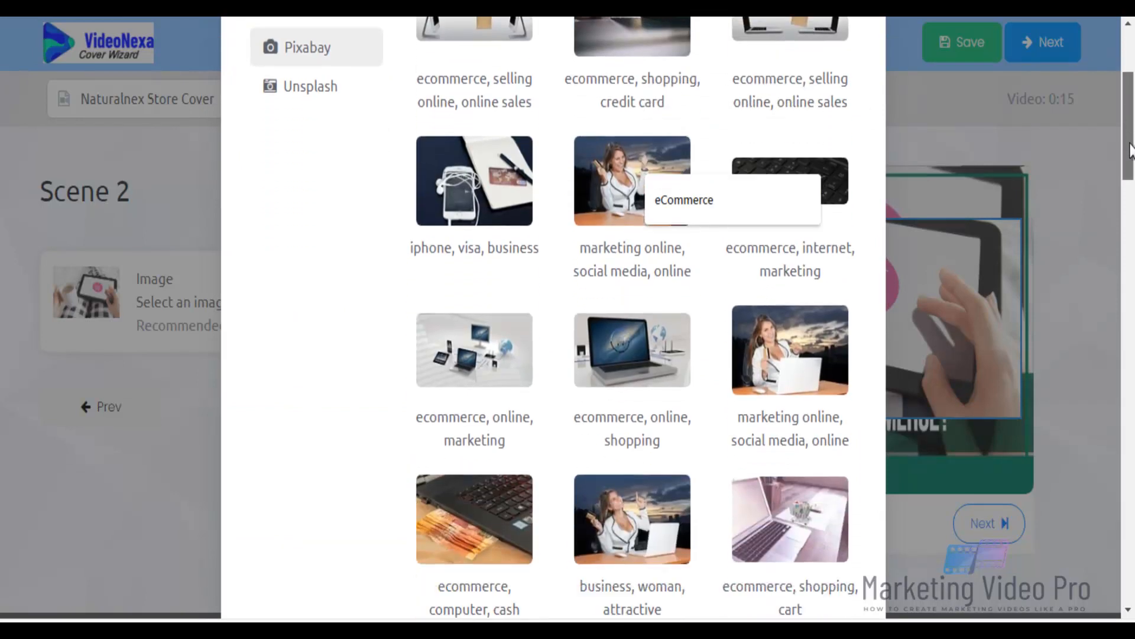
pyautogui.scroll(-3)
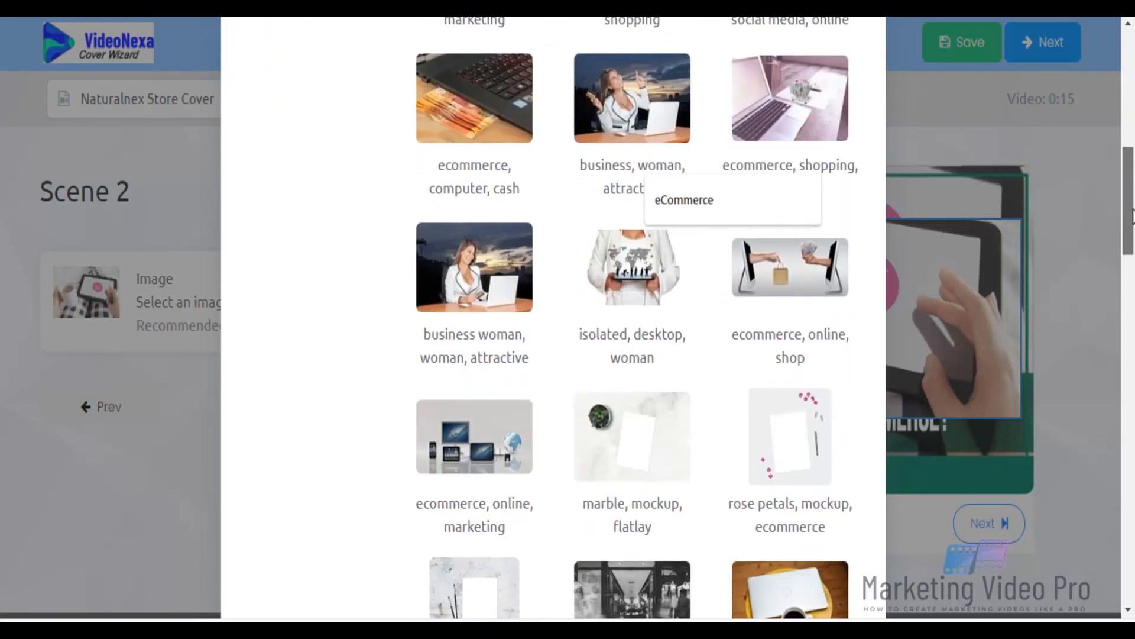
pyautogui.scroll(-3)
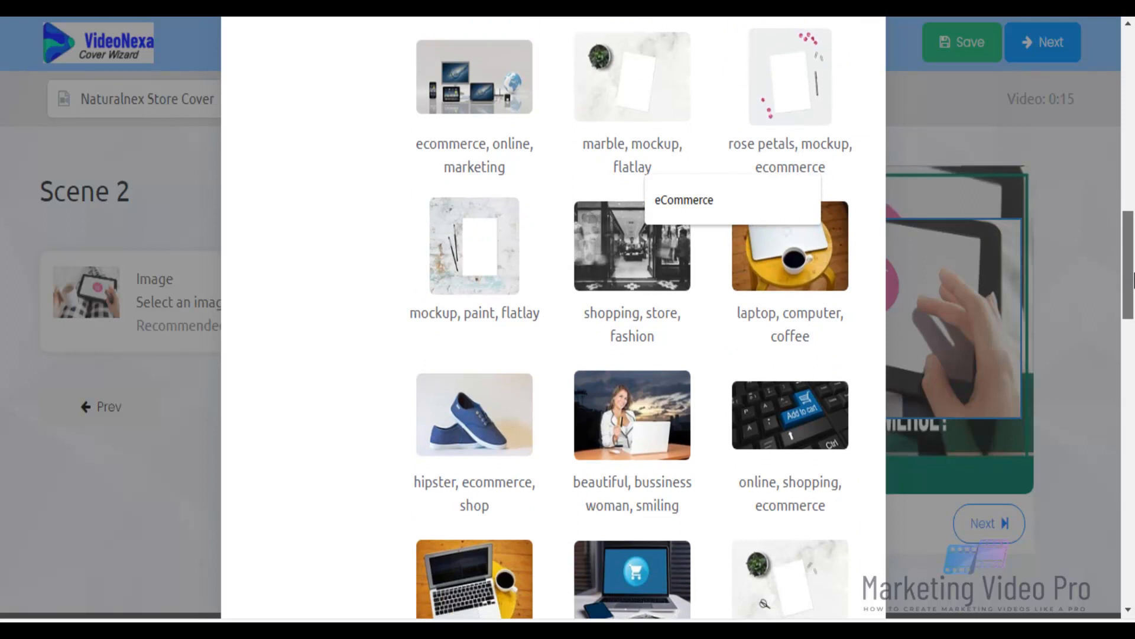
pyautogui.scroll(-3)
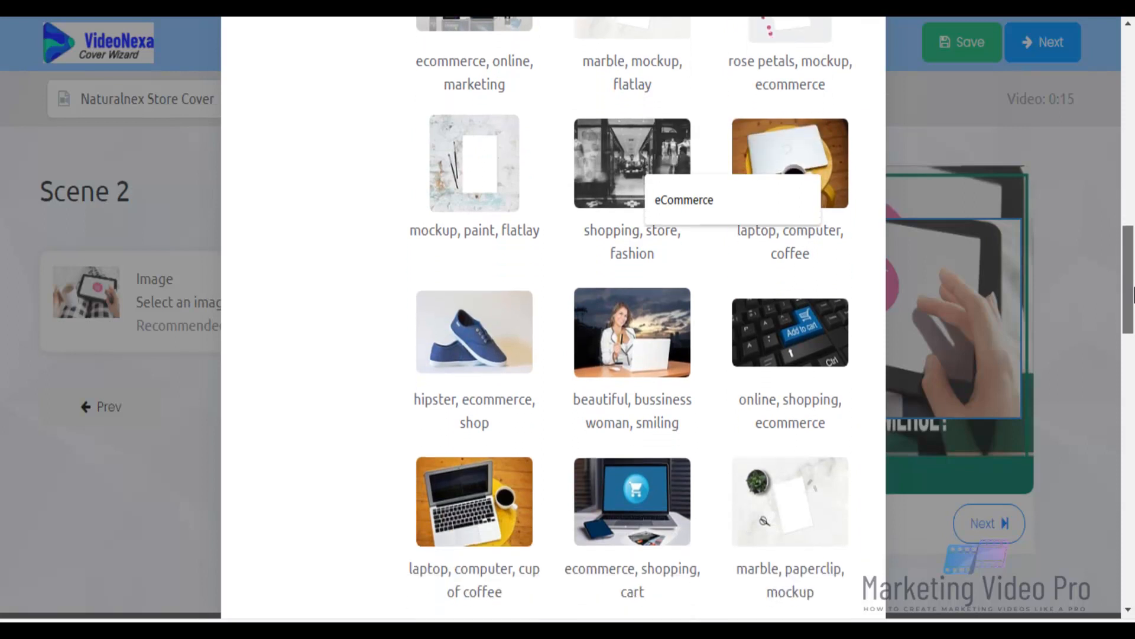
pyautogui.scroll(-3)
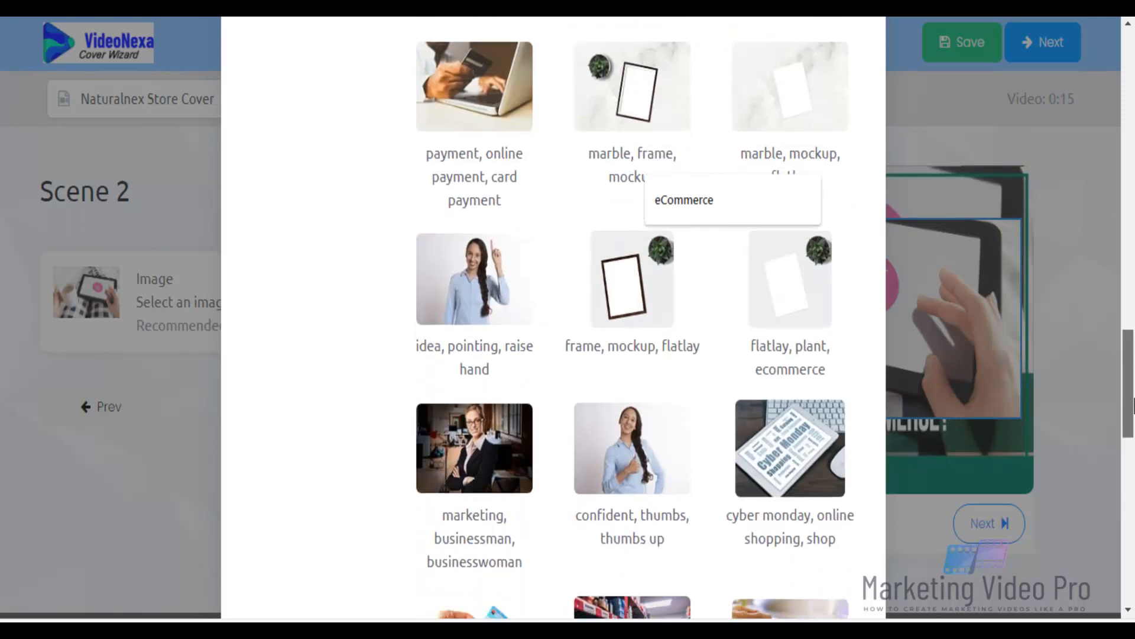
pyautogui.scroll(-3)
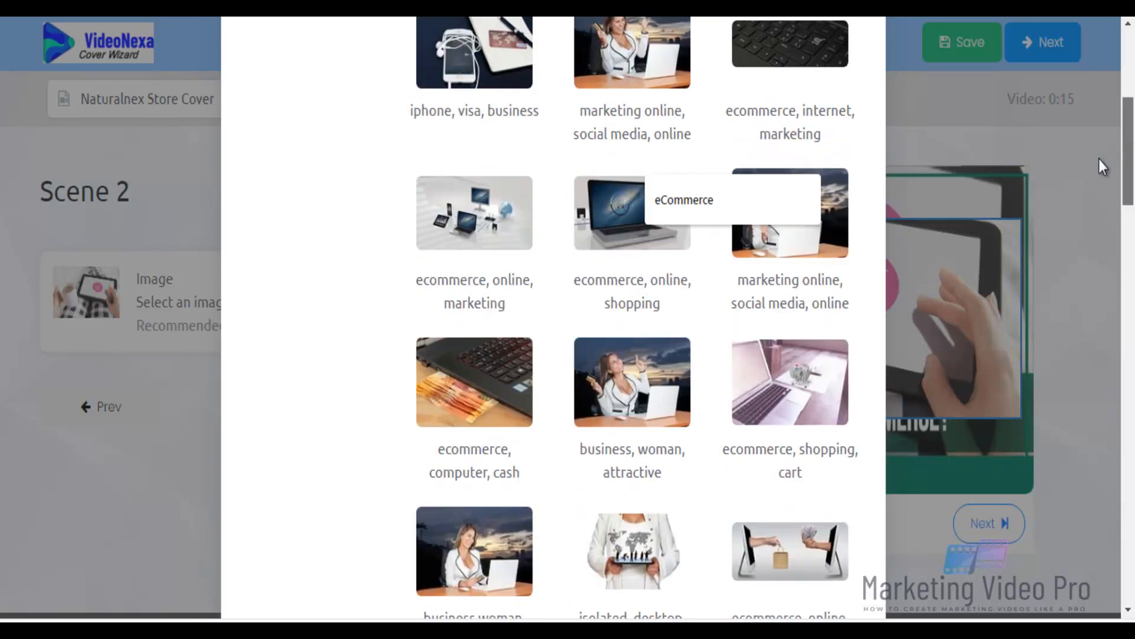
pyautogui.scroll(-3)
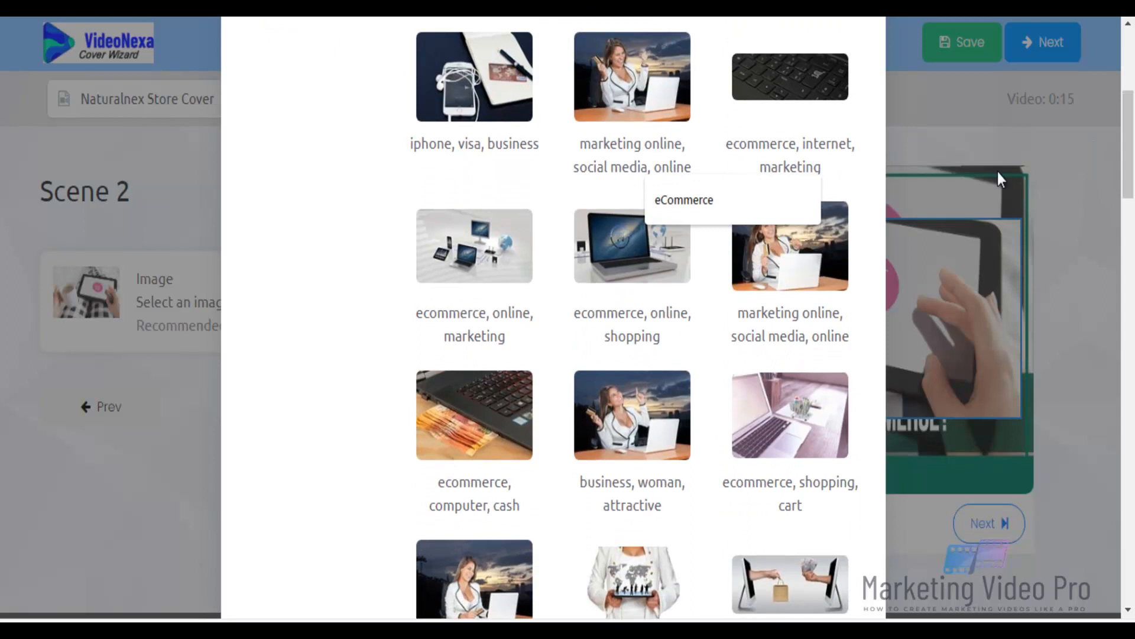
# - Choose the smiling businesswoman with laptop photo for Scene 2
pyautogui.click(632, 415)
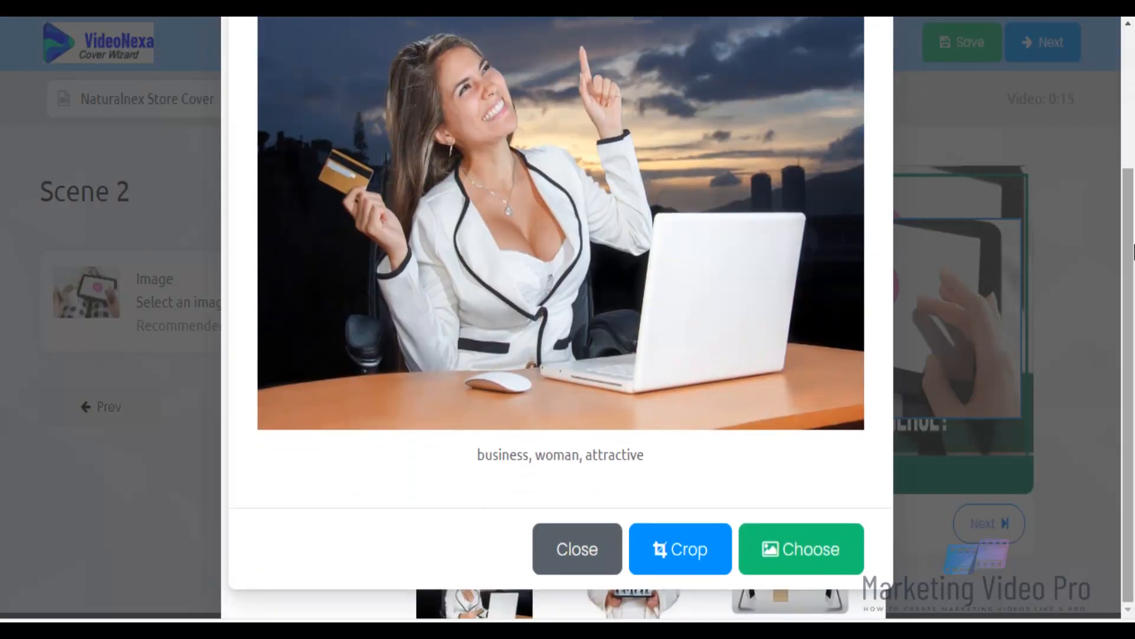
pyautogui.click(801, 548)
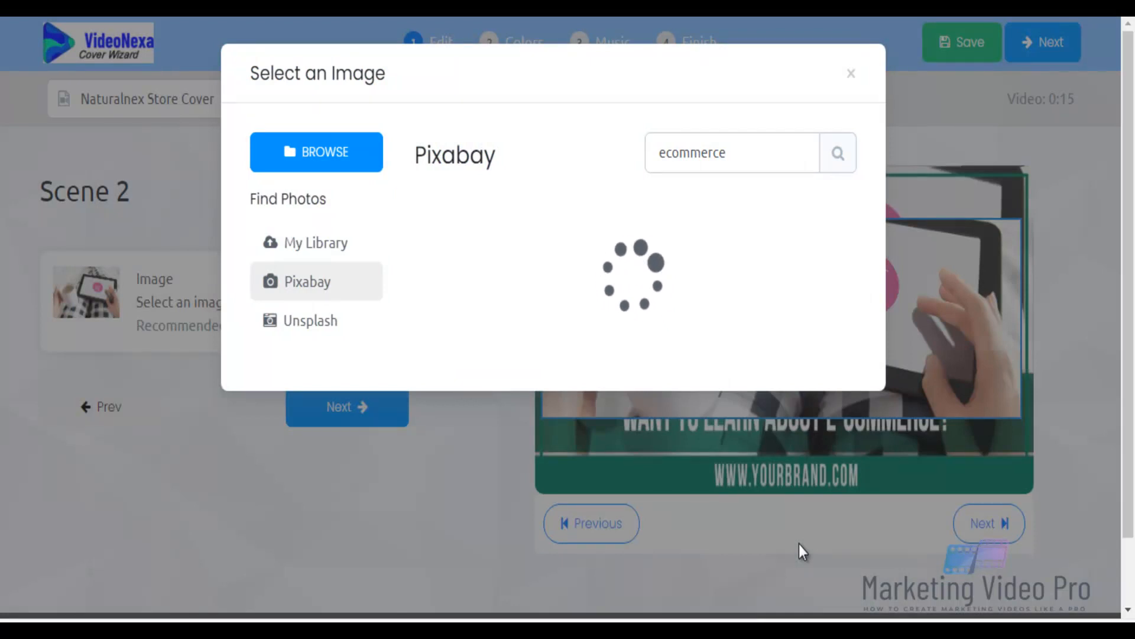
# - Advance from Scene 2 to Scene 3
pyautogui.click(851, 73)
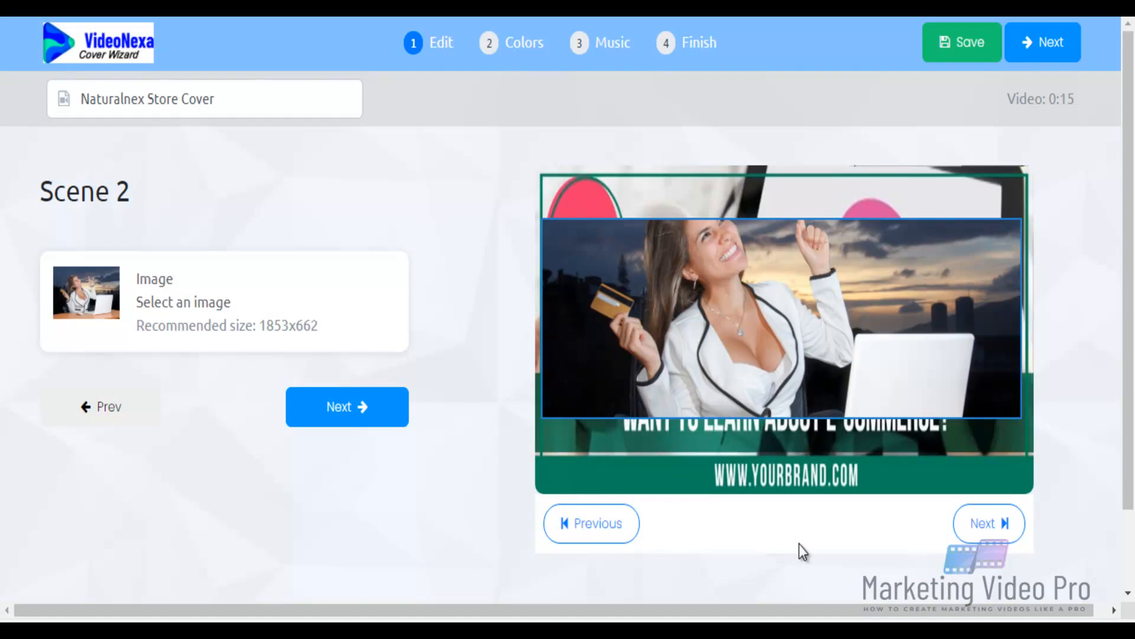
pyautogui.moveTo(757, 535)
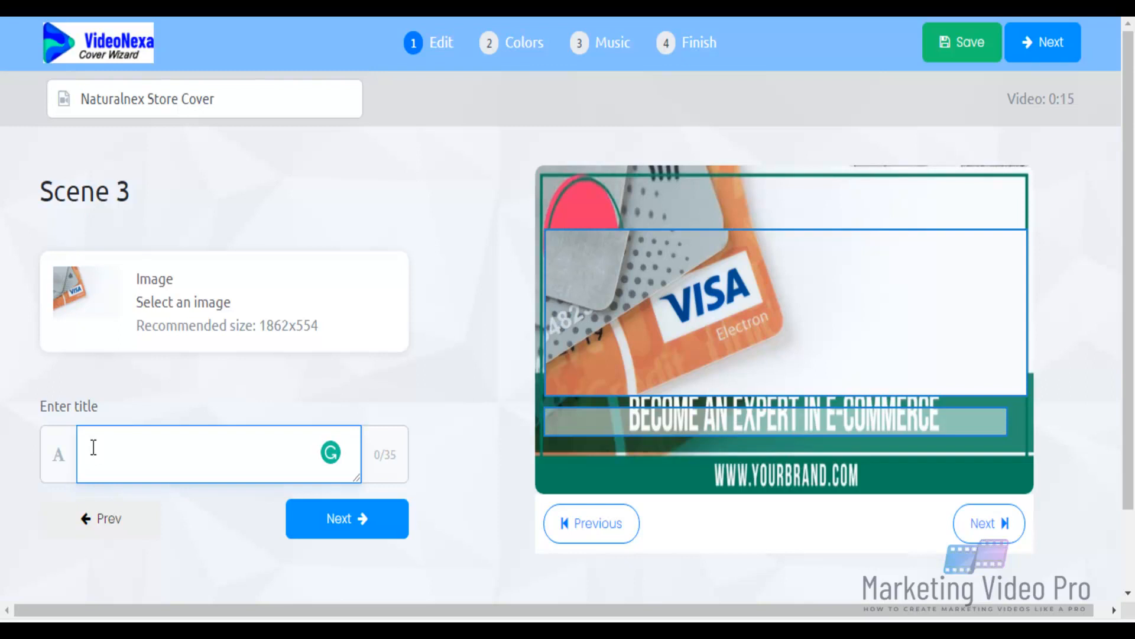
# - Give Scene 3 the title "Get Health Back Again"
pyautogui.write('Get B')
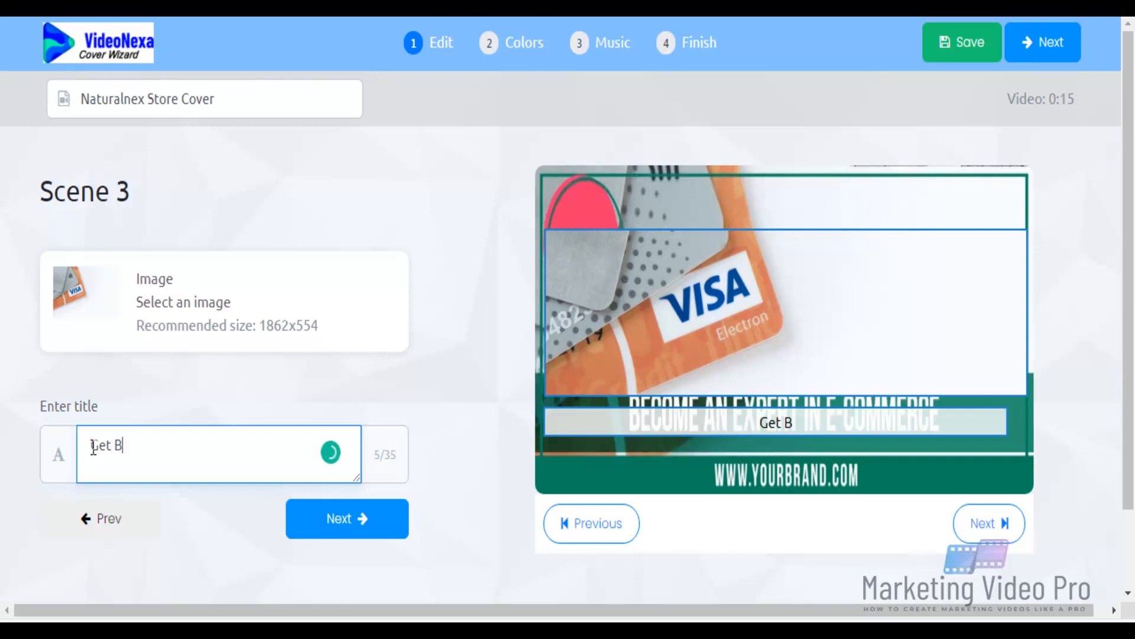
pyautogui.press('backspace')
pyautogui.write('Health')
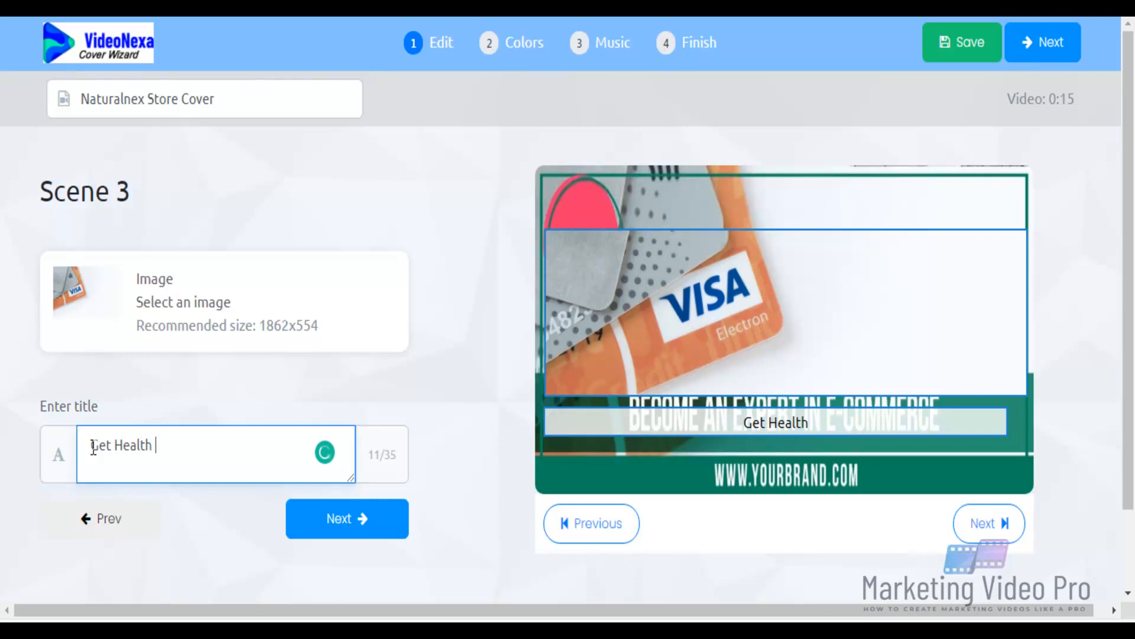
pyautogui.write('Back A')
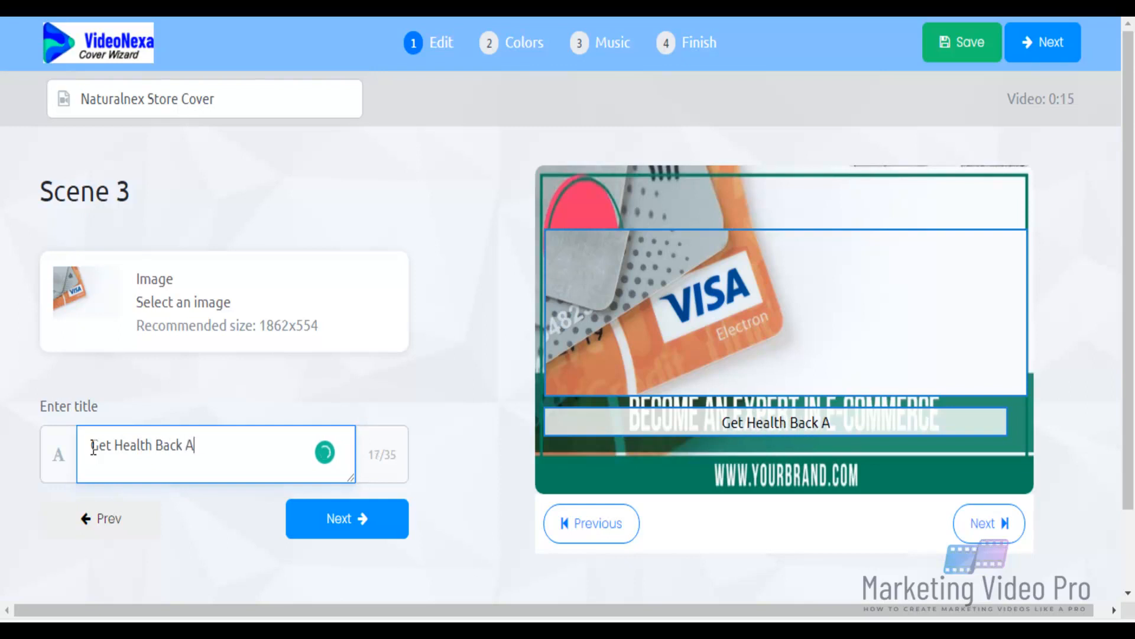
pyautogui.write('gain')
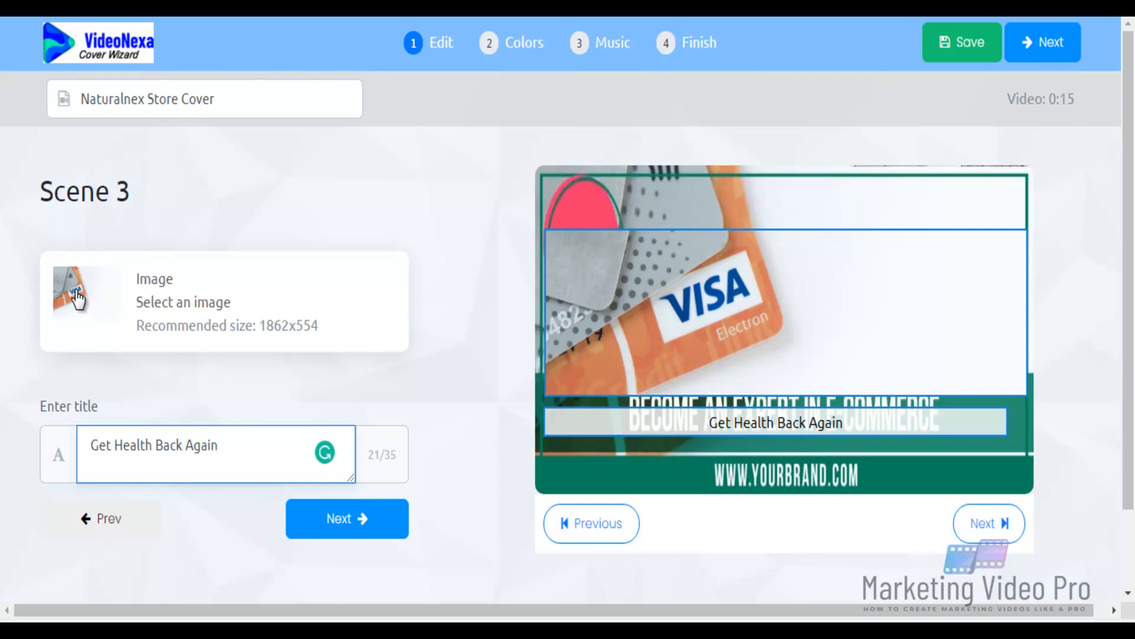
# - Search Unsplash for 'health' in Scene 3's image picker
pyautogui.click(82, 297)
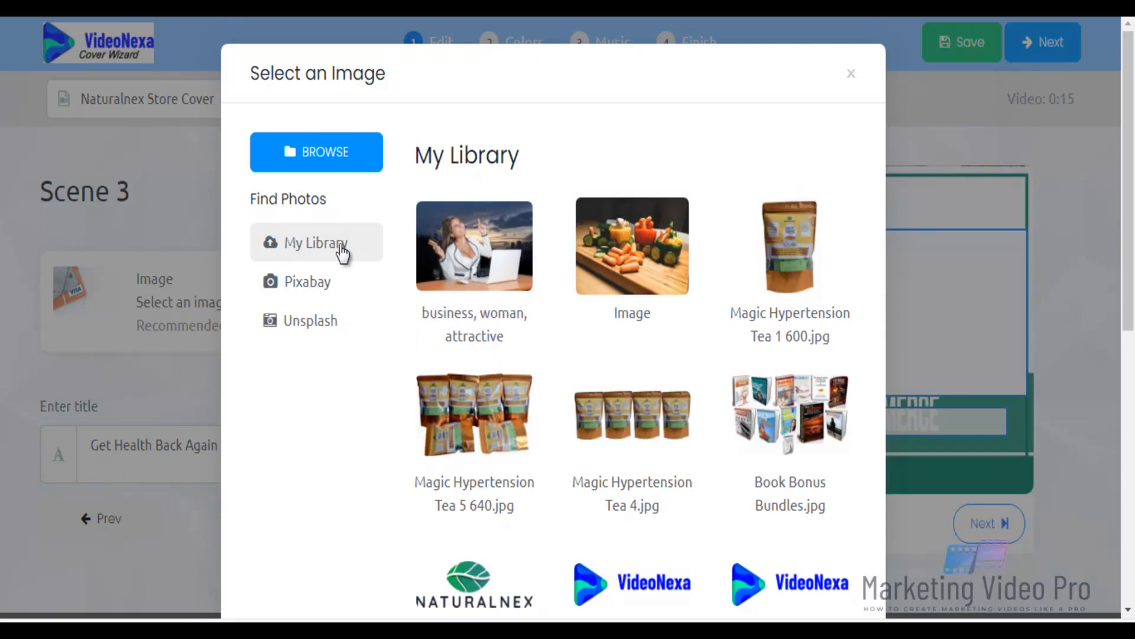
pyautogui.click(310, 321)
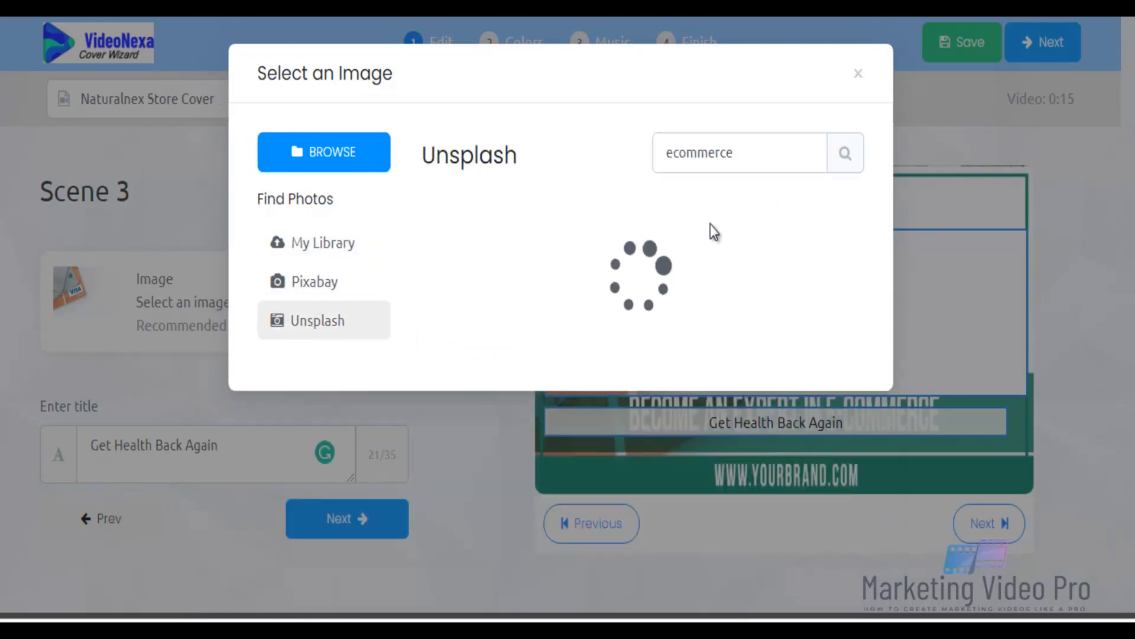
pyautogui.click(738, 152)
pyautogui.write('e')
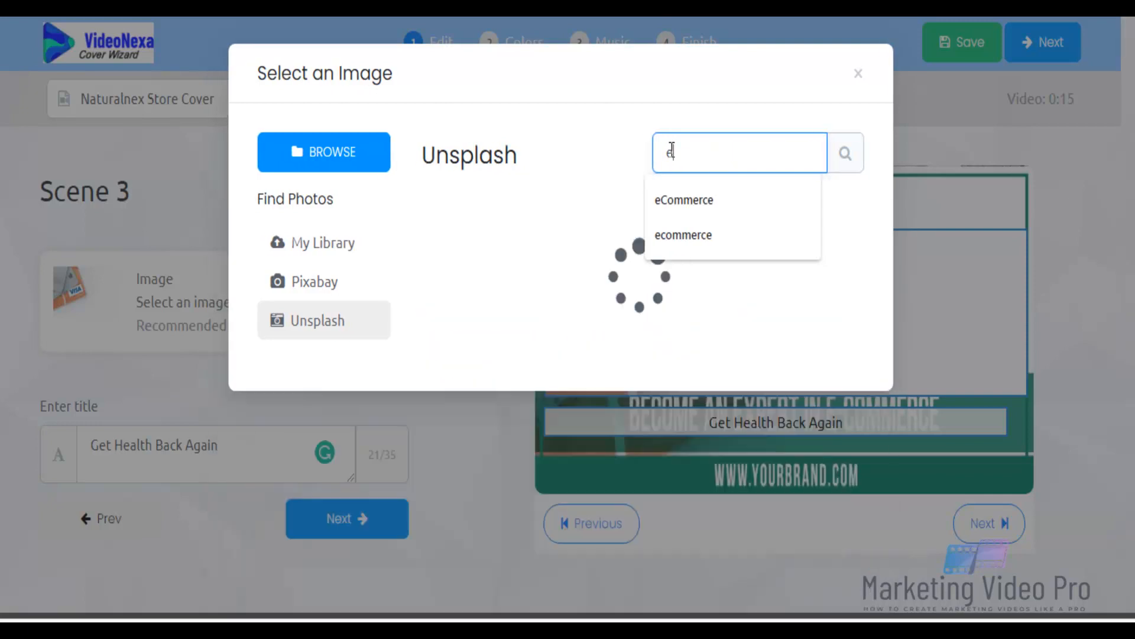
pyautogui.write('health')
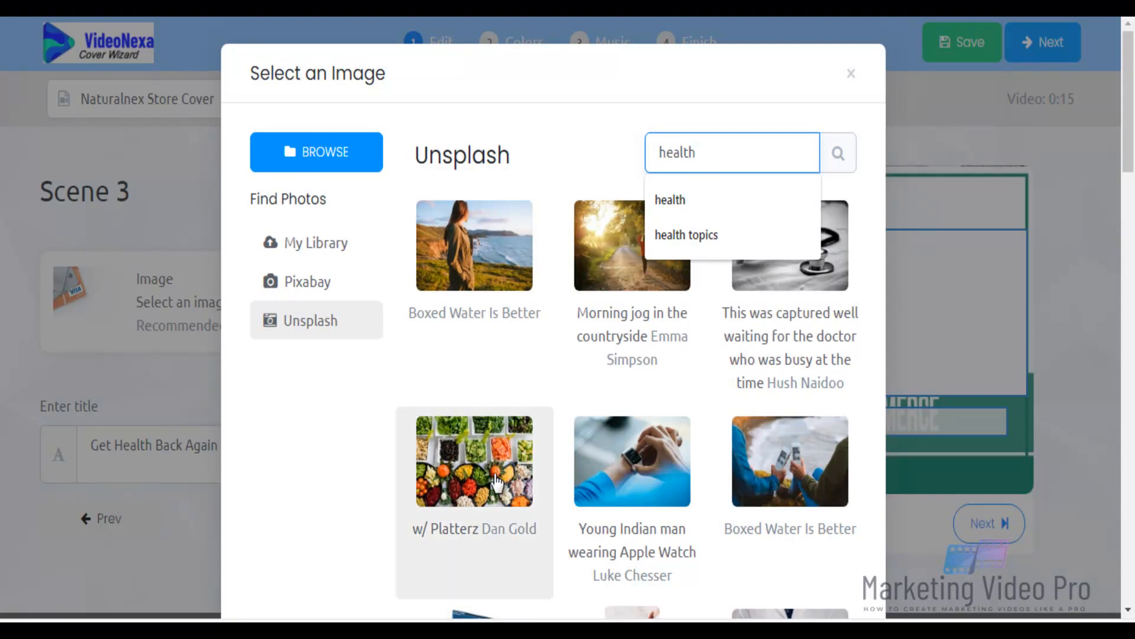
# - Choose the vegetable platter photo as Scene 3's image
pyautogui.click(473, 461)
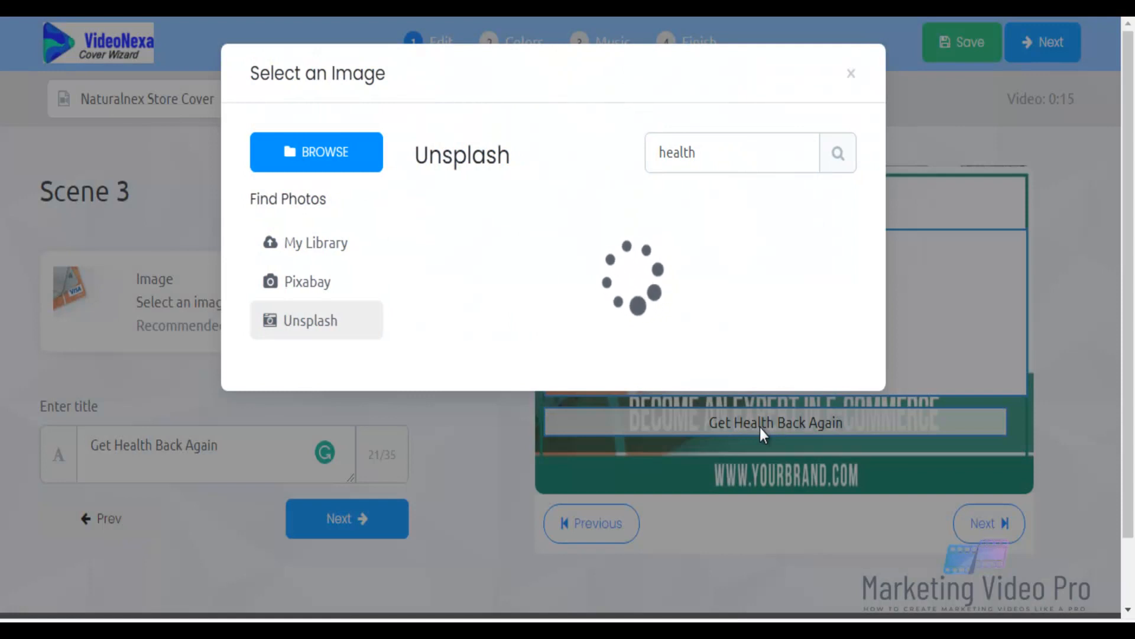
pyautogui.click(851, 73)
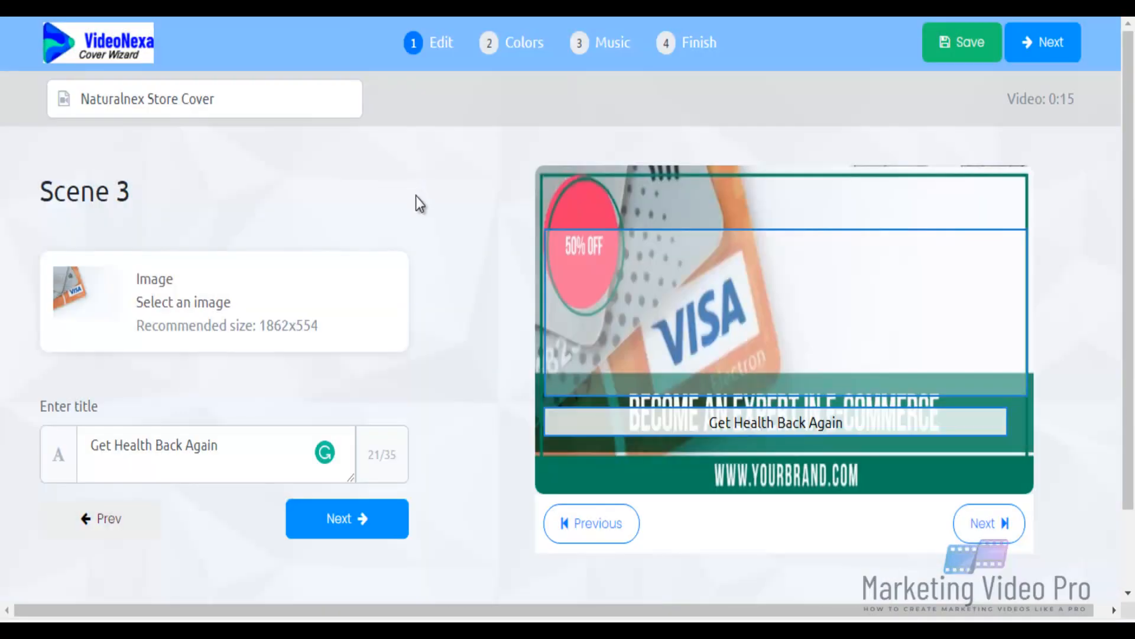
pyautogui.click(346, 518)
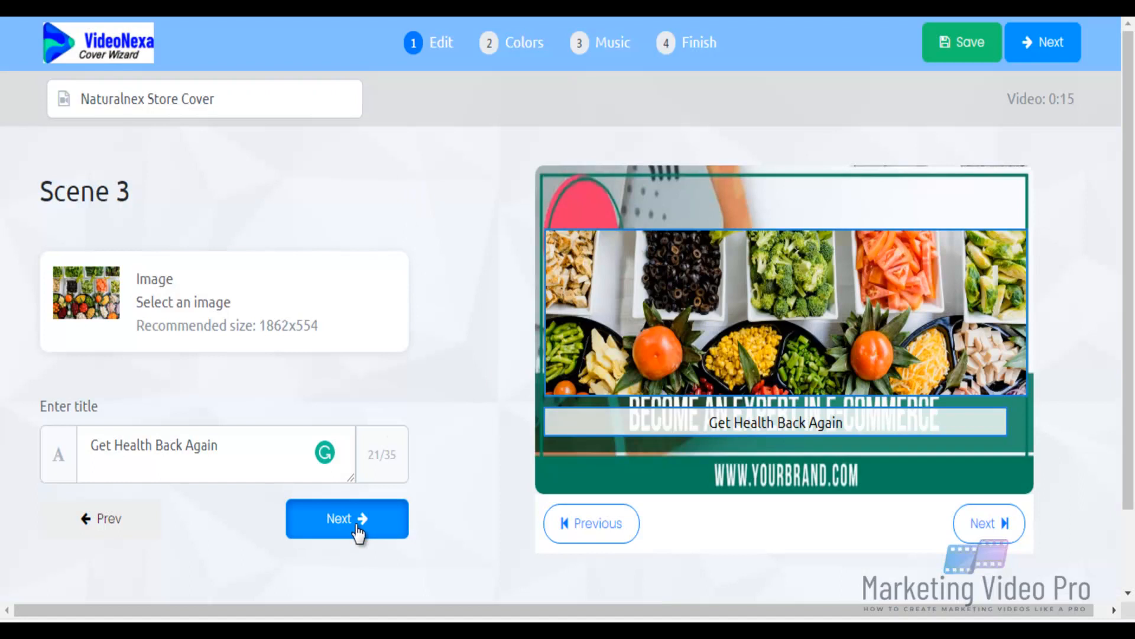
# - Advance to Scene 4 with its shopping-basket template image
pyautogui.click(347, 518)
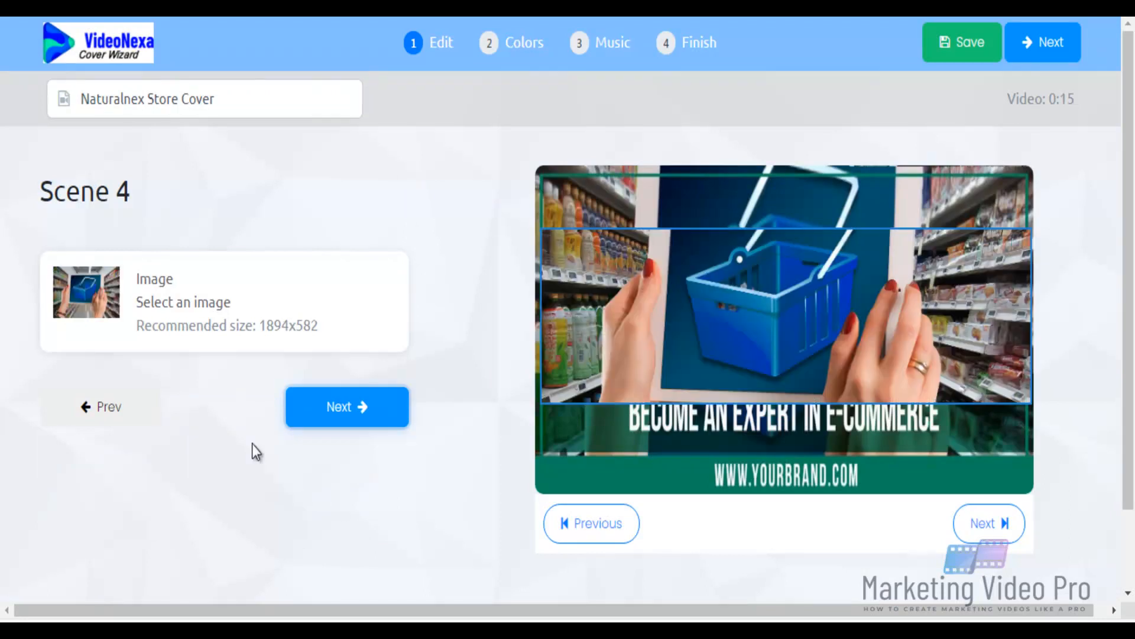
pyautogui.moveTo(161, 383)
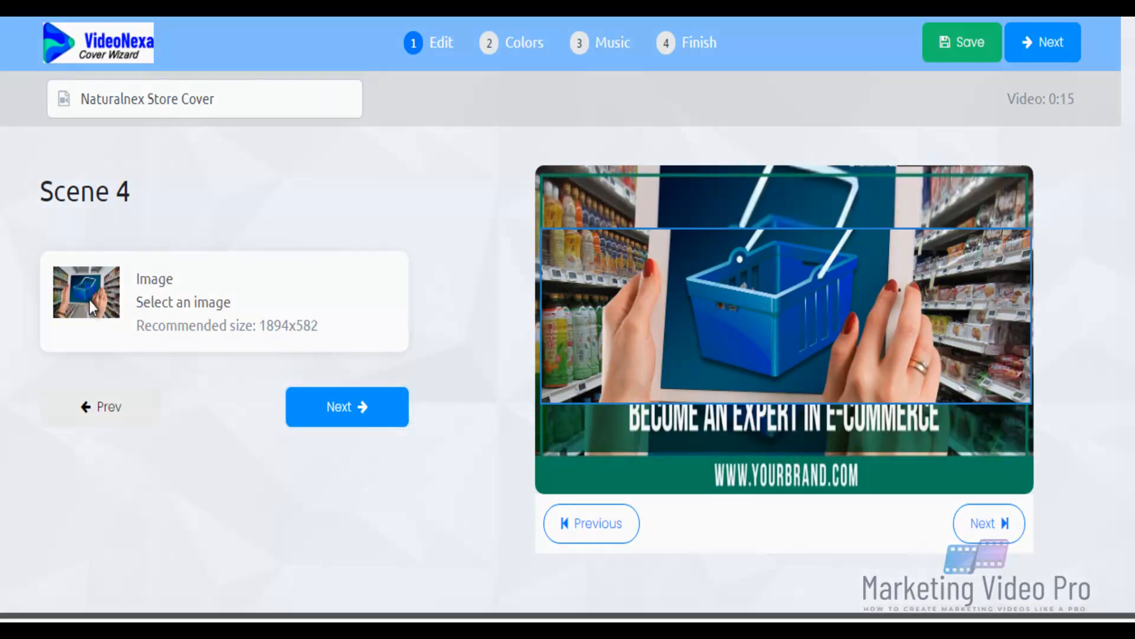
# - Search Unsplash for 'ecommerce' in Scene 4's picker and browse the results
pyautogui.click(87, 291)
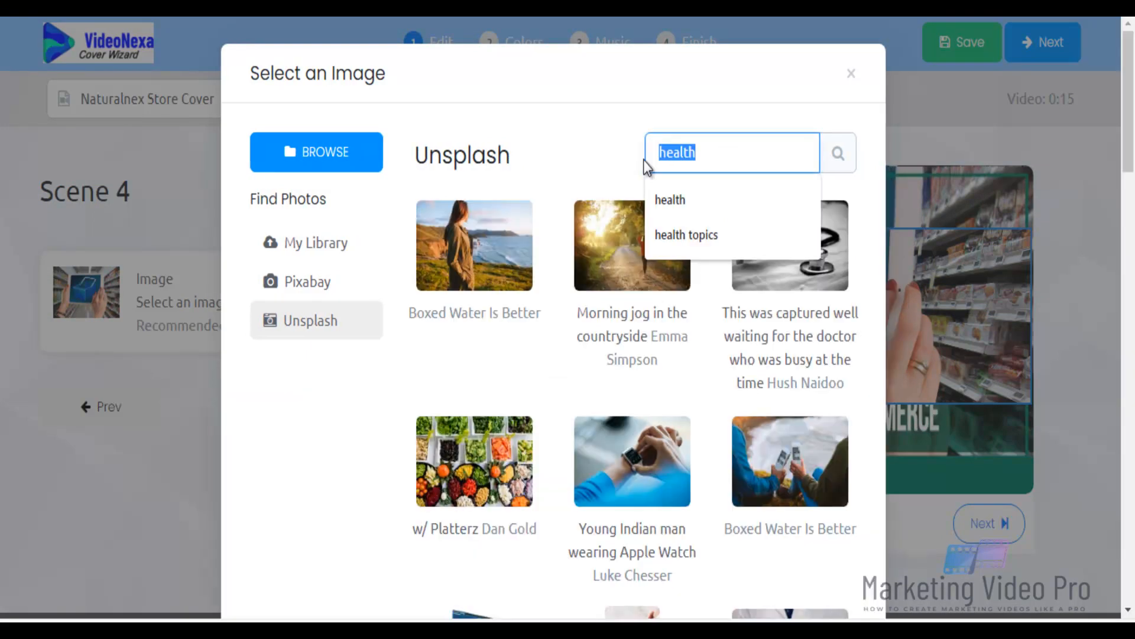
pyautogui.write('ecommerce')
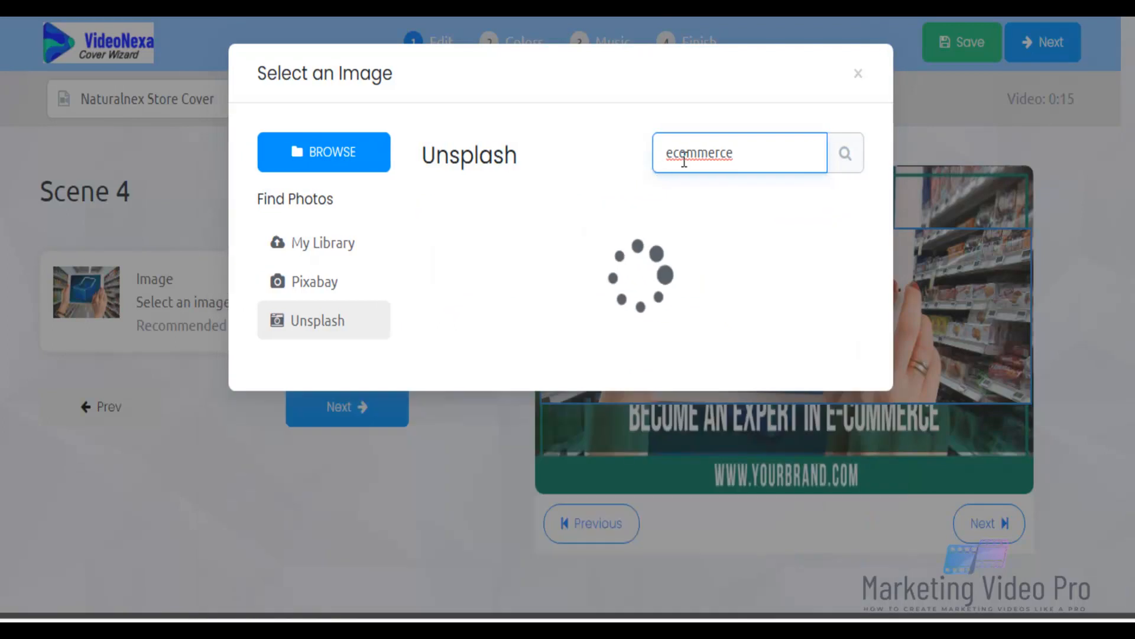
pyautogui.click(844, 153)
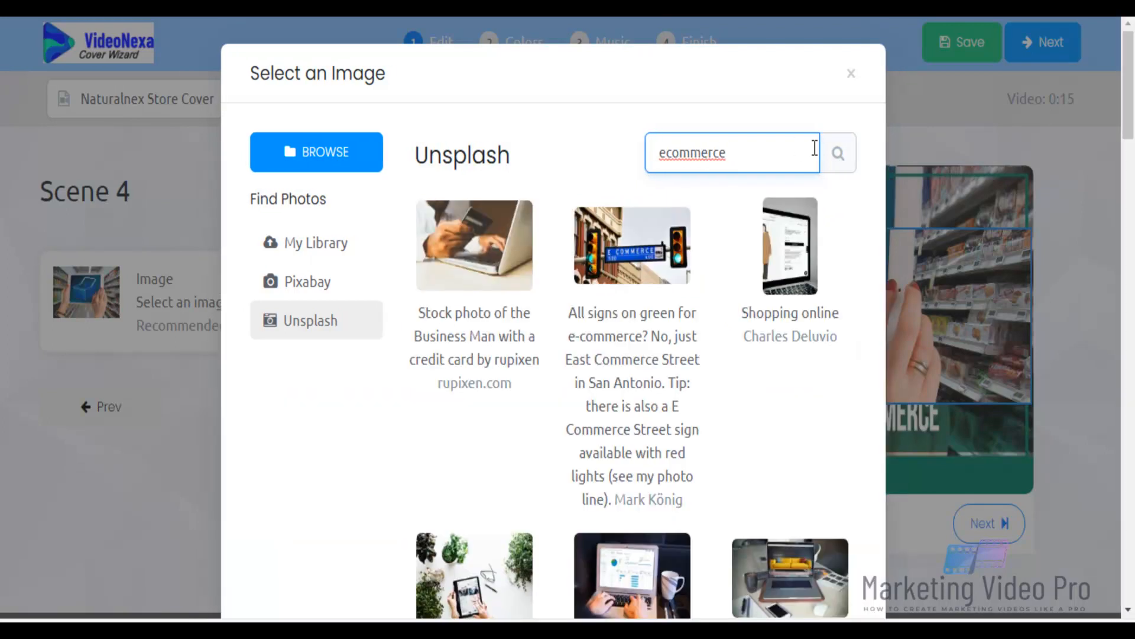
pyautogui.moveTo(776, 162)
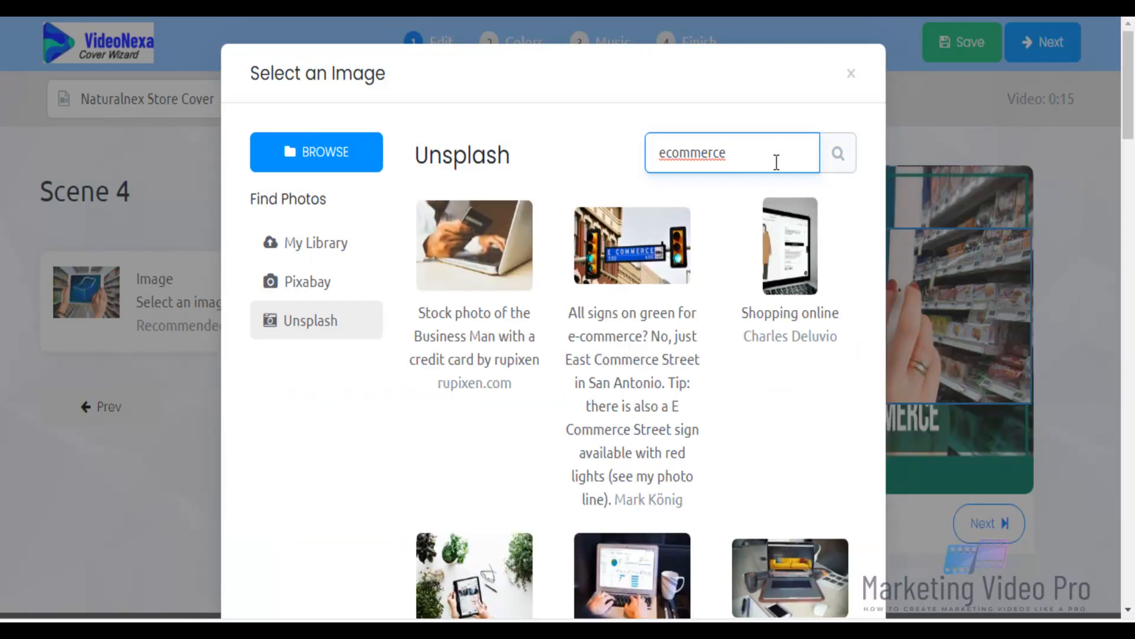
pyautogui.scroll(-3)
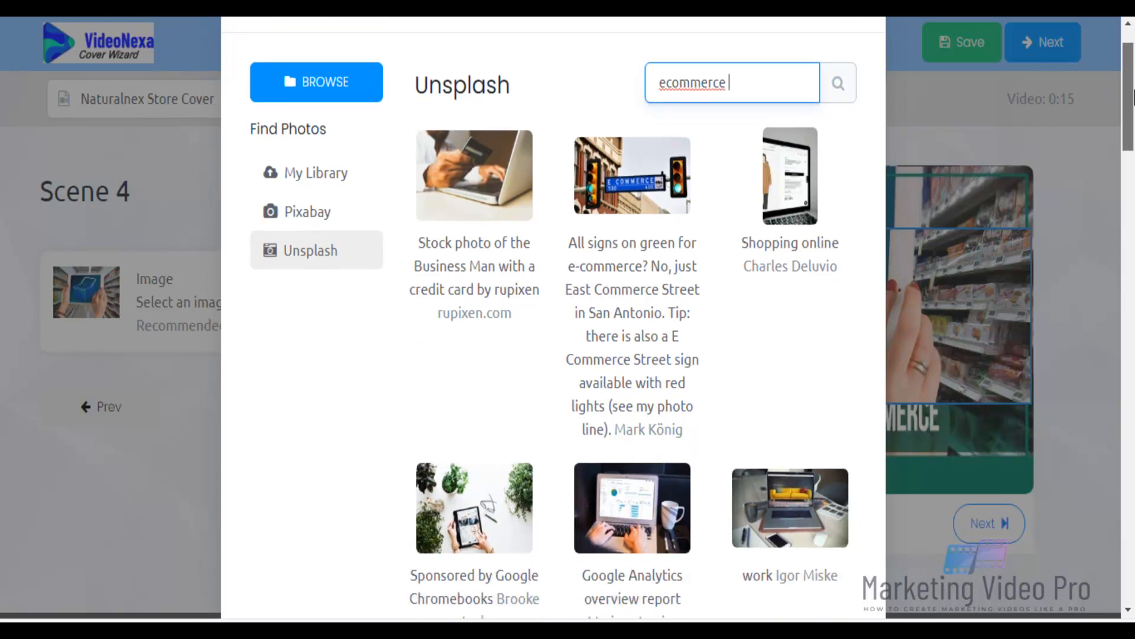
pyautogui.scroll(-3)
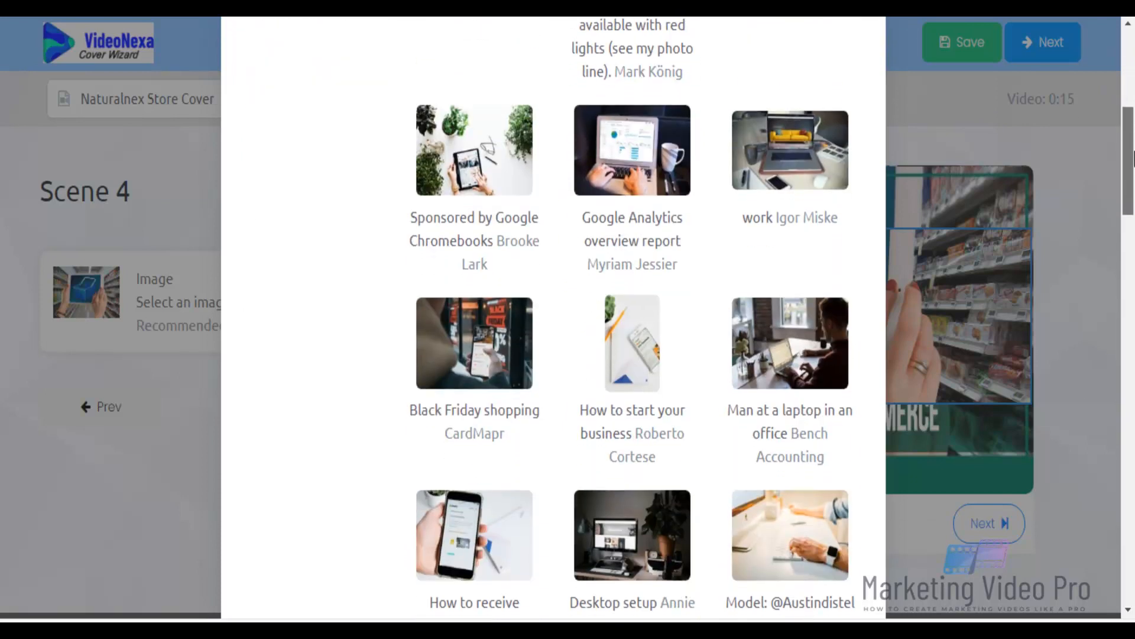
pyautogui.scroll(-3)
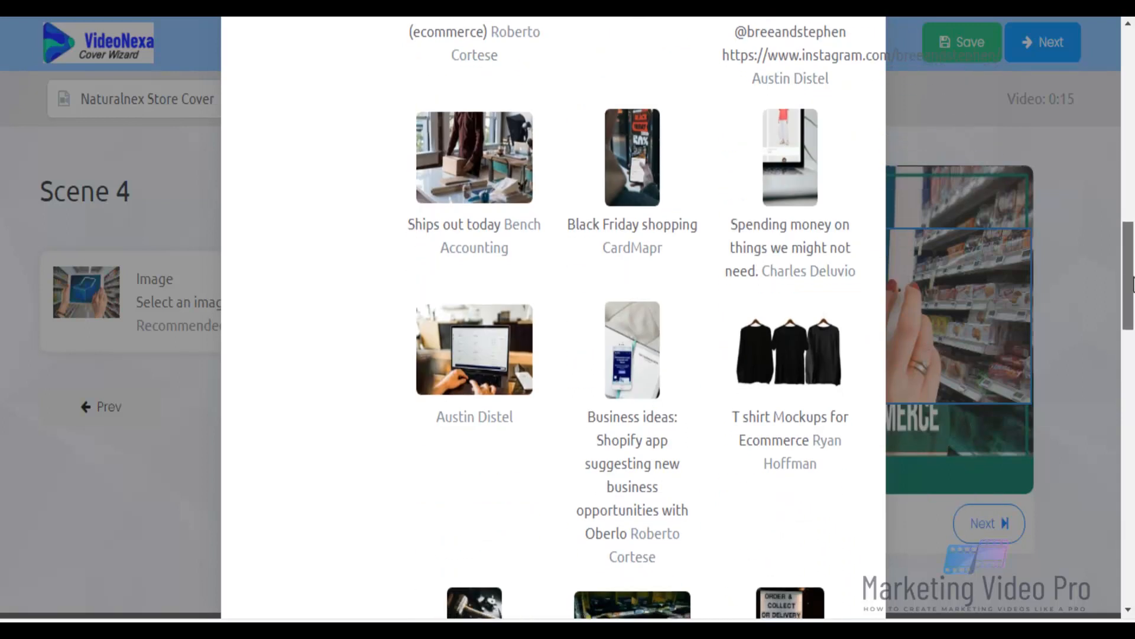
pyautogui.scroll(-3)
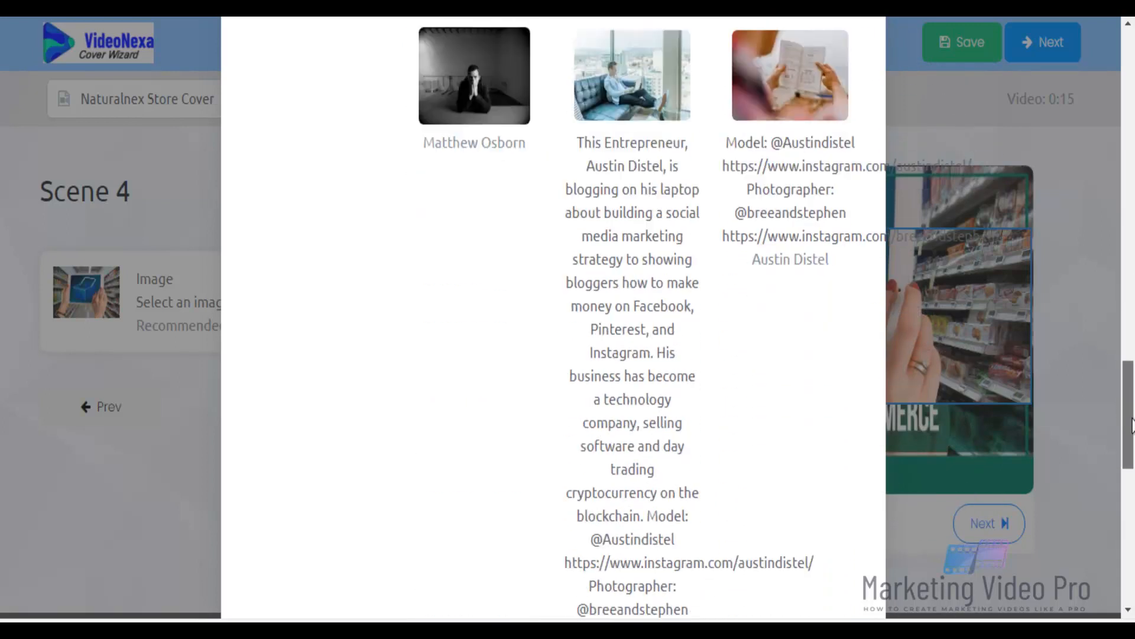
pyautogui.scroll(-3)
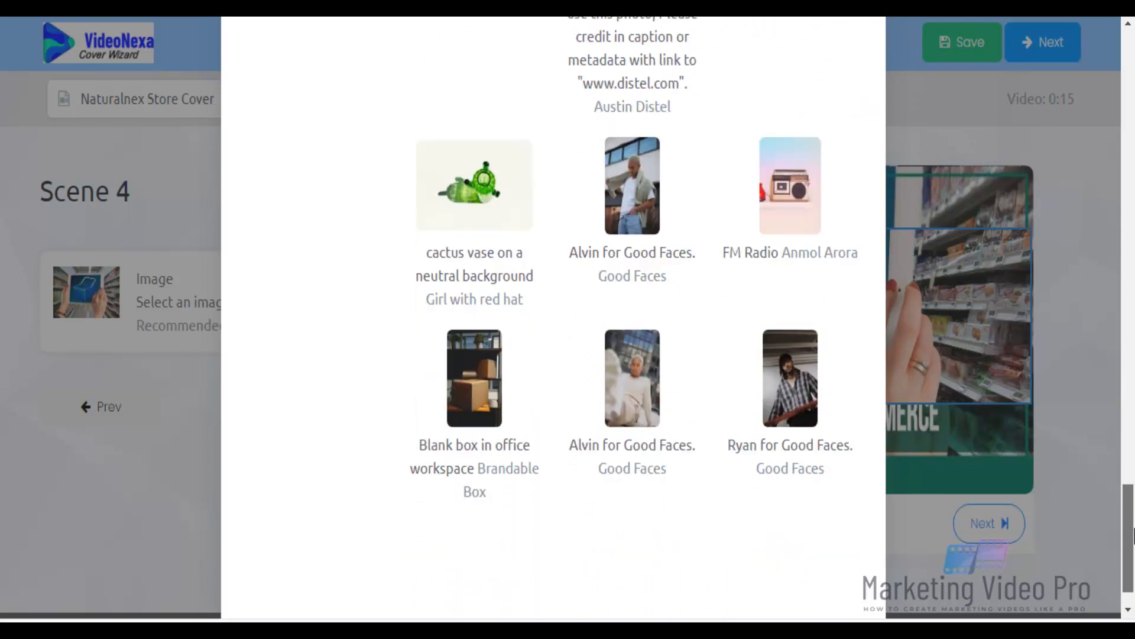
pyautogui.scroll(-3)
pyautogui.write('ecommerce')
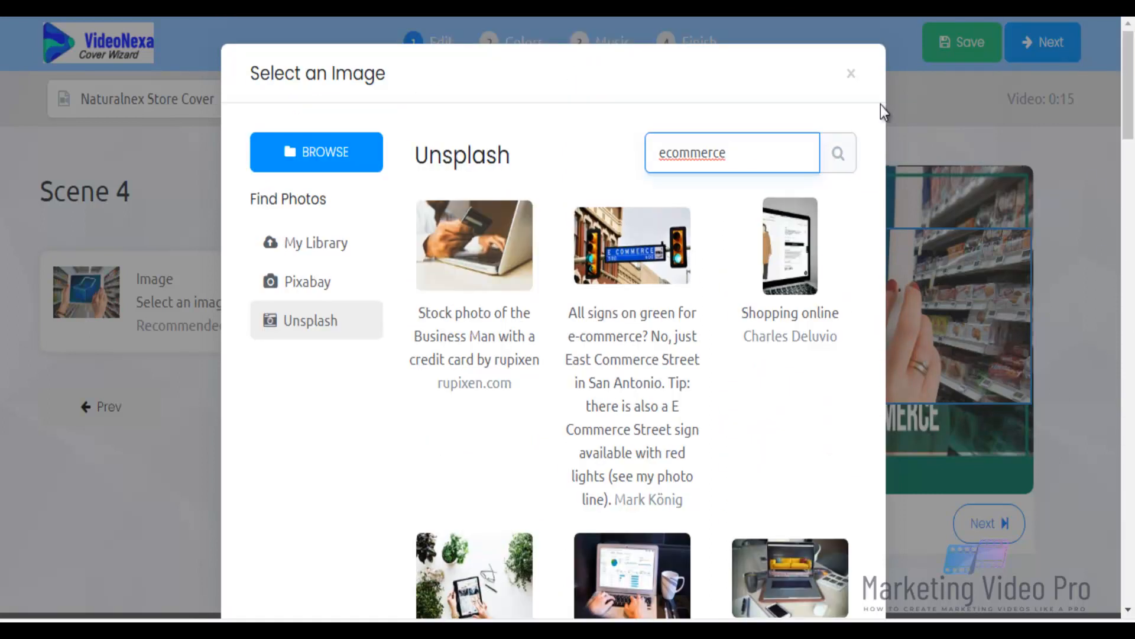
# - Search Unsplash for 'online store' and browse those results
pyautogui.write('o')
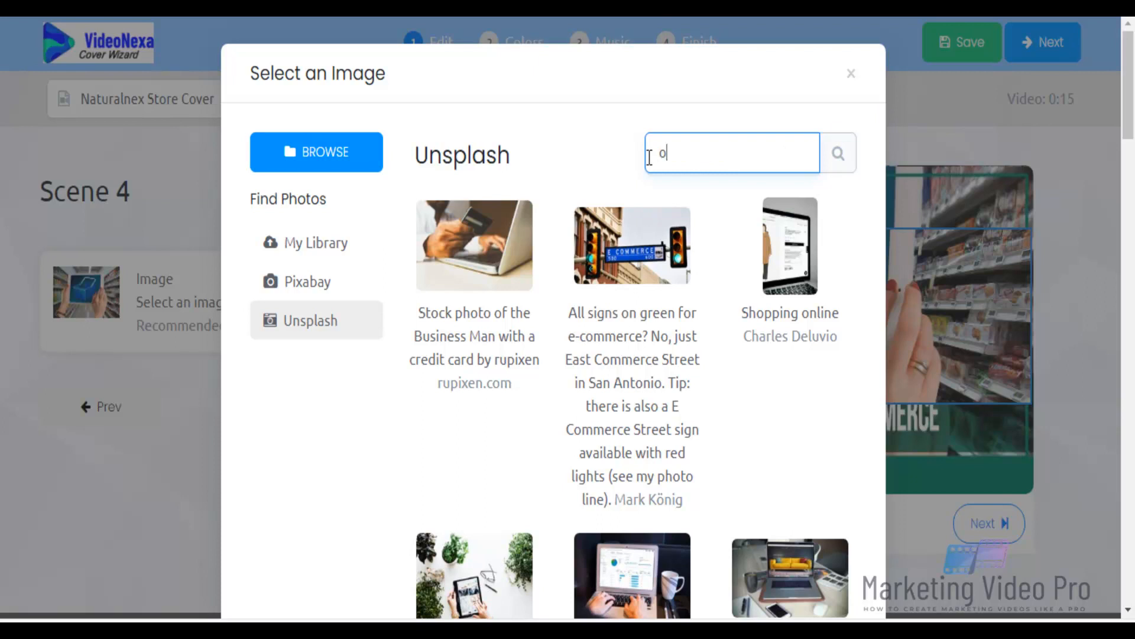
pyautogui.write('nline store')
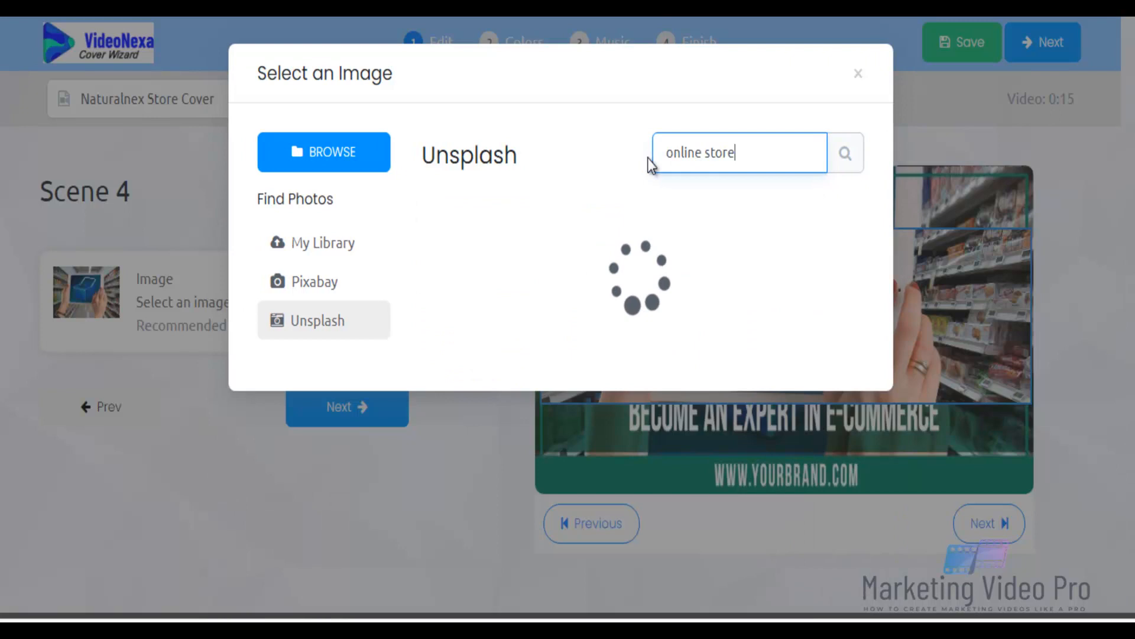
pyautogui.click(845, 153)
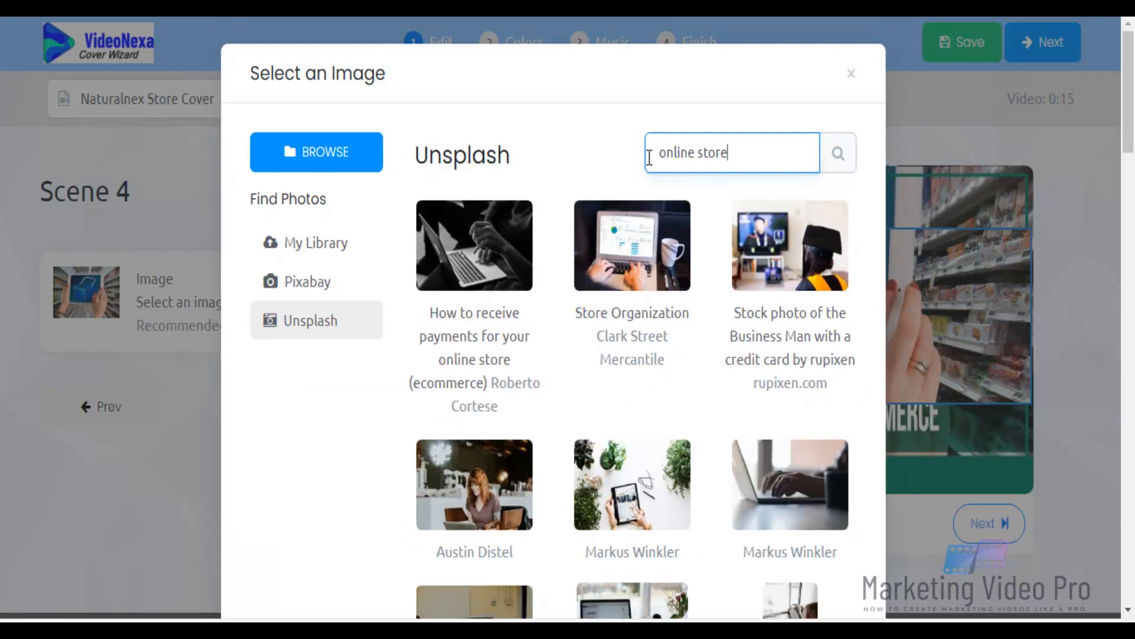
pyautogui.scroll(-3)
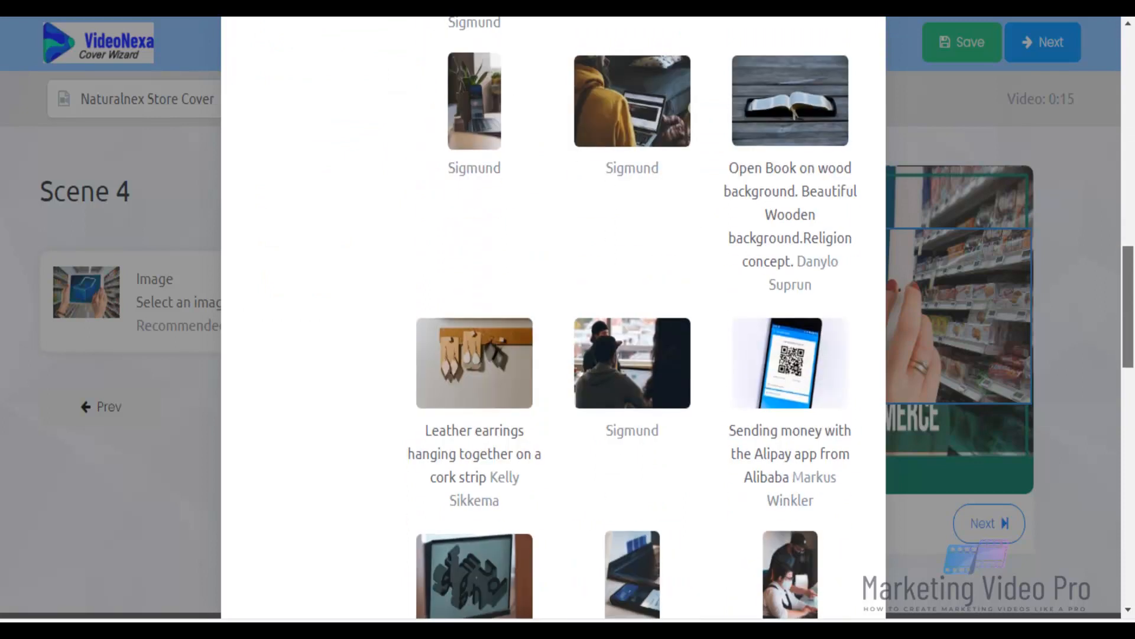
pyautogui.scroll(-3)
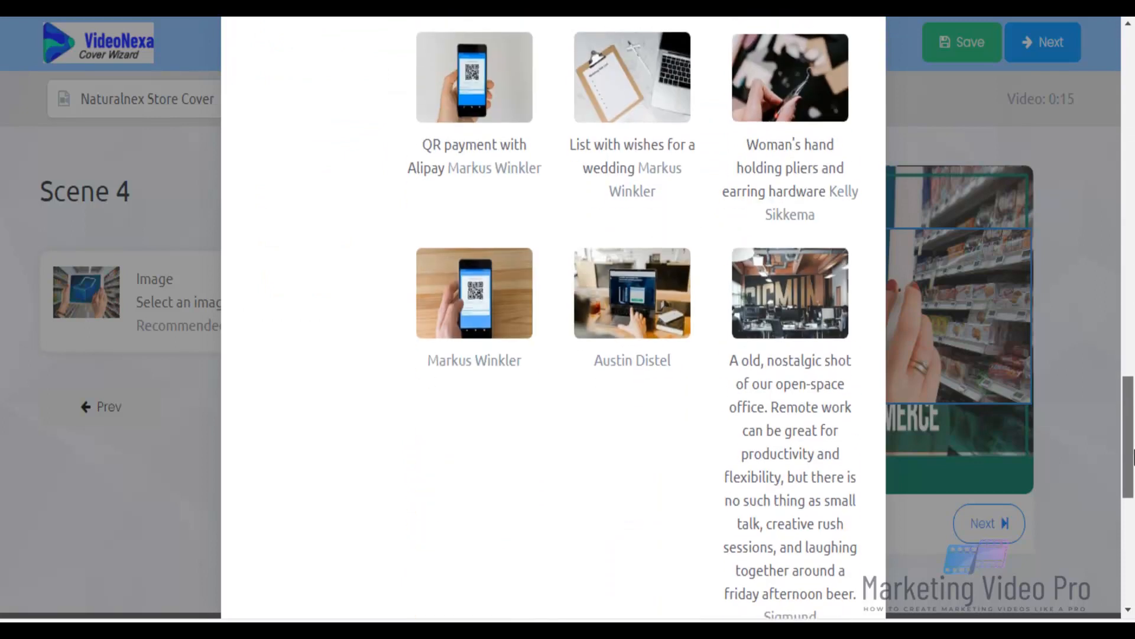
pyautogui.scroll(-3)
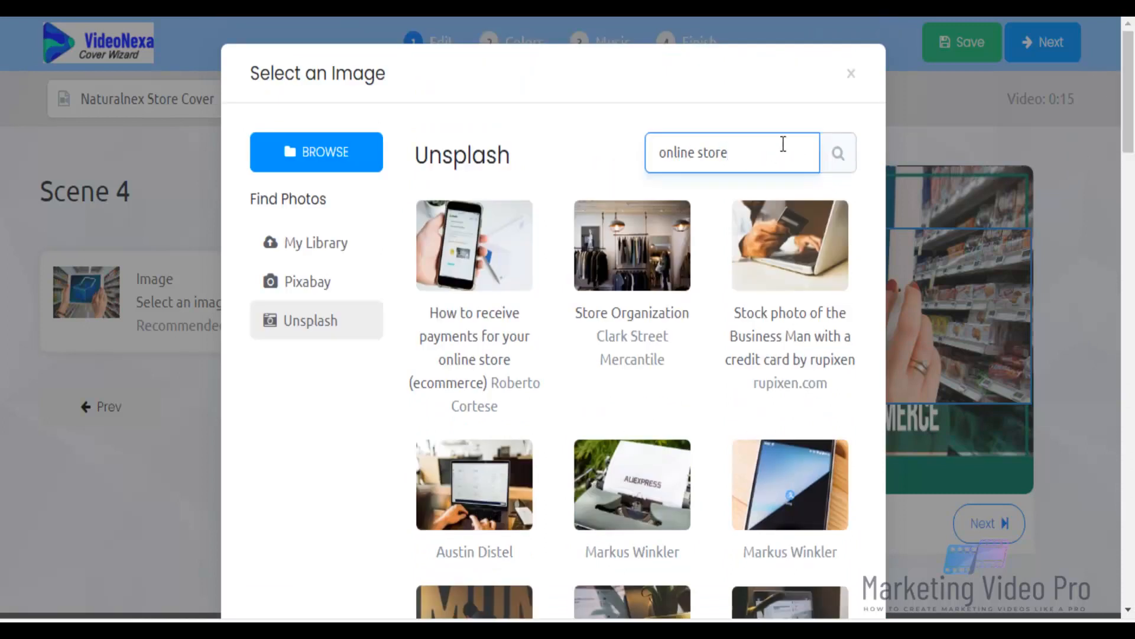
# - Remove 'online' so the Unsplash search shows results for 'store'
pyautogui.doubleClick(677, 153)
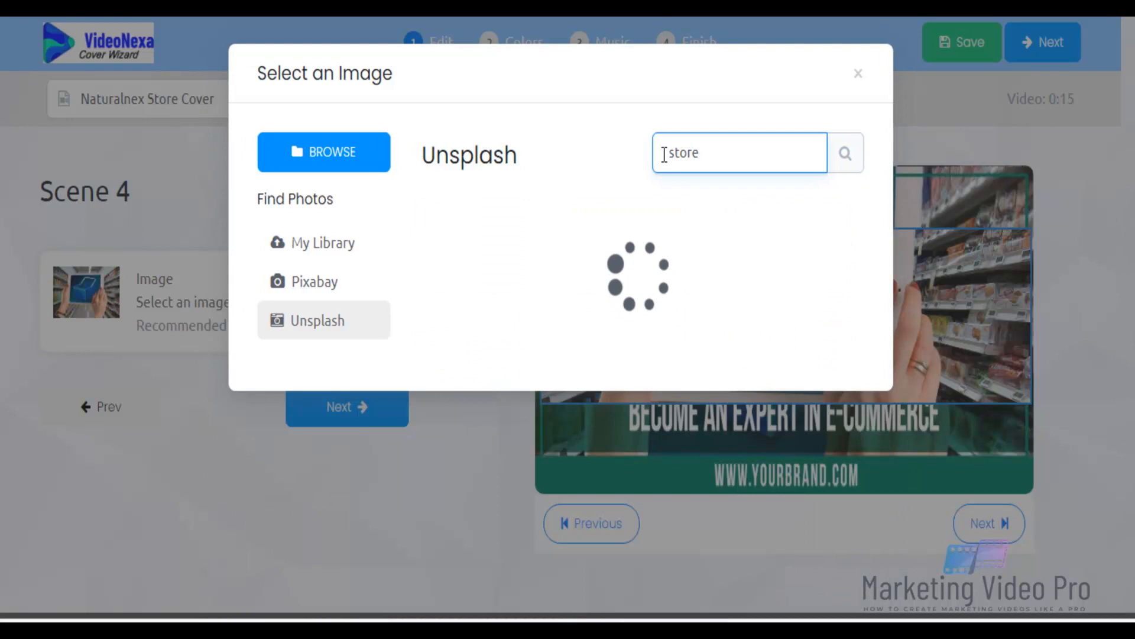
pyautogui.click(844, 152)
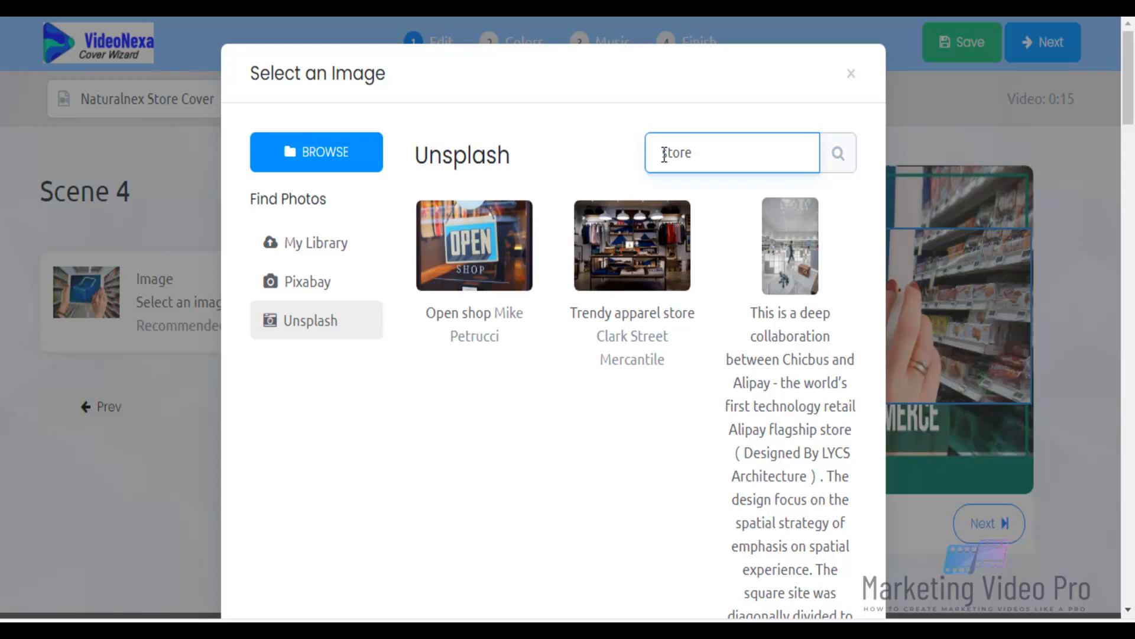
# - Switch the store search to Pixabay and preview the jar-shelf and supermarket produce photos
pyautogui.click(312, 281)
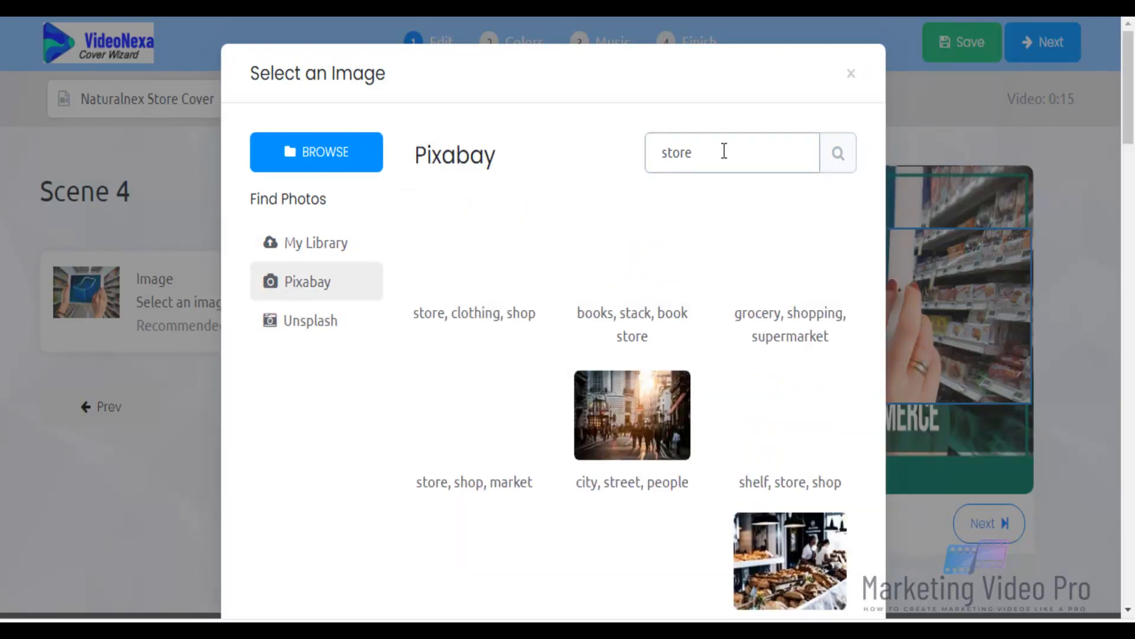
pyautogui.click(837, 153)
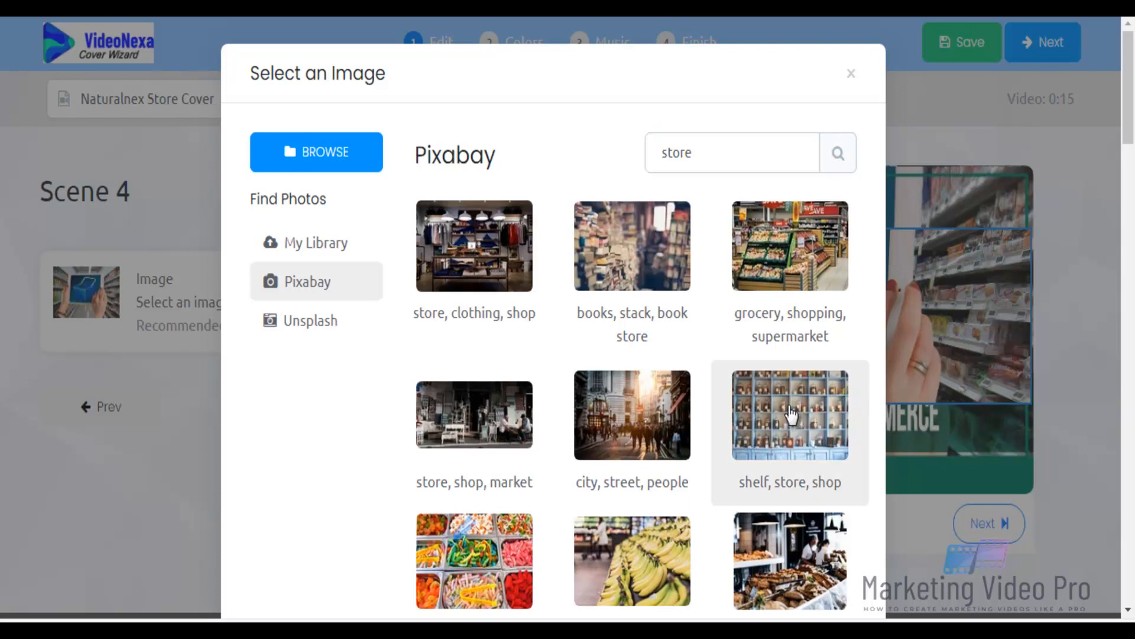
pyautogui.click(789, 414)
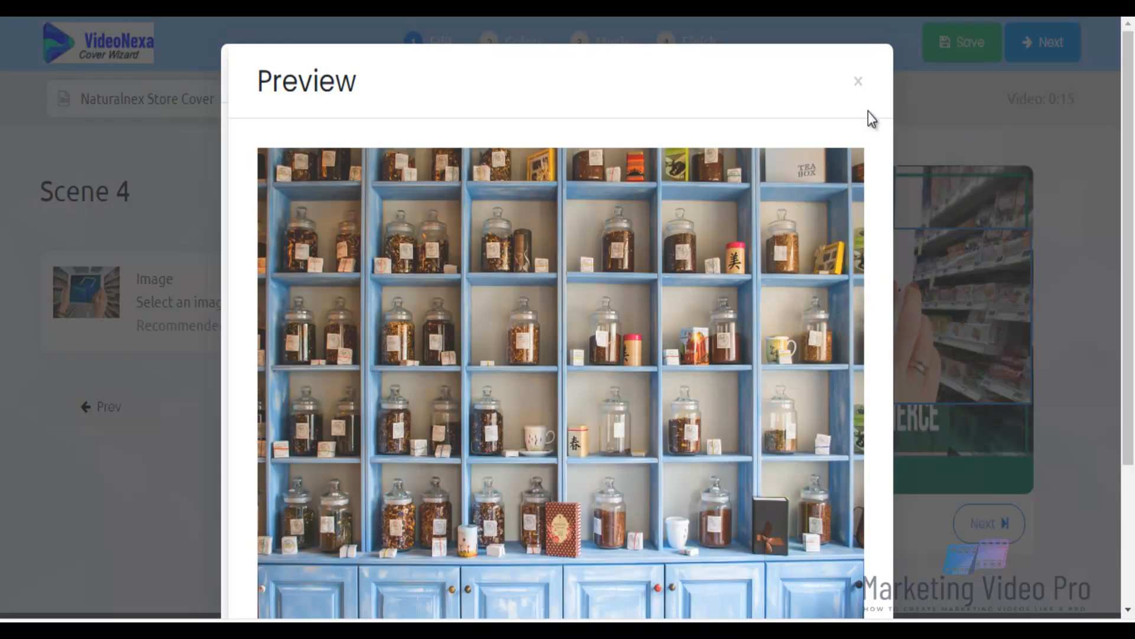
pyautogui.click(859, 82)
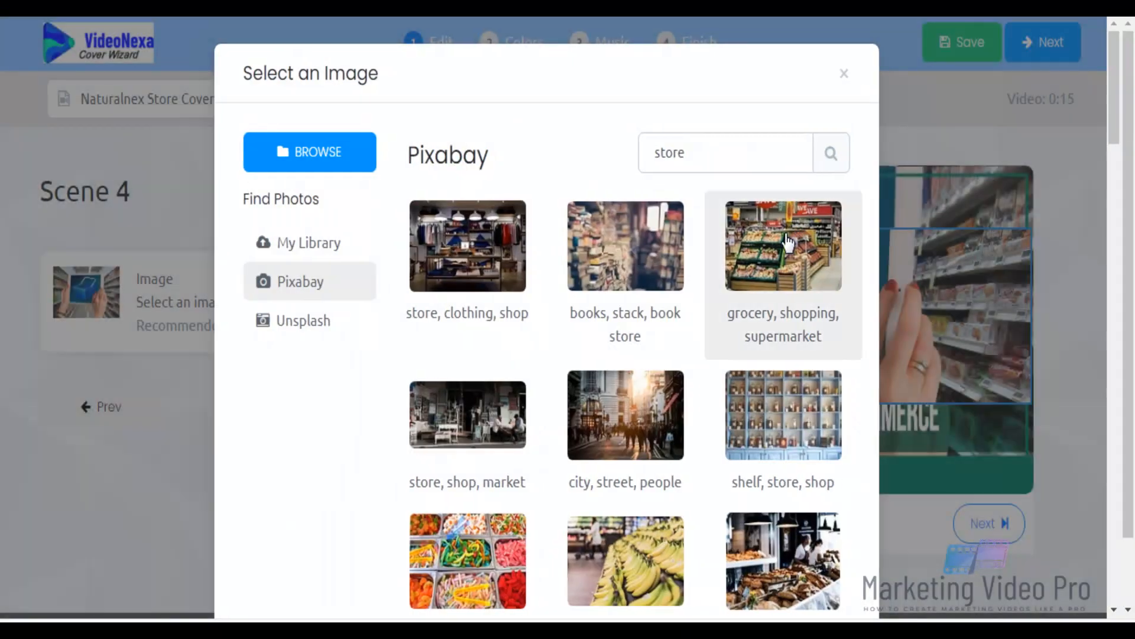
pyautogui.click(783, 245)
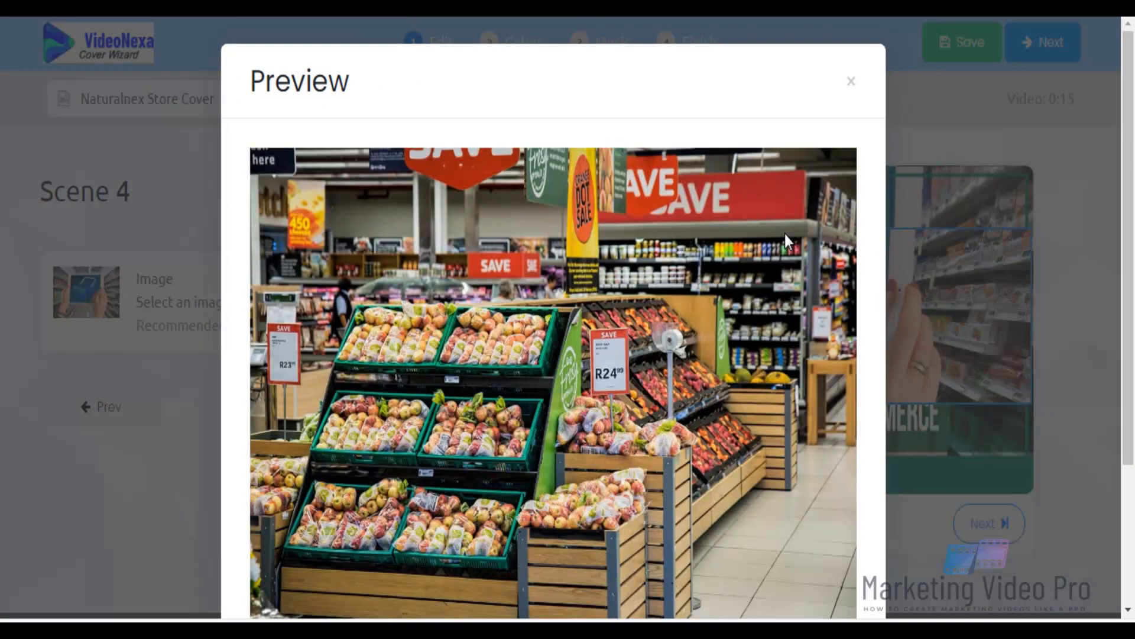
pyautogui.moveTo(1092, 143)
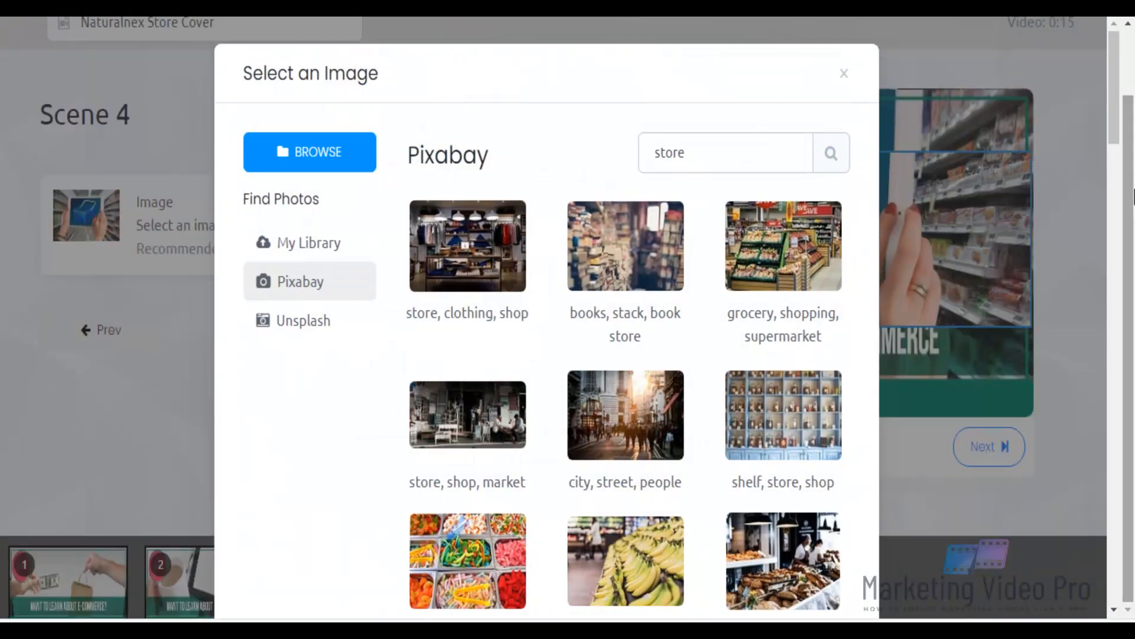
pyautogui.moveTo(1118, 73)
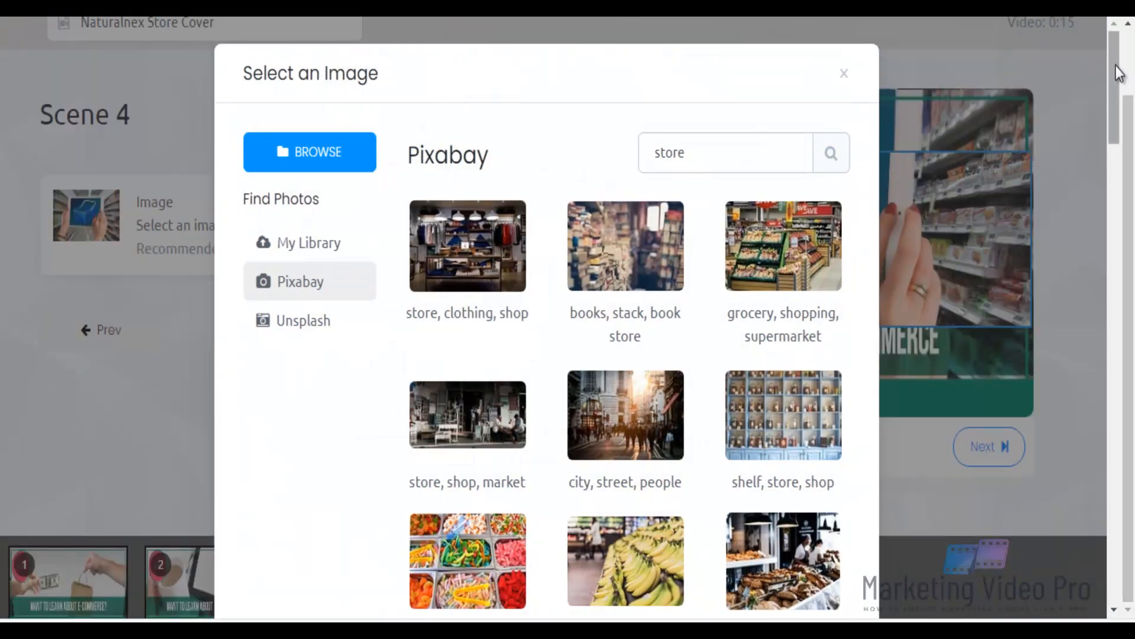
# - Choose the family shopping in a supermarket photo as Scene 4's image
pyautogui.scroll(-3)
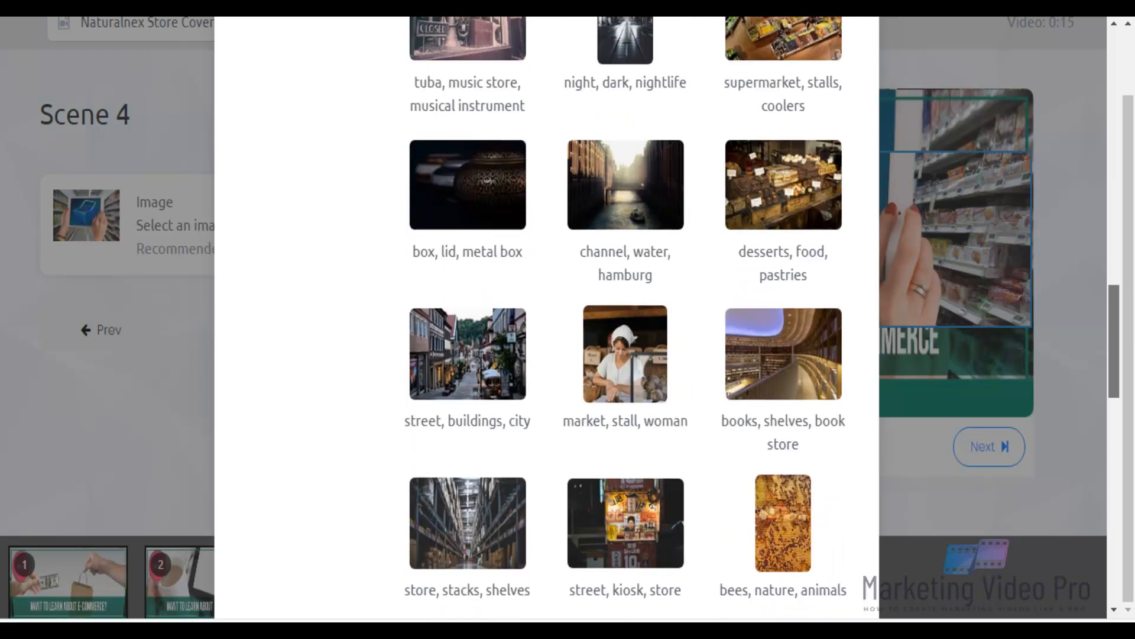
pyautogui.scroll(-3)
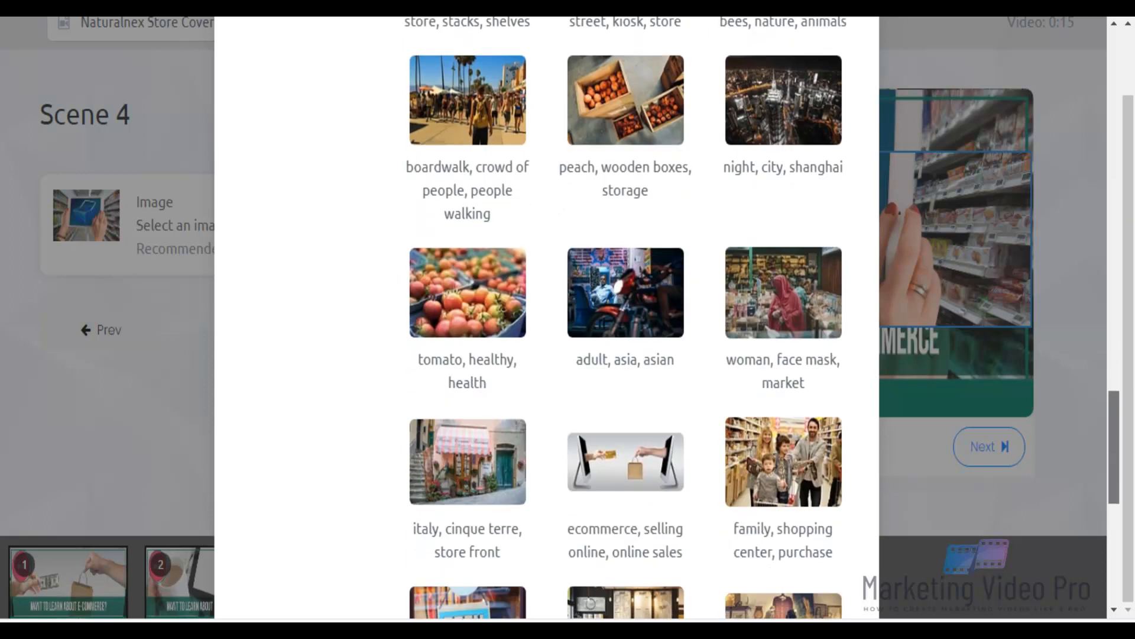
pyautogui.scroll(-3)
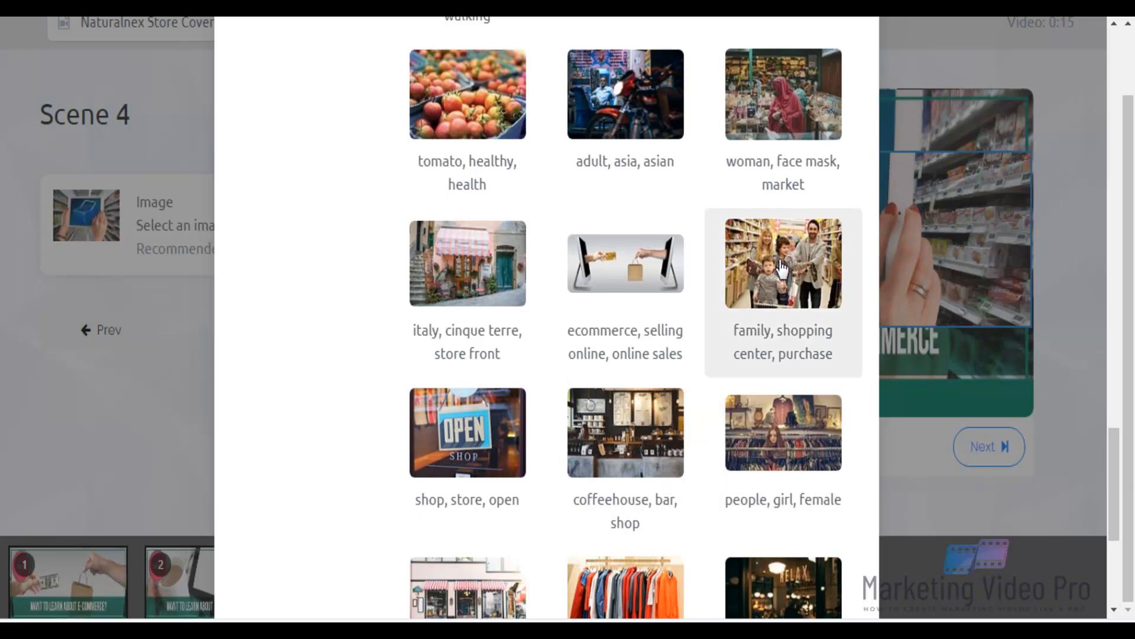
pyautogui.click(783, 263)
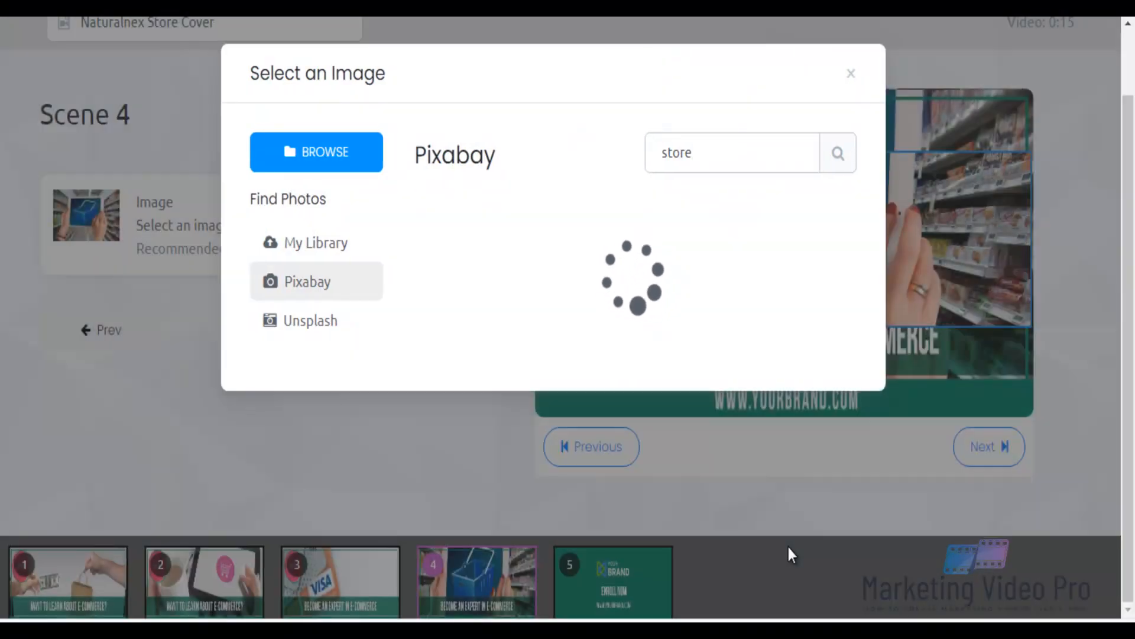
pyautogui.click(852, 73)
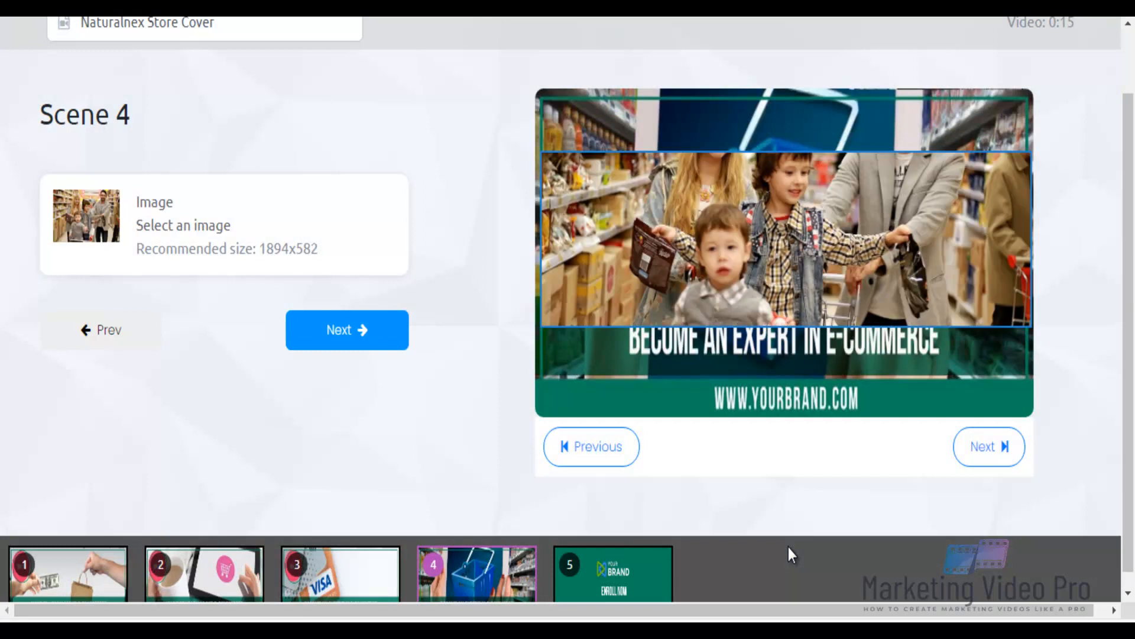
# - Move to Scene 5 and retitle it 'ORDER NOW'
pyautogui.click(614, 574)
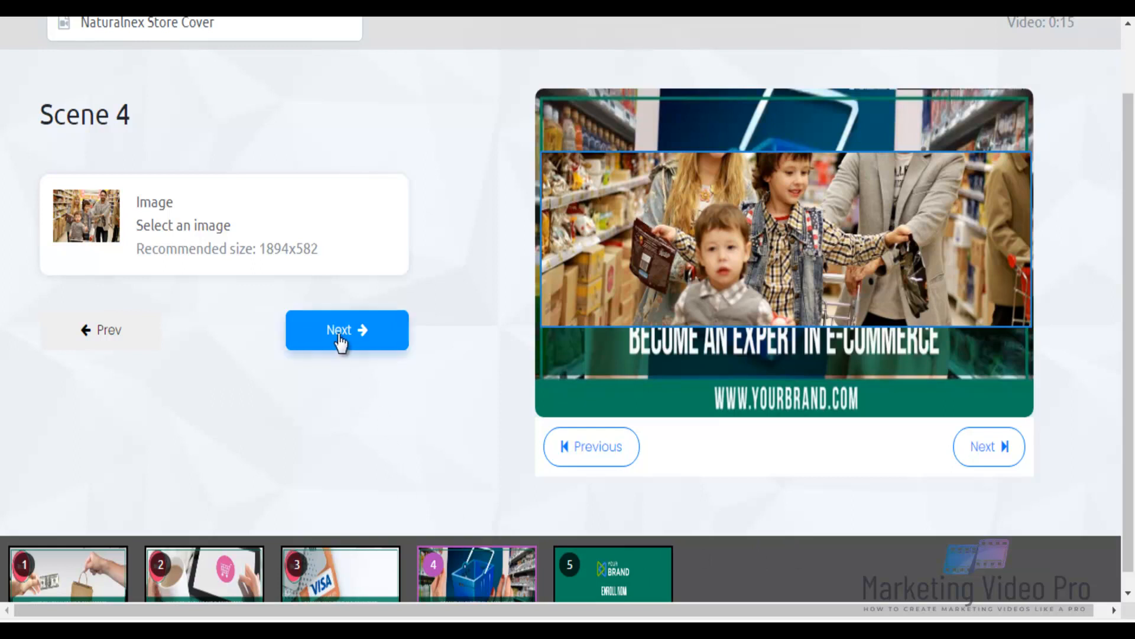
pyautogui.click(346, 330)
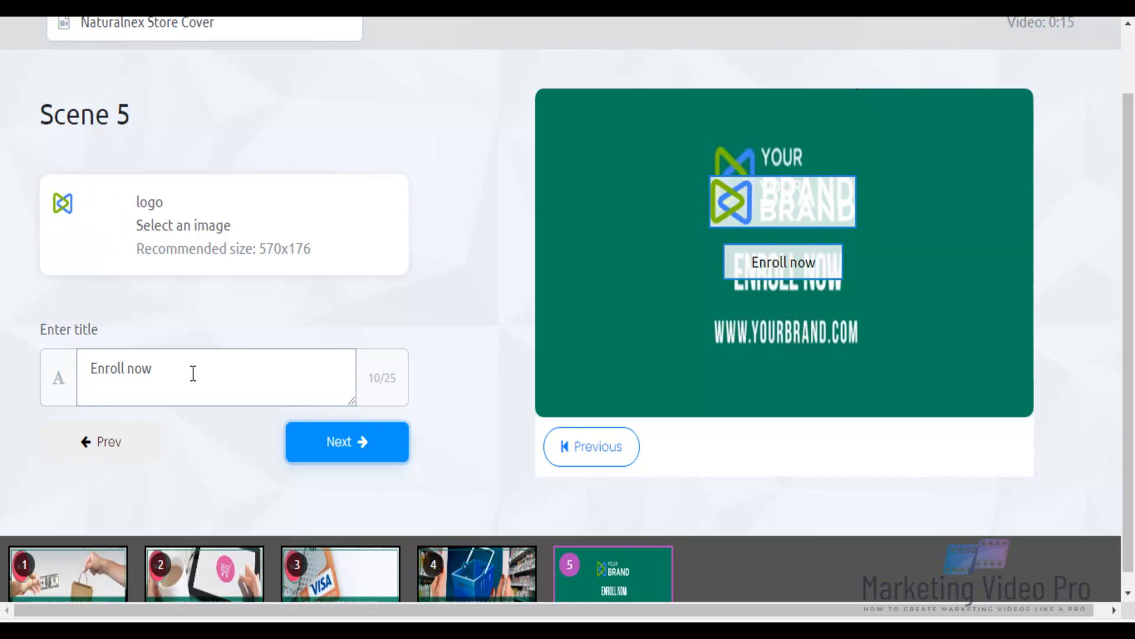
pyautogui.click(215, 376)
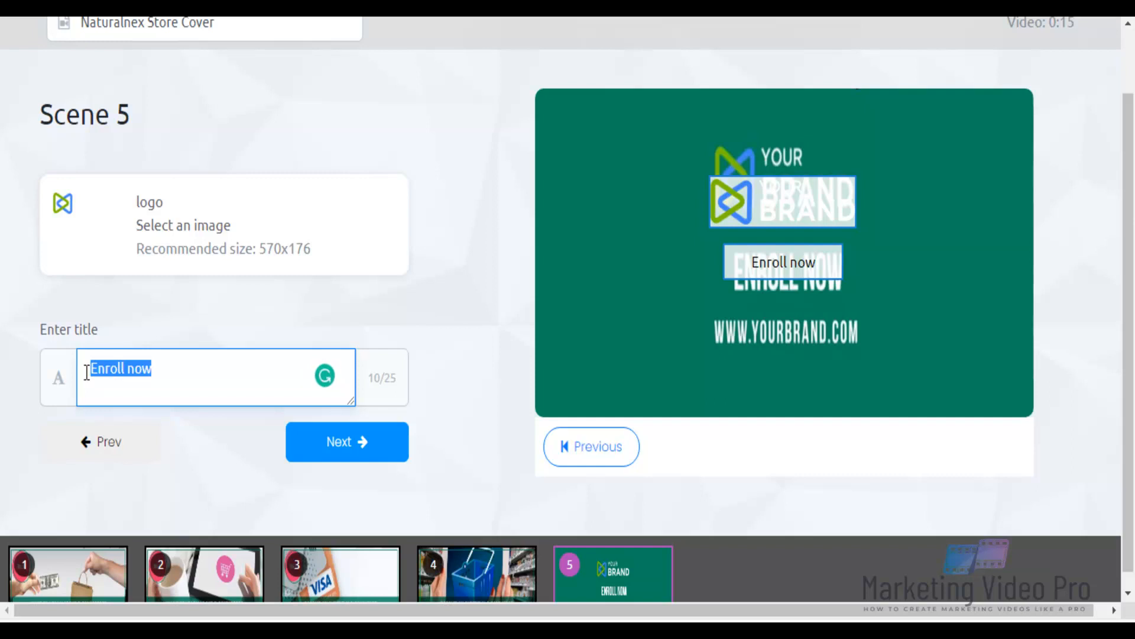
pyautogui.write('ORDE')
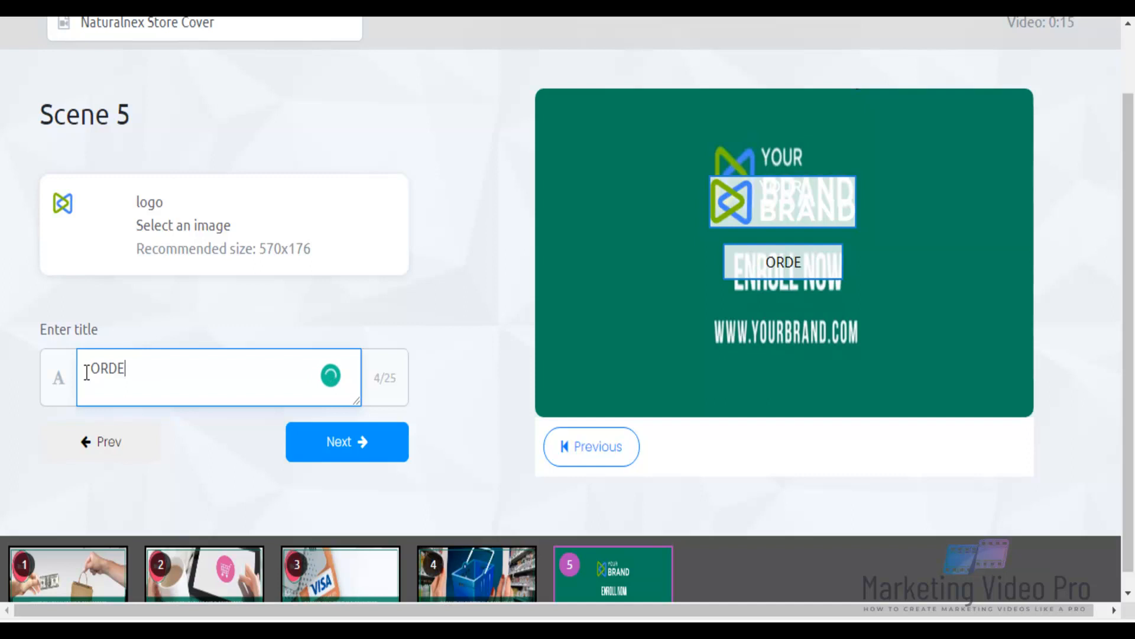
pyautogui.write('R NOW')
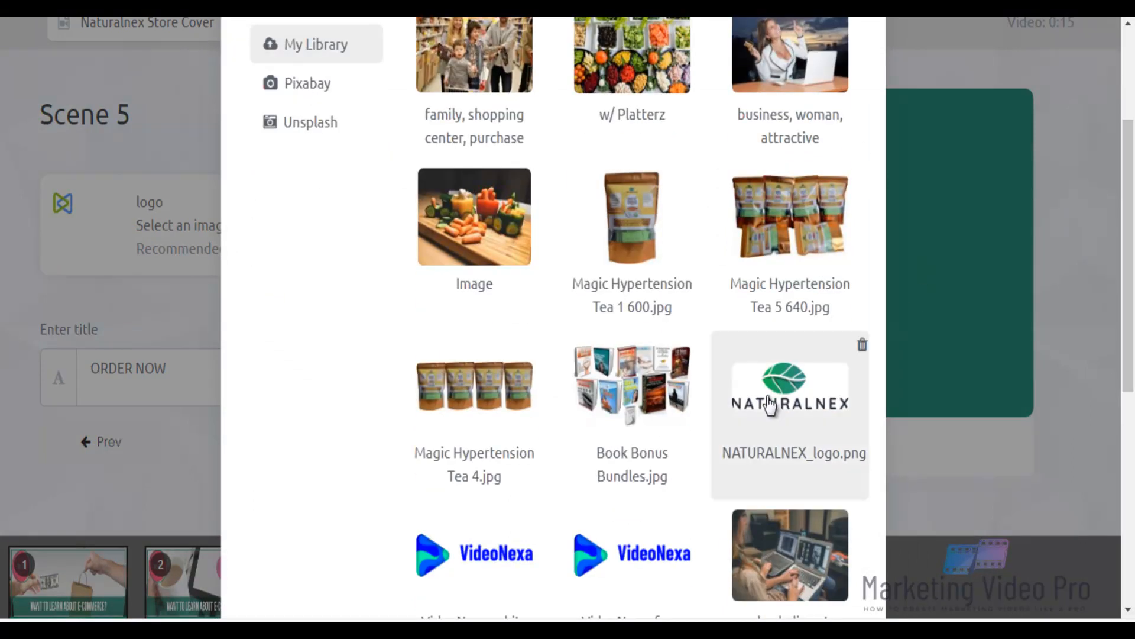
# - Use NATURALNEX_logo.png as Scene 5's logo and continue to Colors
pyautogui.click(788, 388)
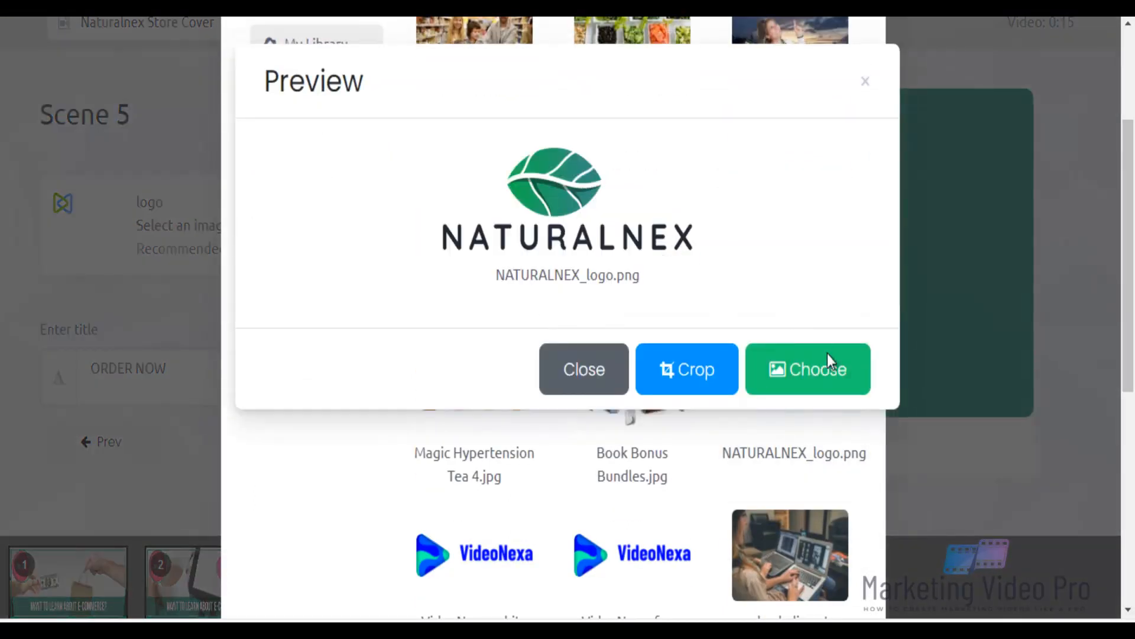
pyautogui.click(808, 369)
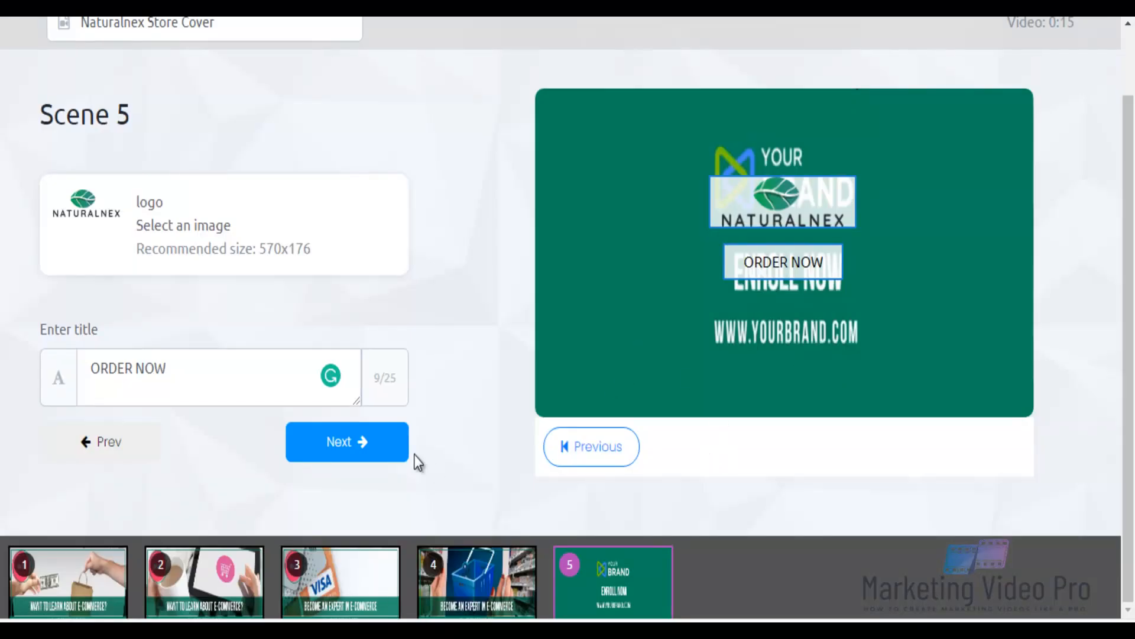
pyautogui.click(347, 441)
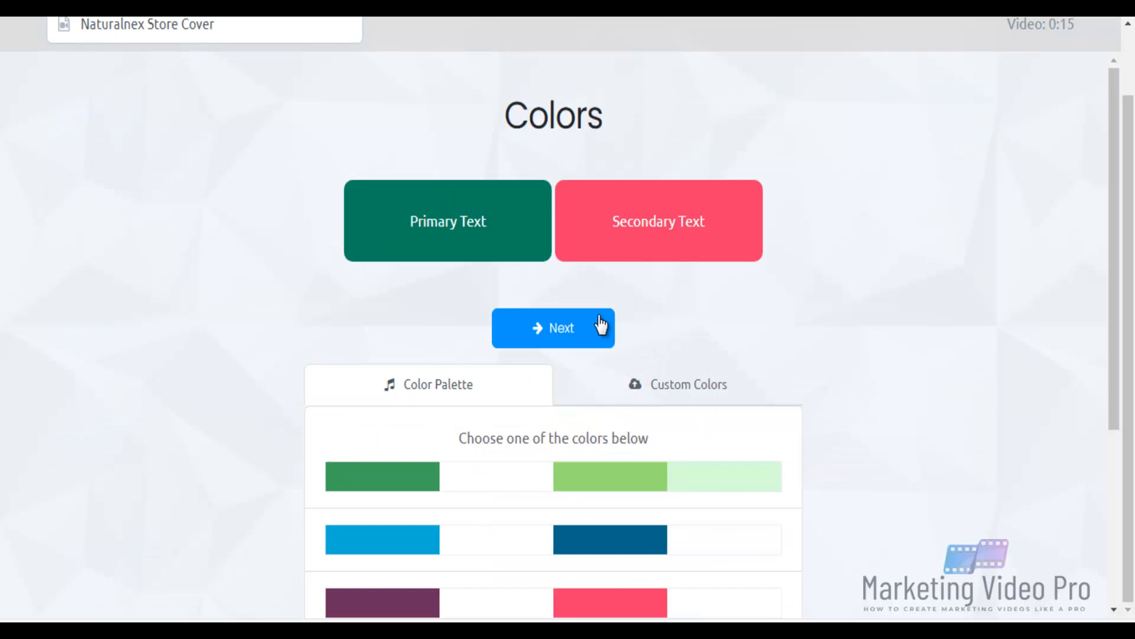
pyautogui.moveTo(644, 441)
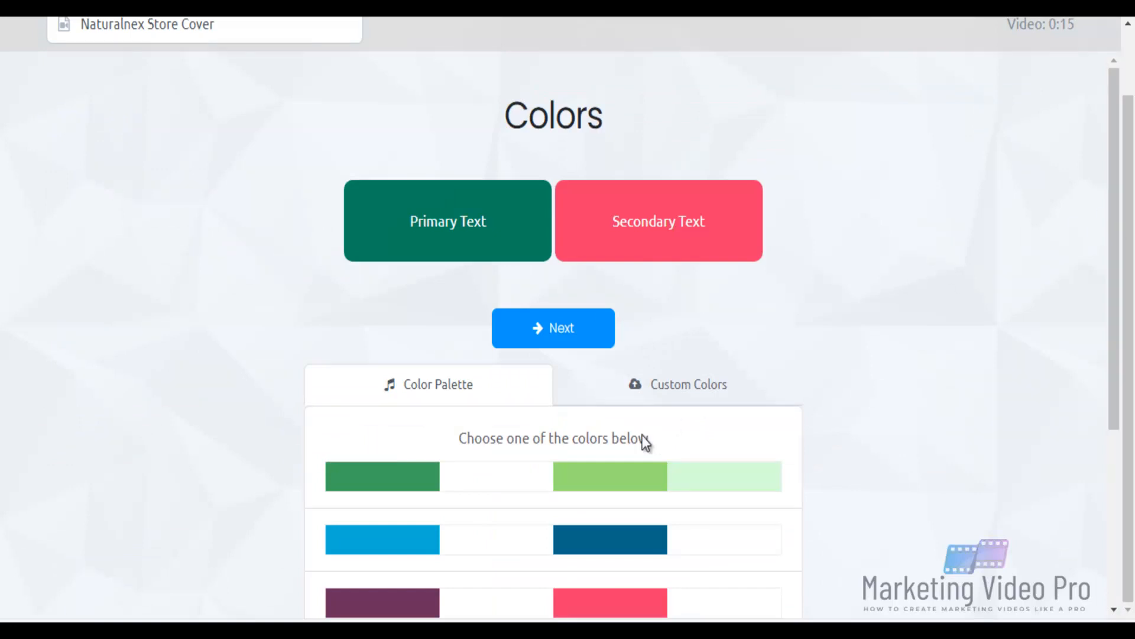
pyautogui.moveTo(757, 284)
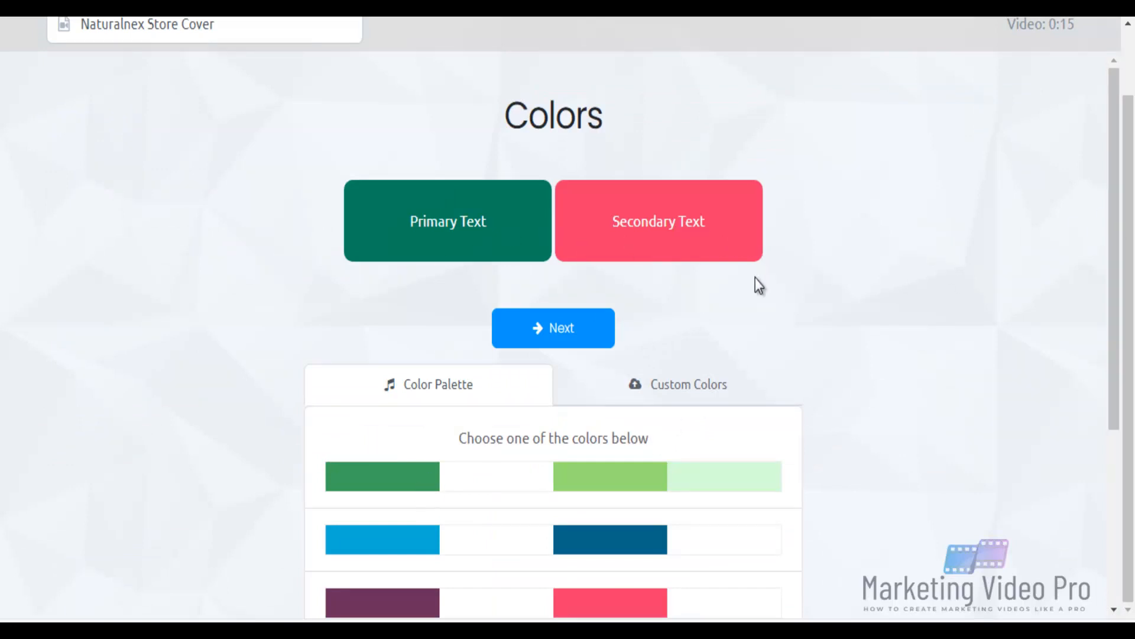
pyautogui.moveTo(836, 318)
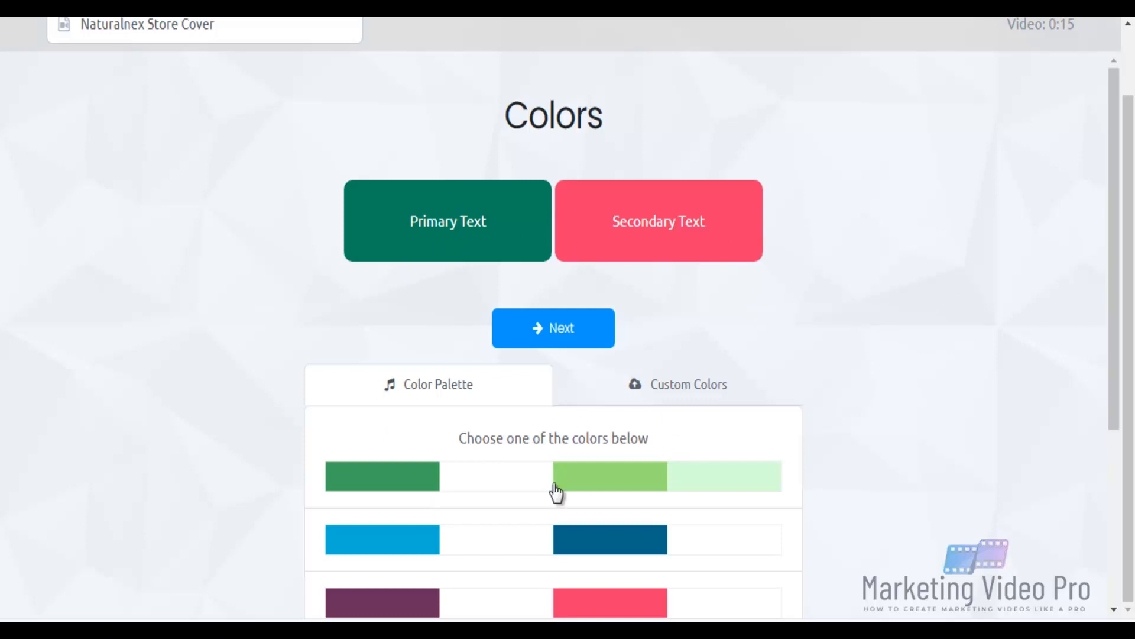
# - Apply the green palette to the text colours and continue to Music
pyautogui.click(609, 475)
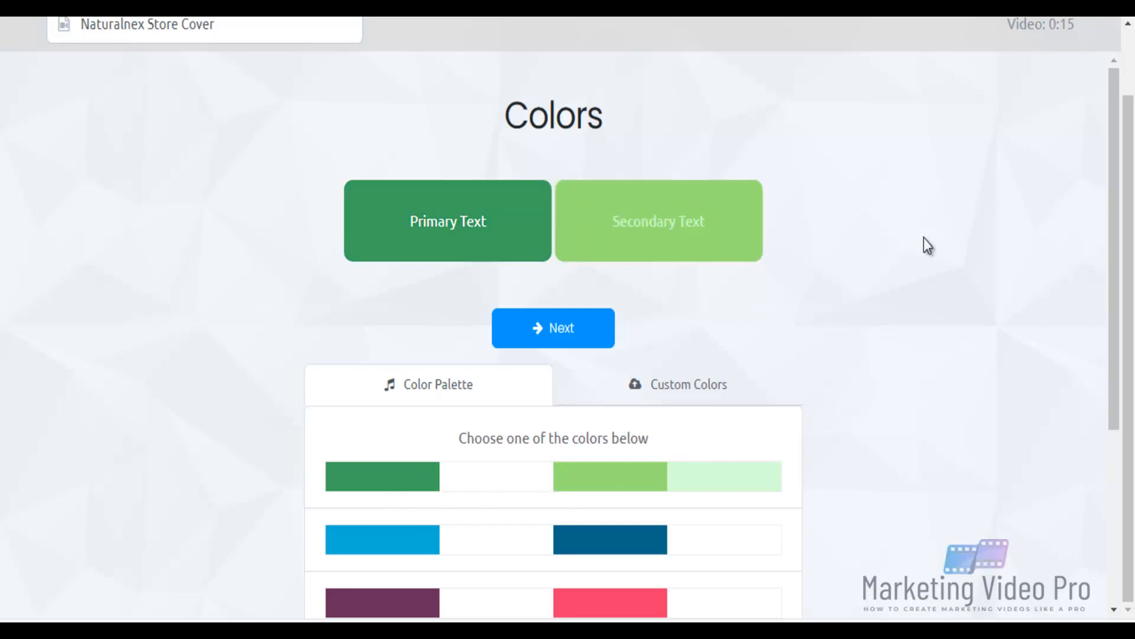
pyautogui.scroll(-3)
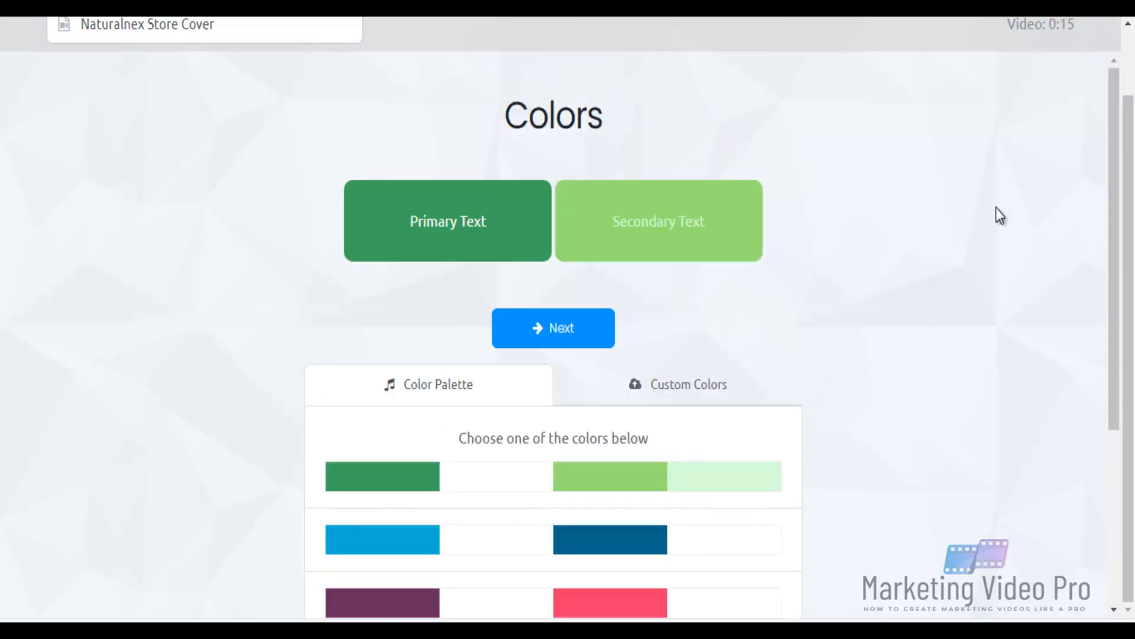
pyautogui.click(553, 327)
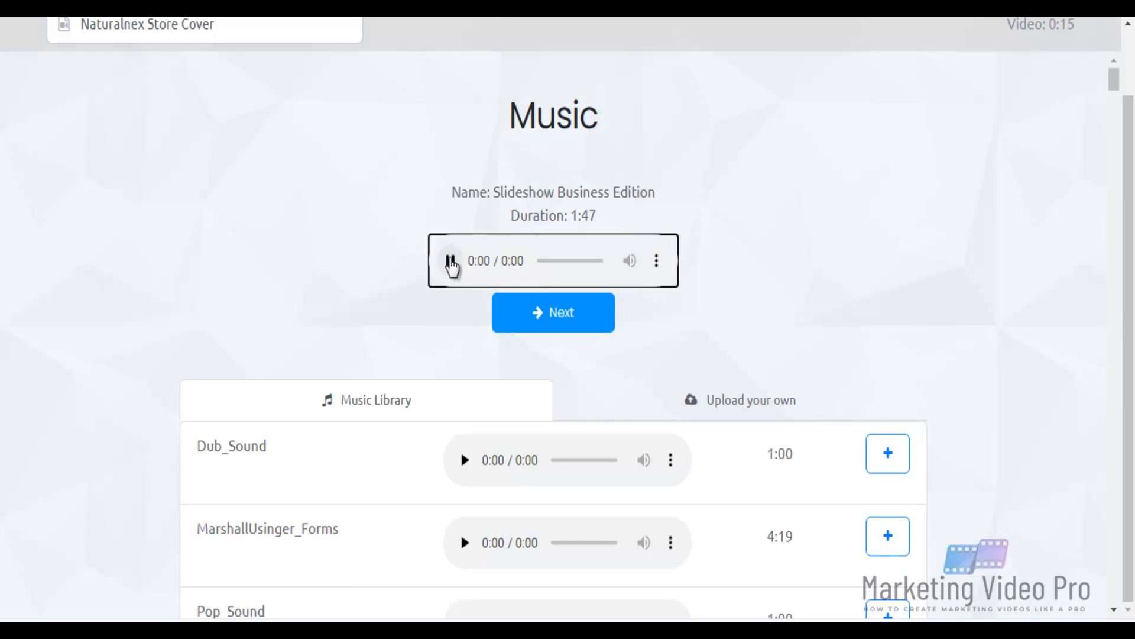
# - Preview the Slideshow Business Edition track, then listen to the Erotic track
pyautogui.click(450, 261)
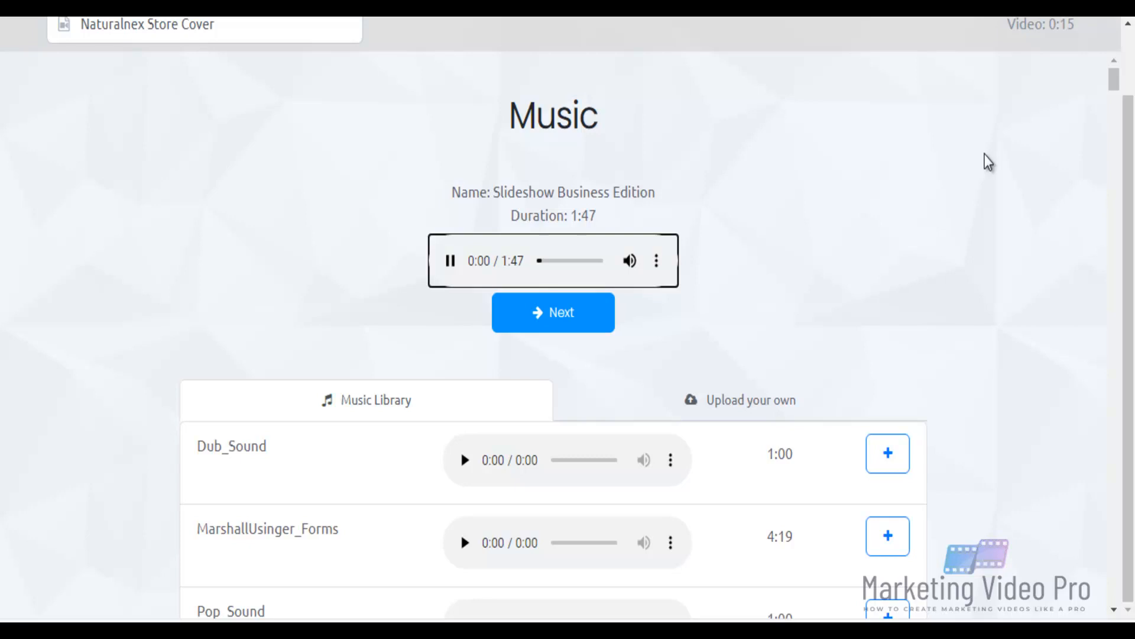
pyautogui.scroll(-3)
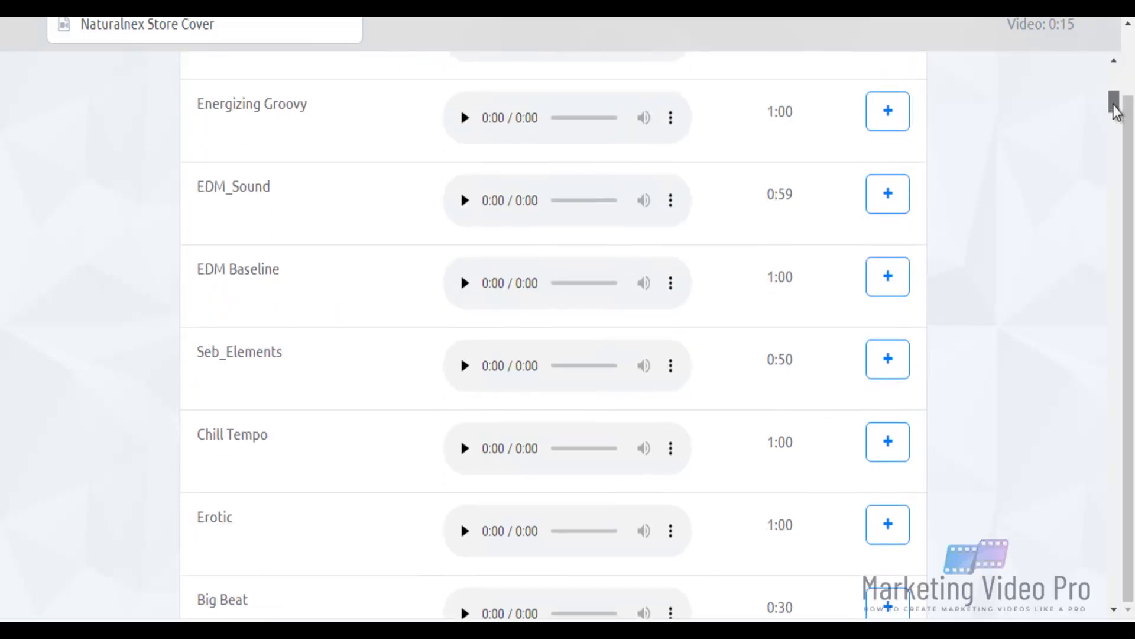
pyautogui.scroll(-3)
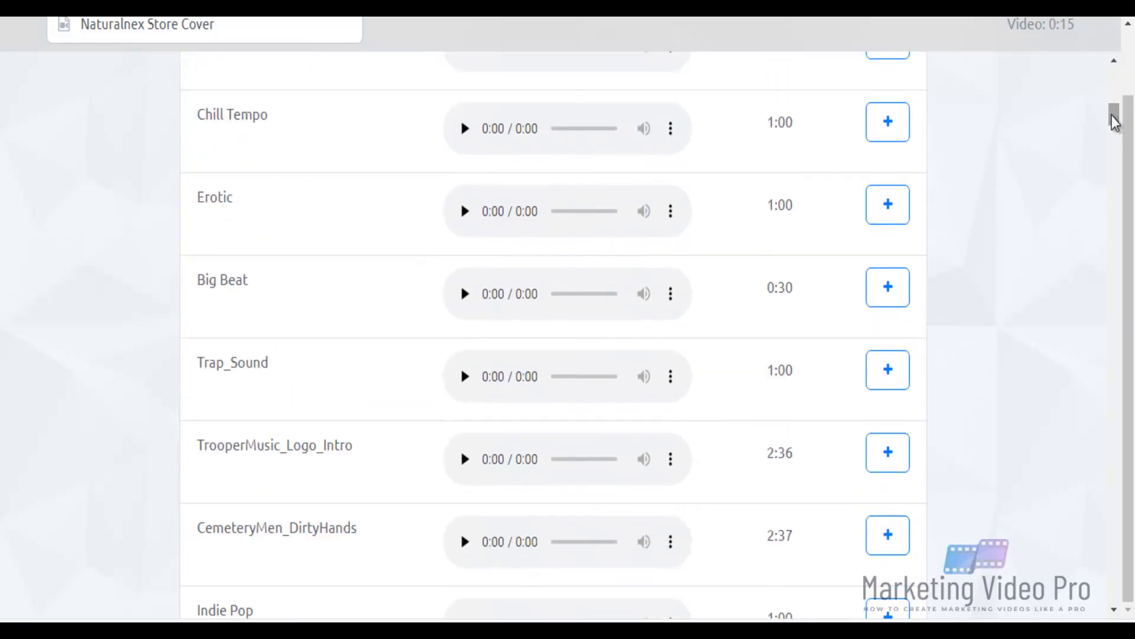
pyautogui.click(465, 210)
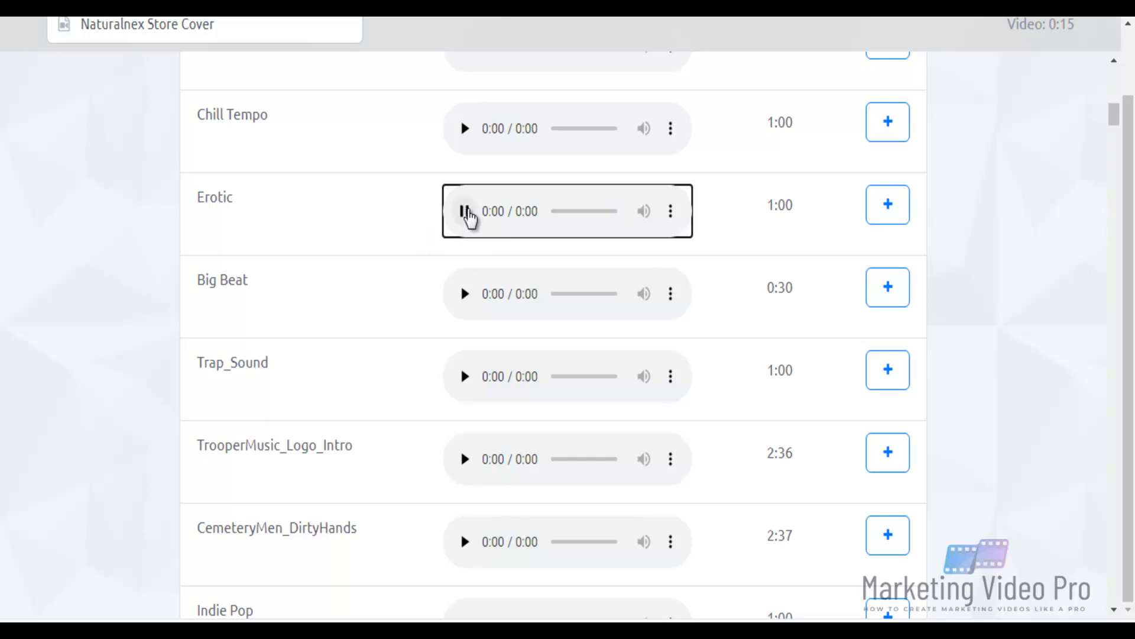
pyautogui.click(465, 210)
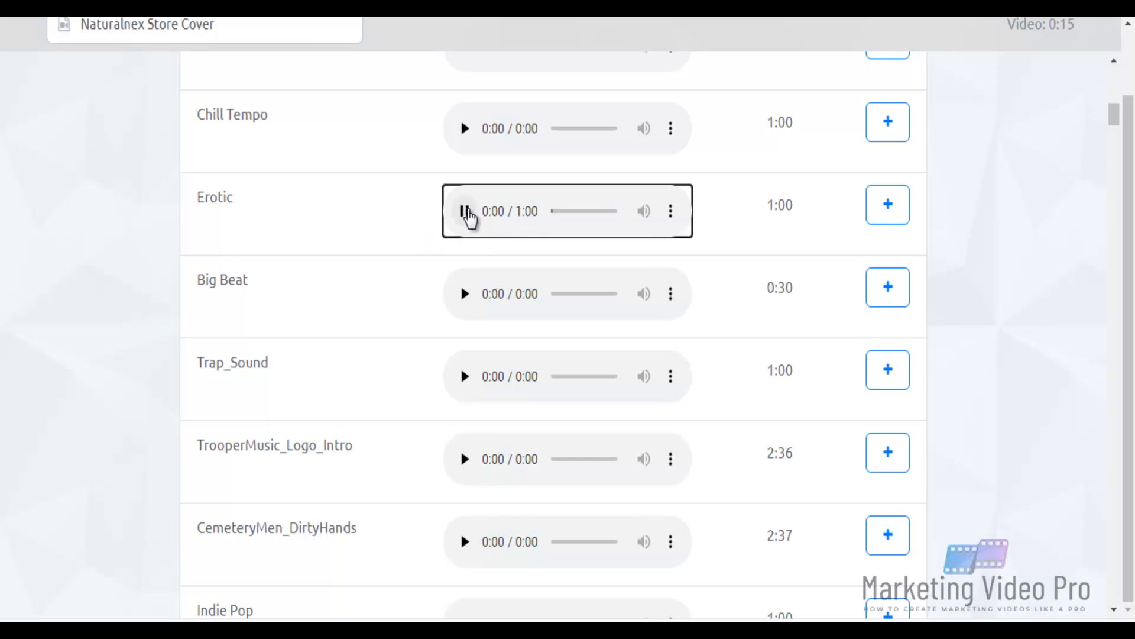
pyautogui.click(464, 211)
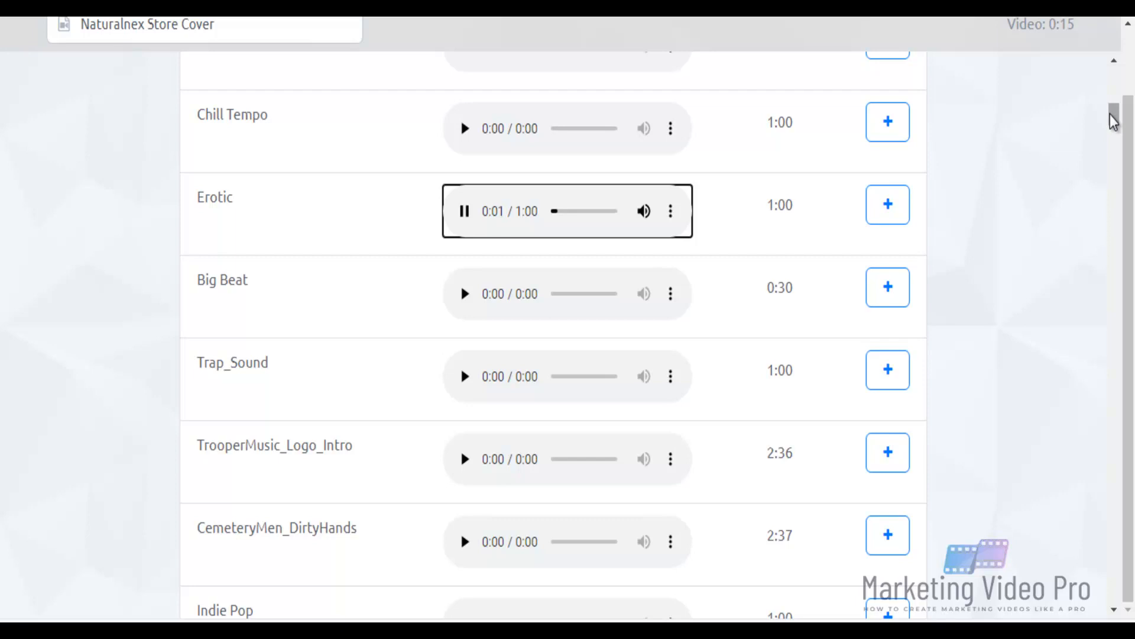
# - Keep Erotic as the background music and continue to the Finish step
pyautogui.scroll(-3)
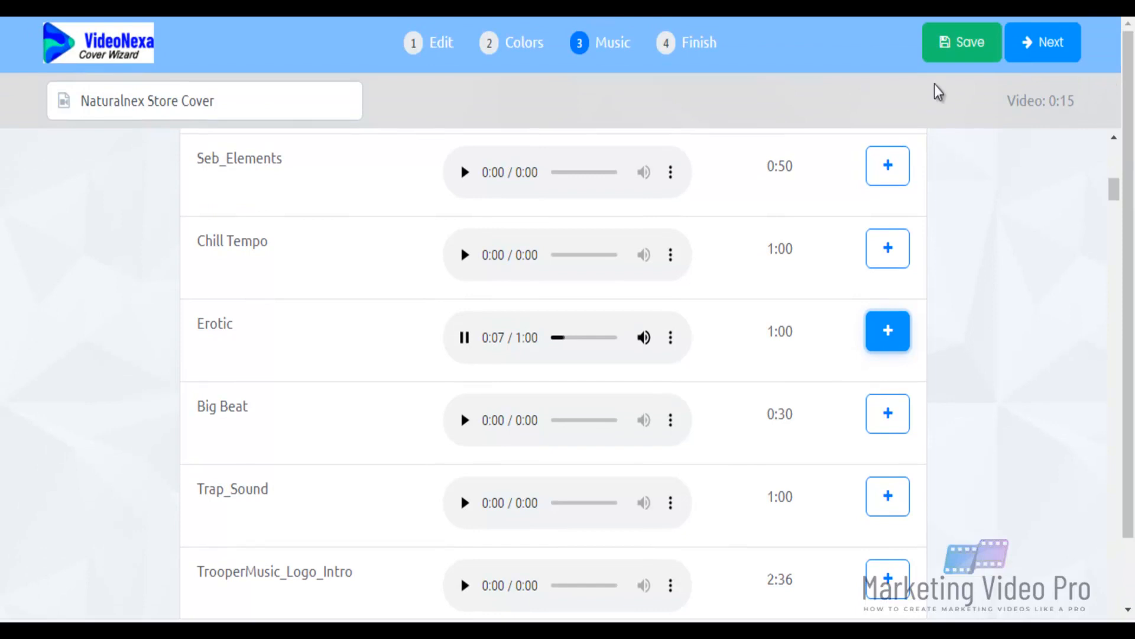
pyautogui.click(961, 42)
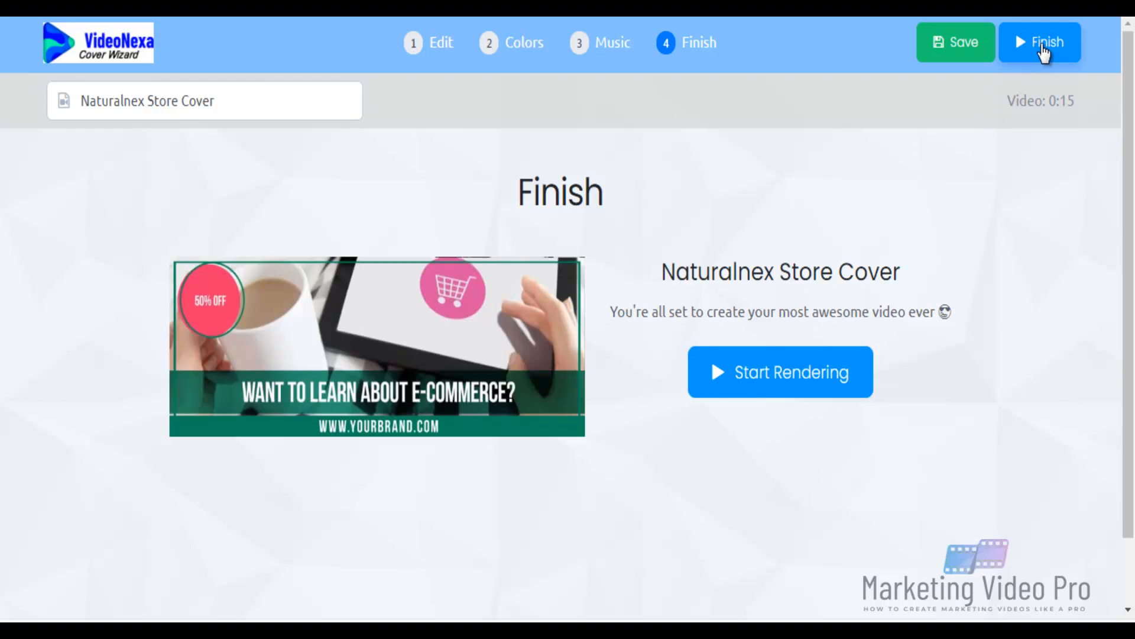
# - Start rendering the Naturalnex Store Cover and dismiss the Facebook import tip
pyautogui.click(1039, 43)
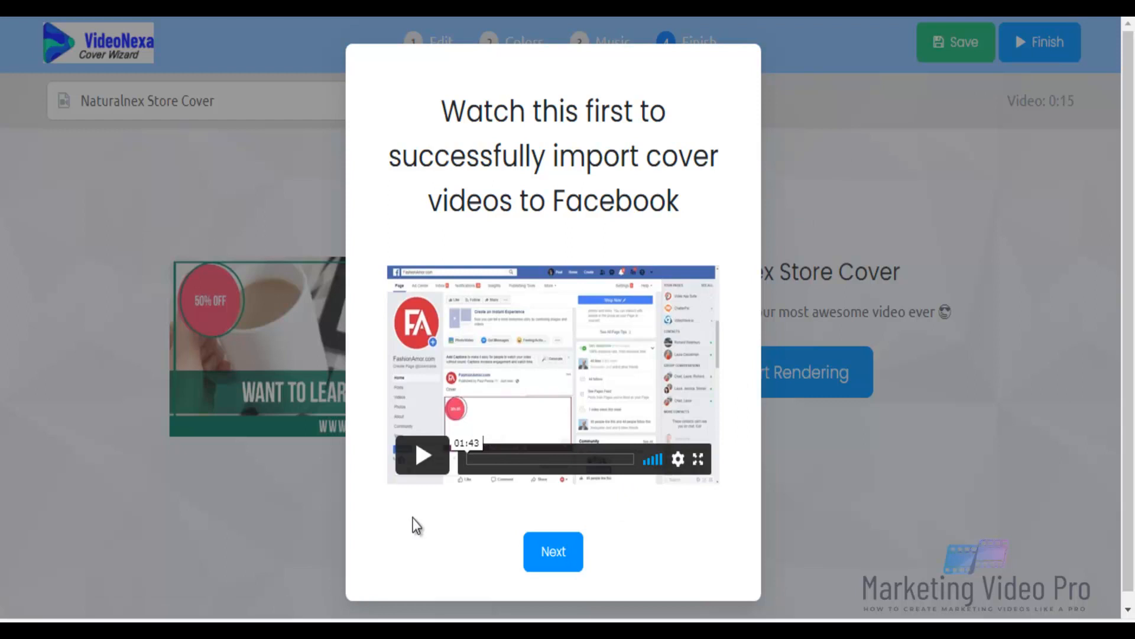
pyautogui.moveTo(595, 523)
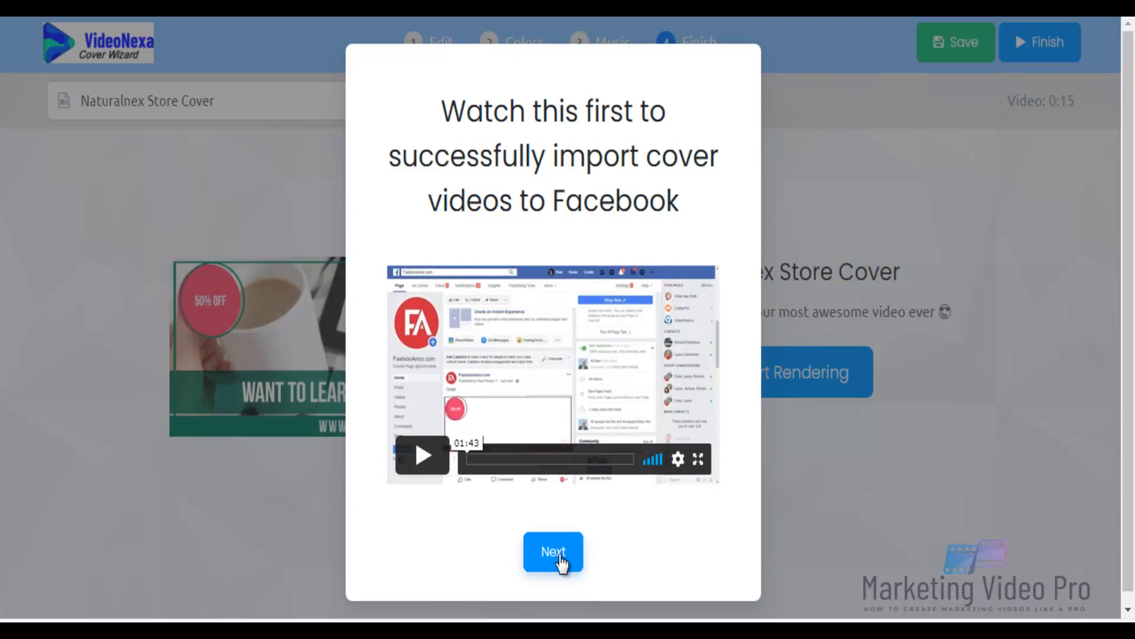
pyautogui.click(553, 552)
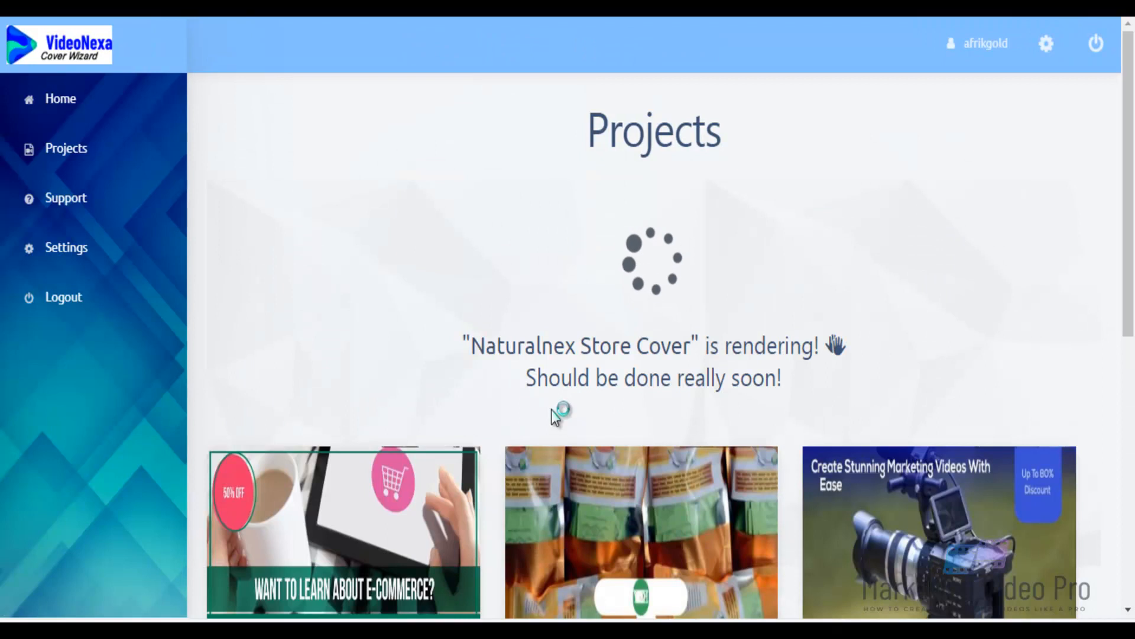
pyautogui.scroll(-3)
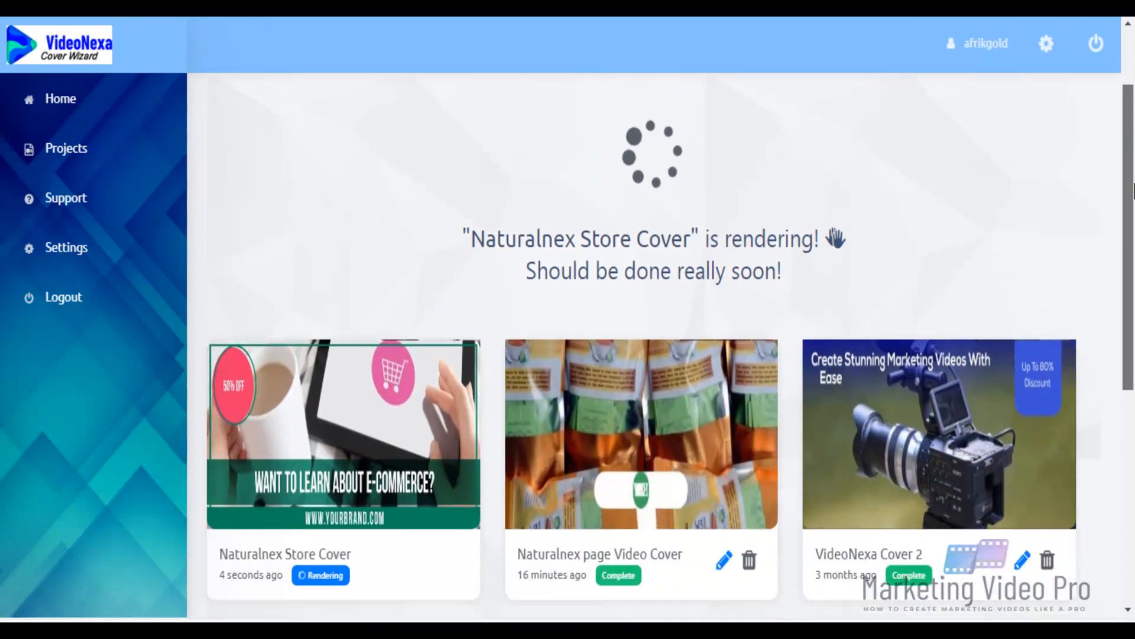
pyautogui.scroll(-3)
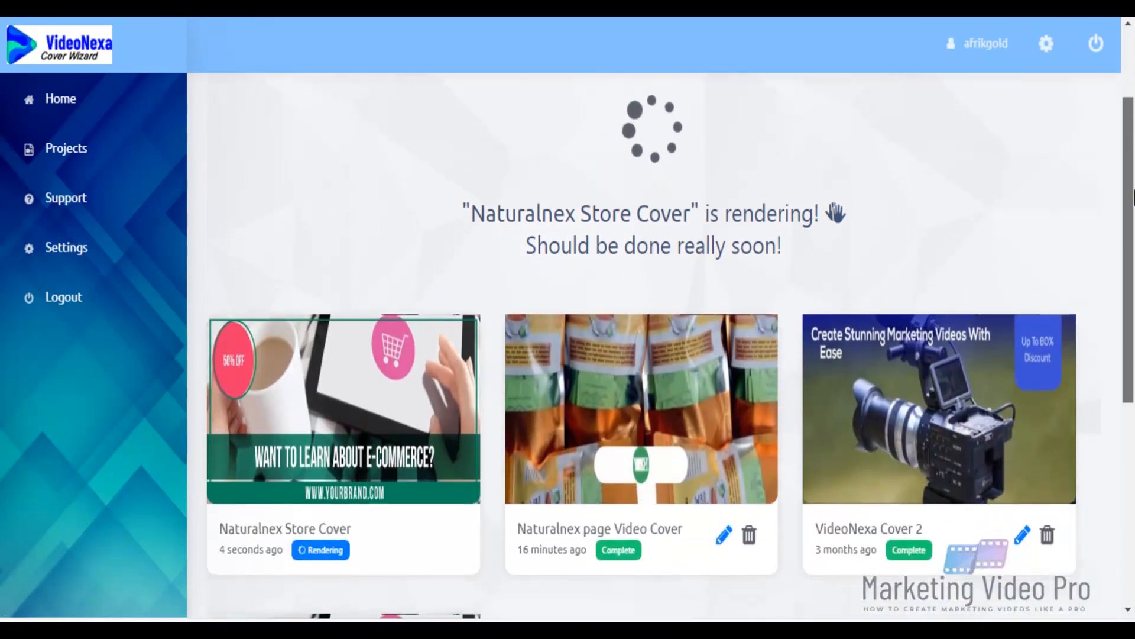
pyautogui.scroll(-3)
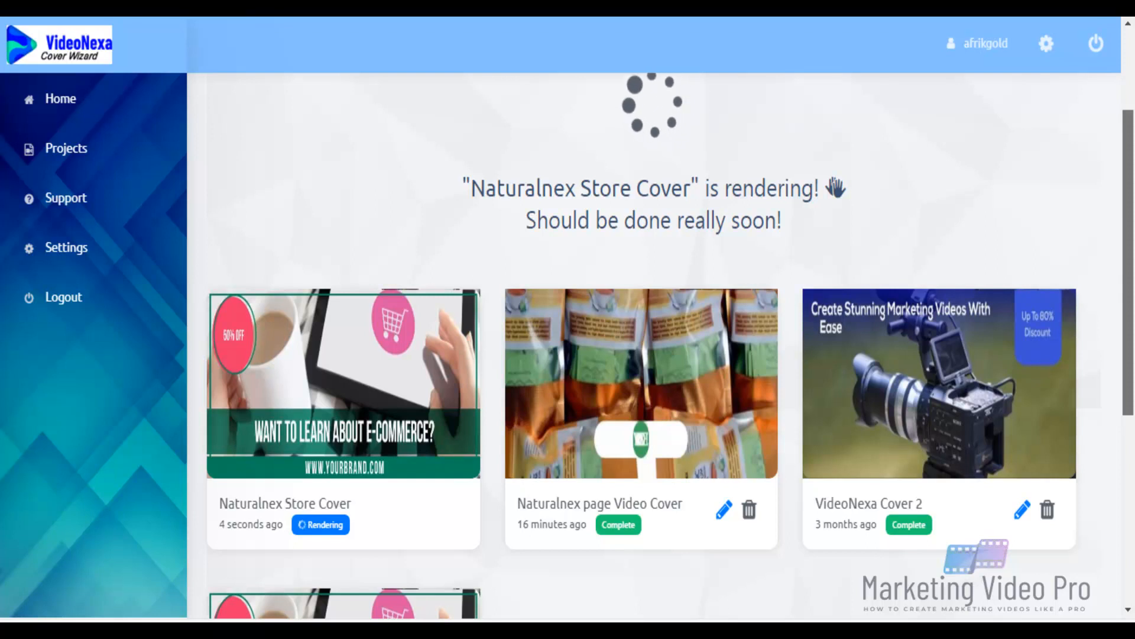
pyautogui.scroll(-3)
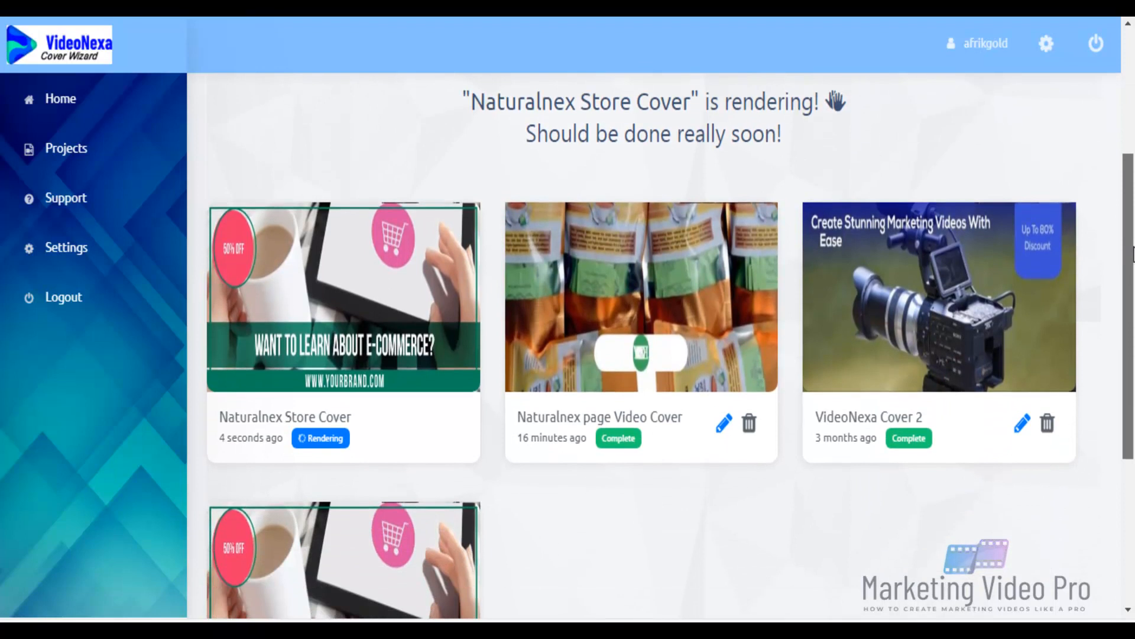